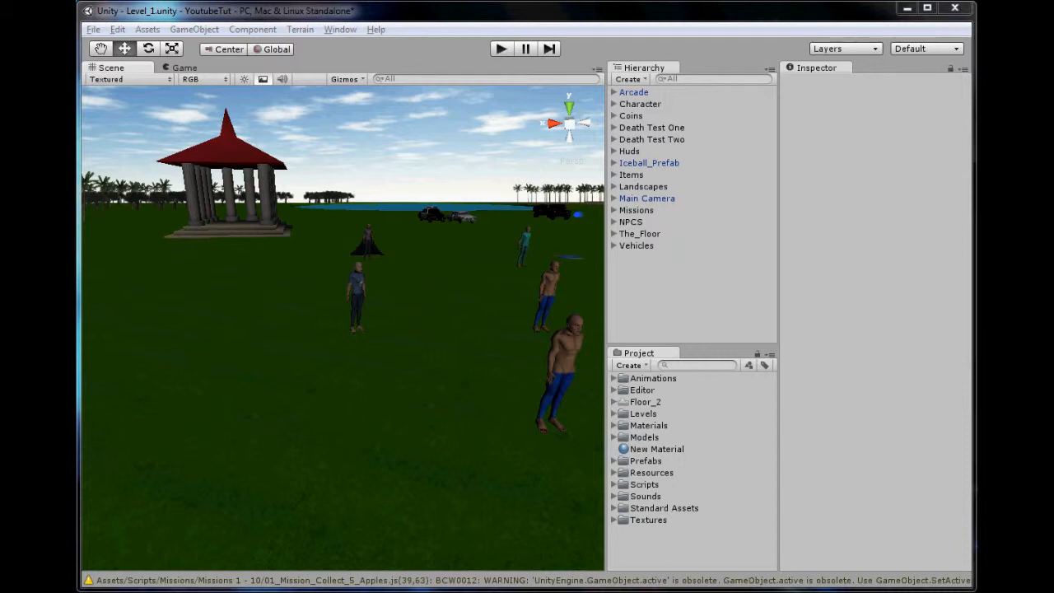
{"action": "mouse_move", "coordinate": [272, 201]}
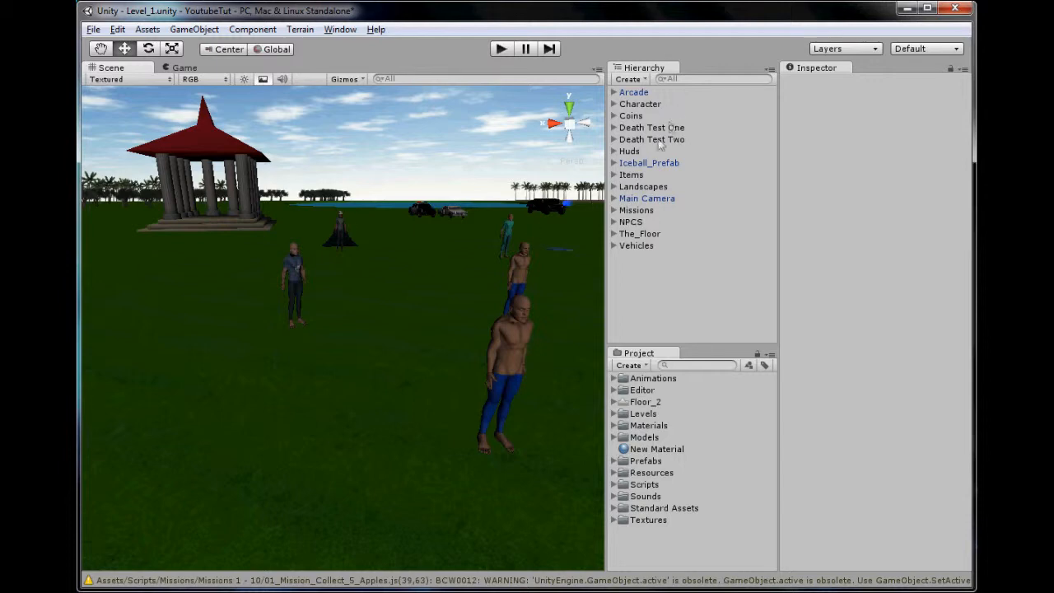
Expand Death Test Three, Death Test Two, Bip001, Spine and Spine1 to reveal bones down to Spine2
{"action": "left_click", "coordinate": [651, 139]}
{"action": "type", "text": "Death Test Three"}
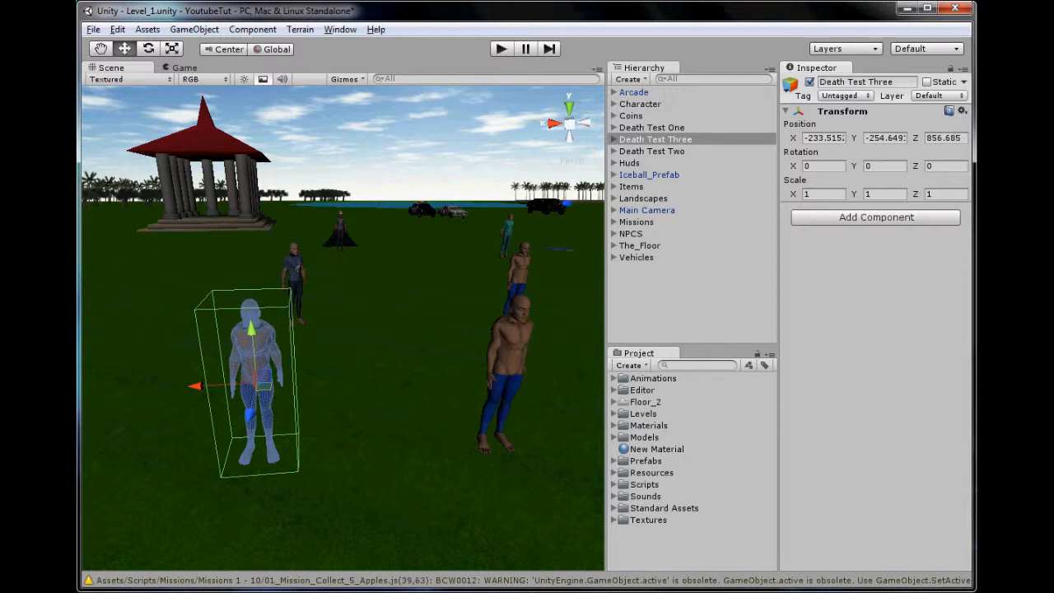
{"action": "mouse_move", "coordinate": [443, 175]}
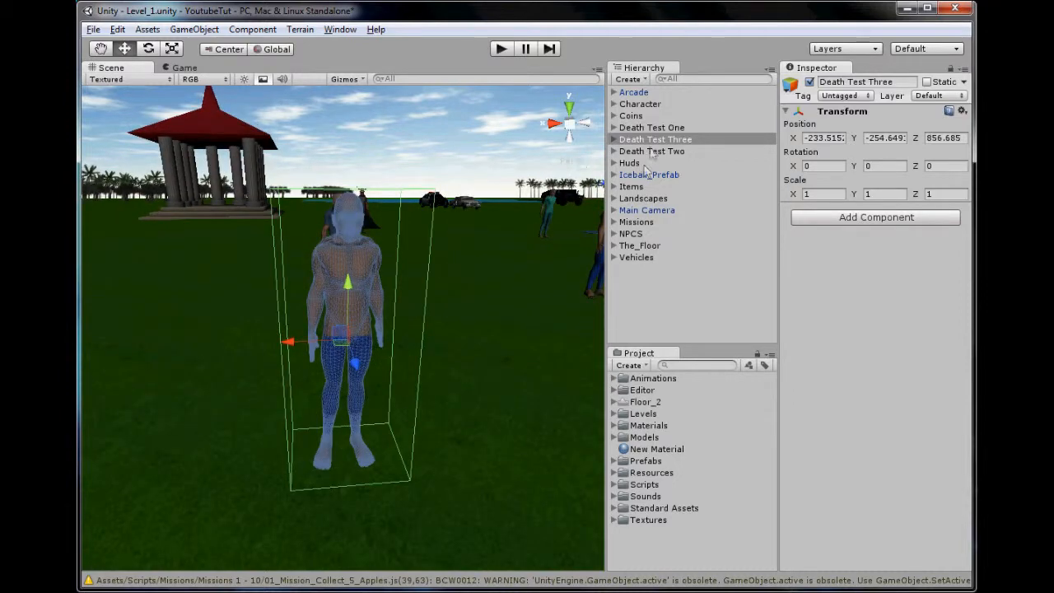
{"action": "left_click", "coordinate": [614, 139]}
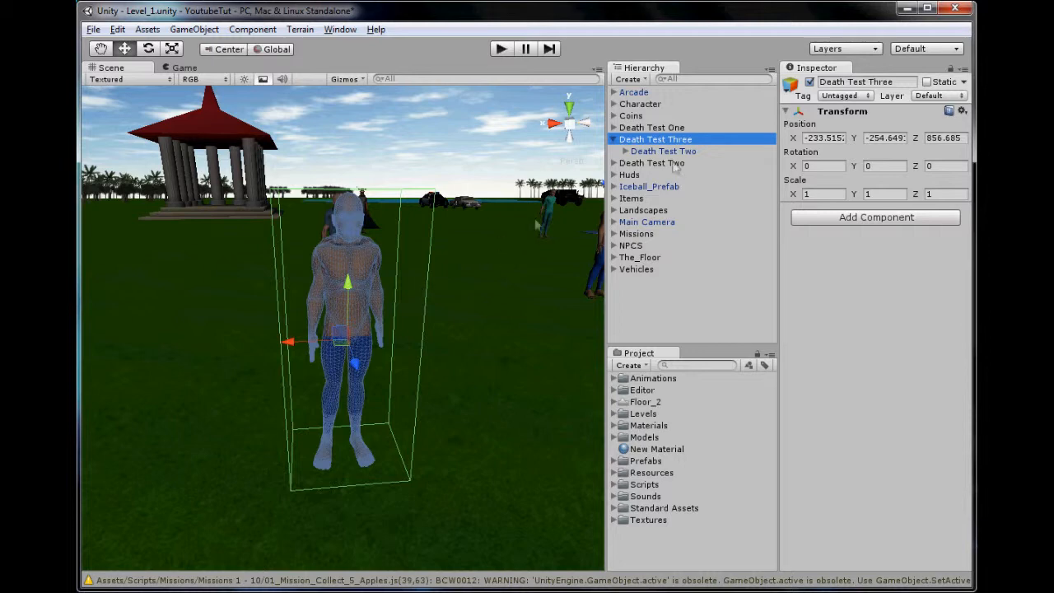
{"action": "left_click", "coordinate": [615, 151]}
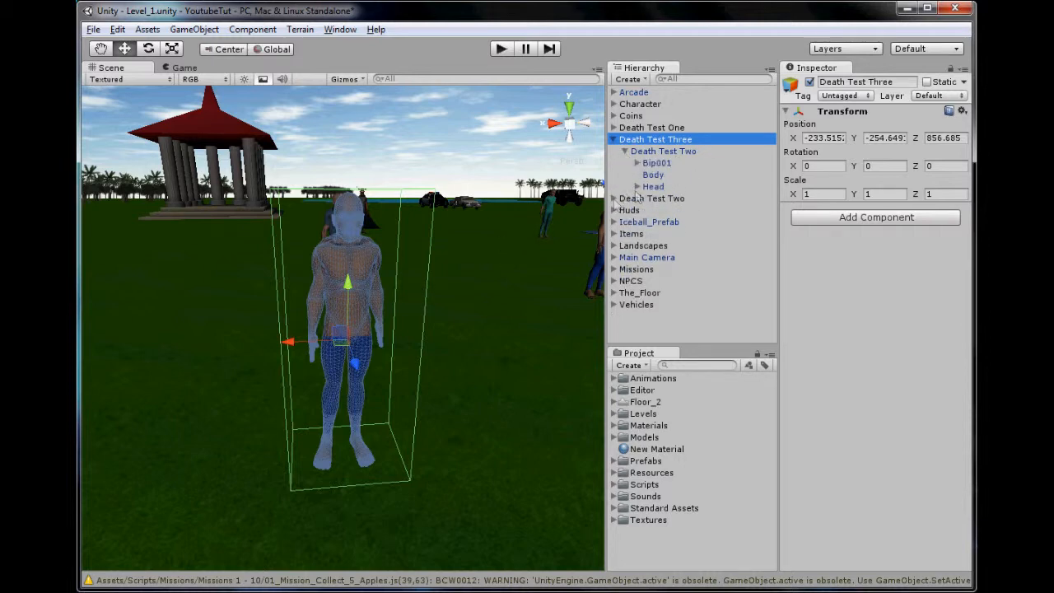
{"action": "left_click", "coordinate": [637, 162]}
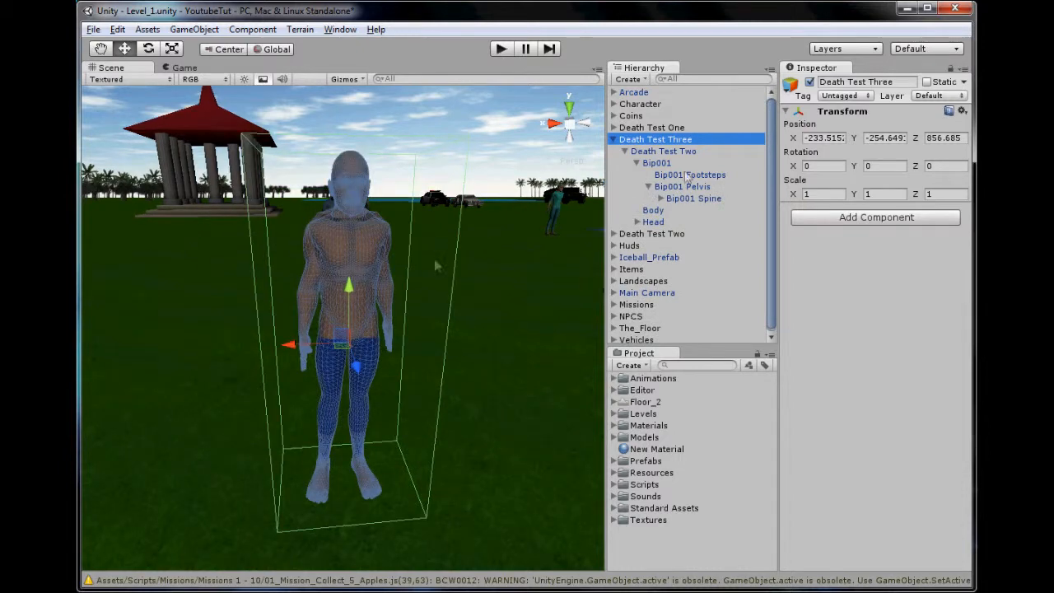
{"action": "left_click", "coordinate": [649, 198]}
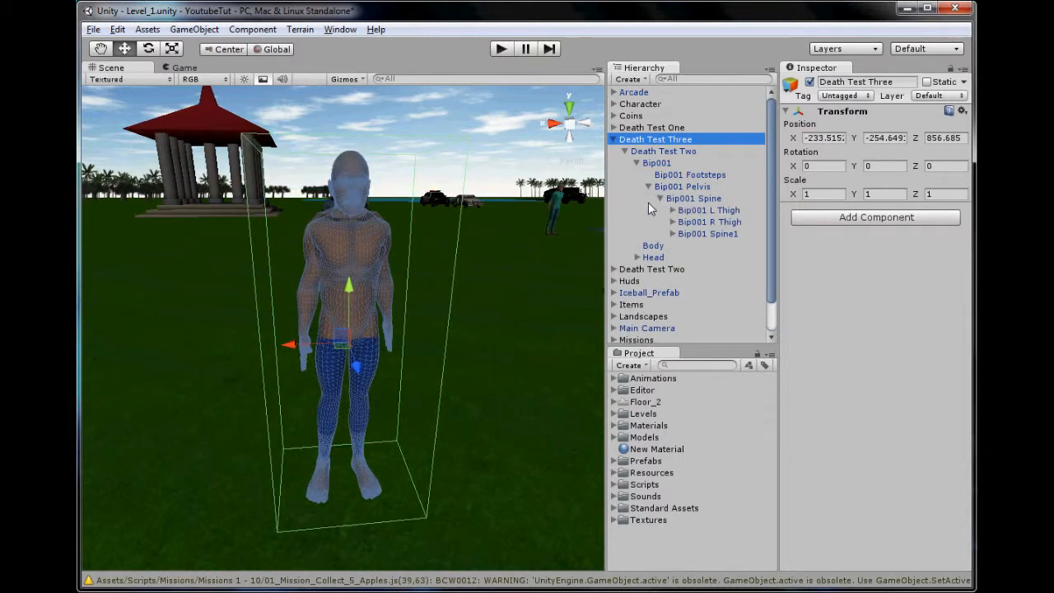
{"action": "mouse_move", "coordinate": [499, 265]}
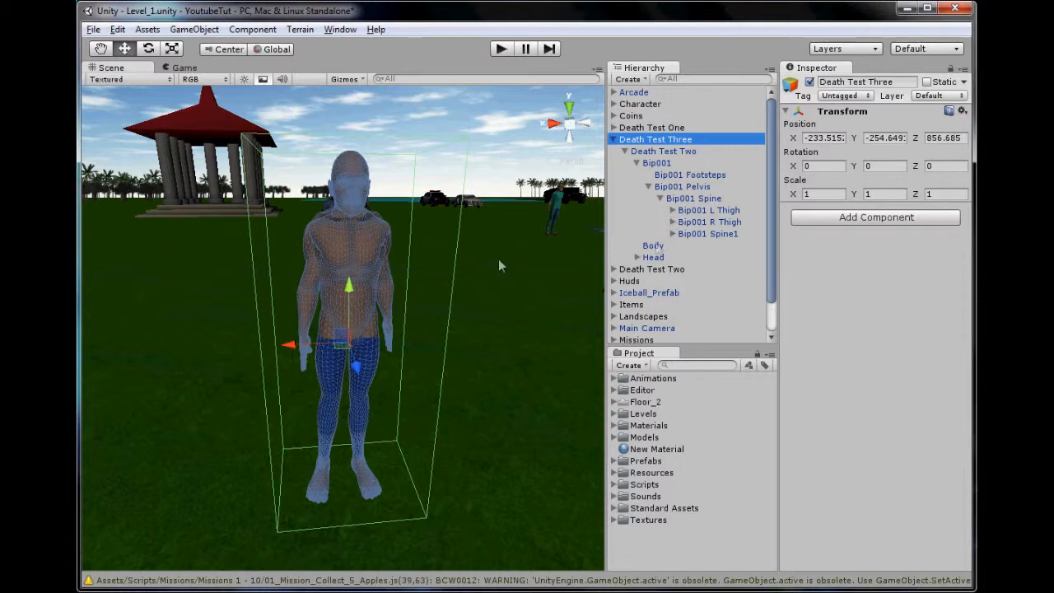
{"action": "mouse_move", "coordinate": [671, 235]}
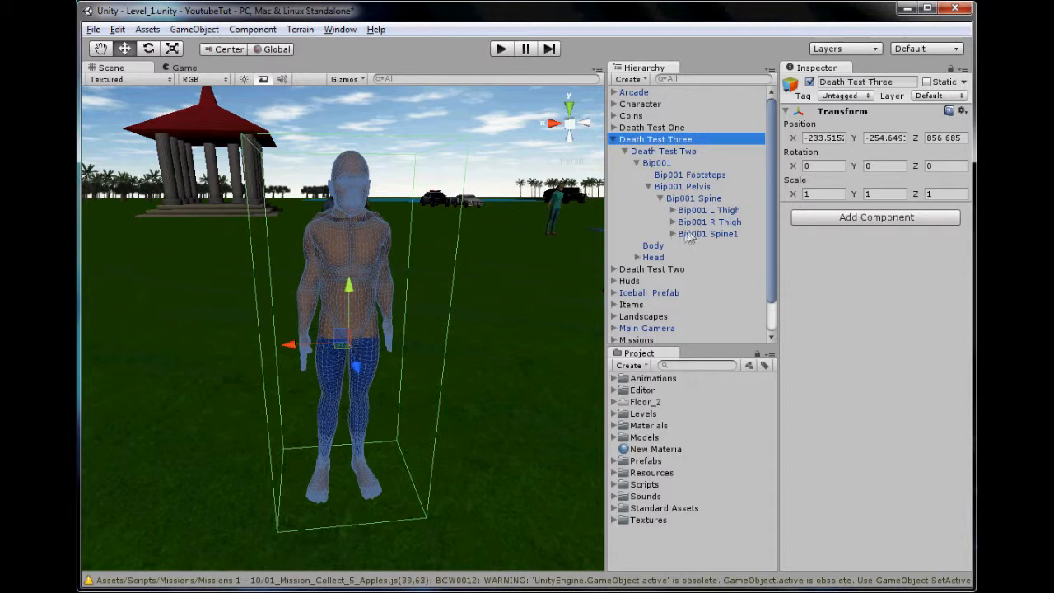
{"action": "left_click", "coordinate": [673, 234]}
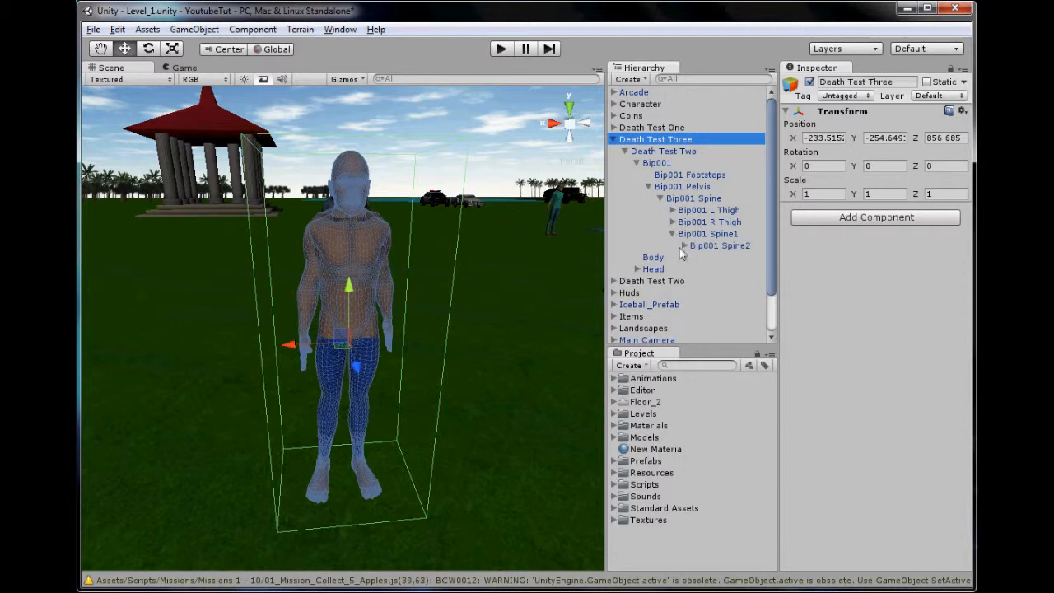
Rotate Bip001 L UpperArm and R UpperArm straight out sideways into a T-pose
{"action": "left_click", "coordinate": [728, 257]}
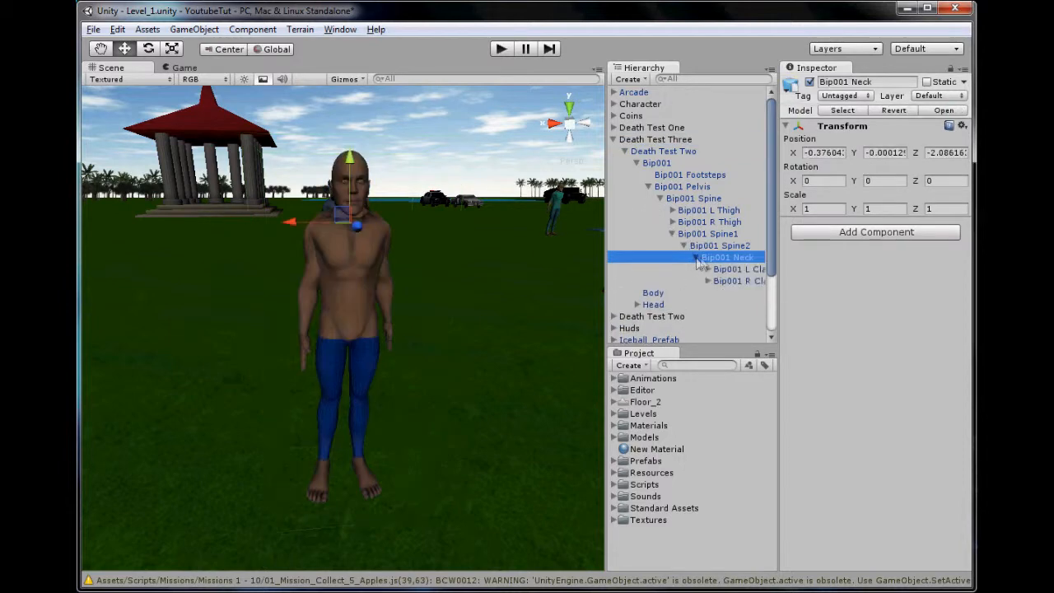
{"action": "left_click", "coordinate": [737, 281]}
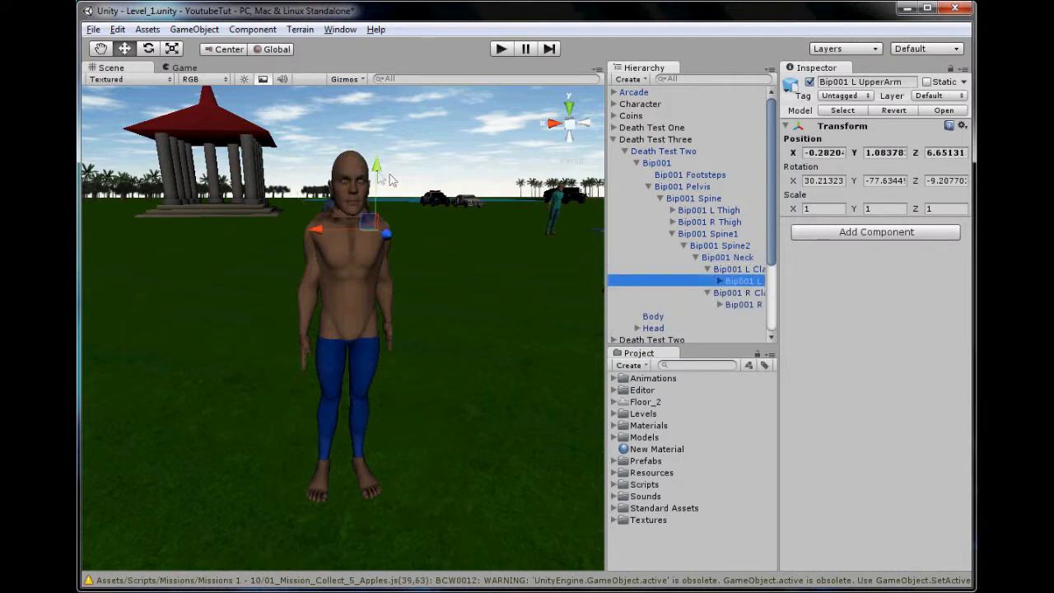
{"action": "left_click", "coordinate": [148, 48]}
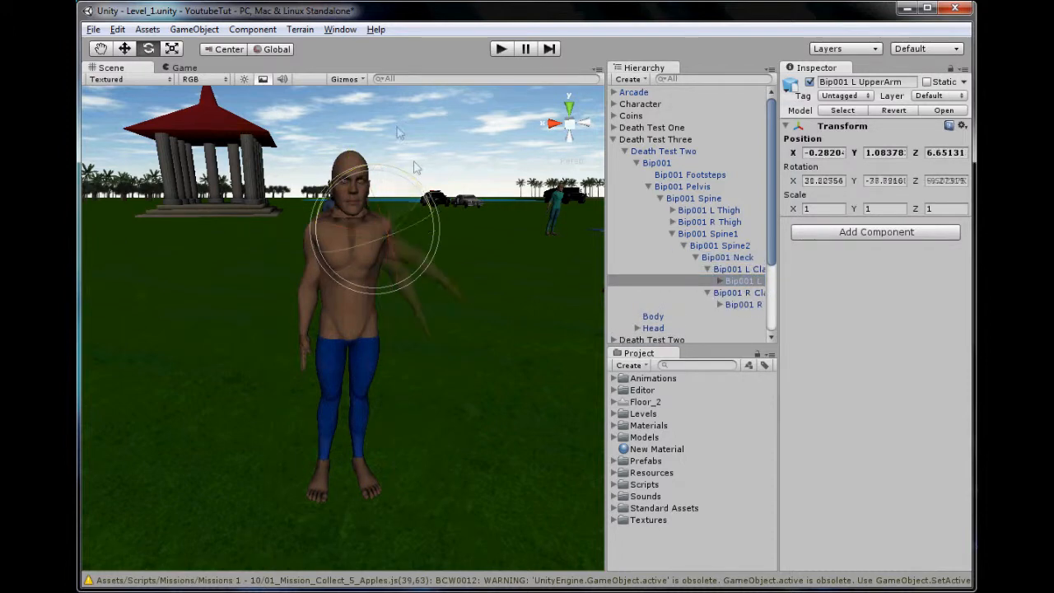
{"action": "left_click", "coordinate": [742, 304]}
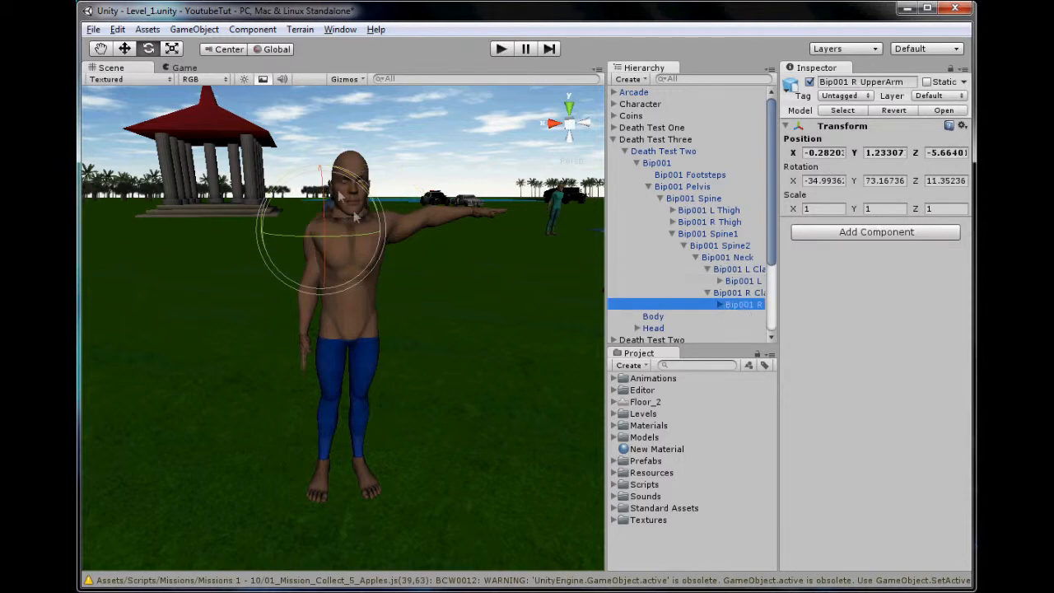
{"action": "left_click_drag", "start_coordinate": [355, 218], "coordinate": [486, 307]}
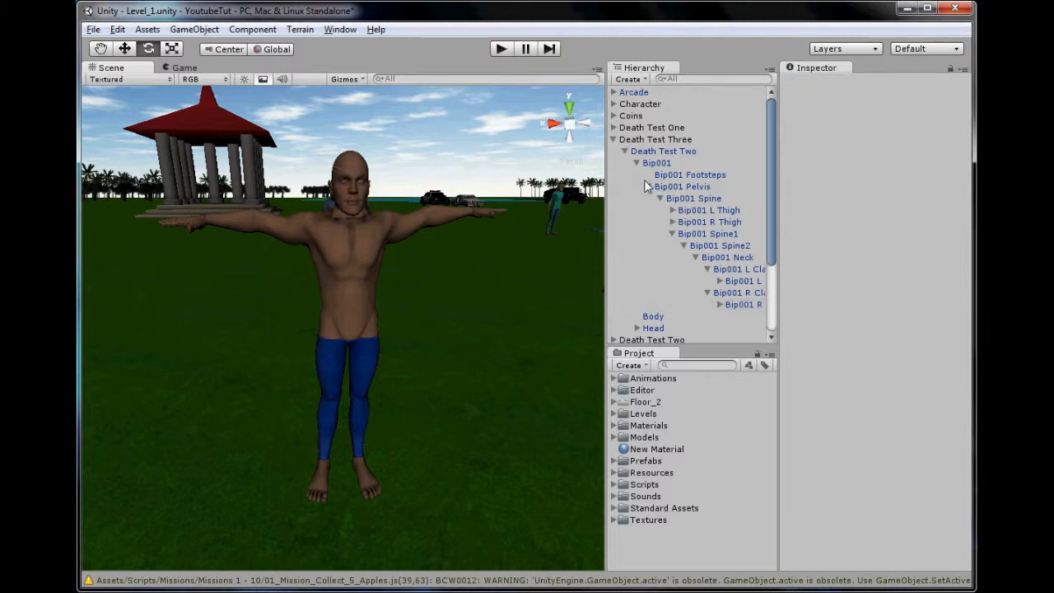
{"action": "mouse_move", "coordinate": [676, 44]}
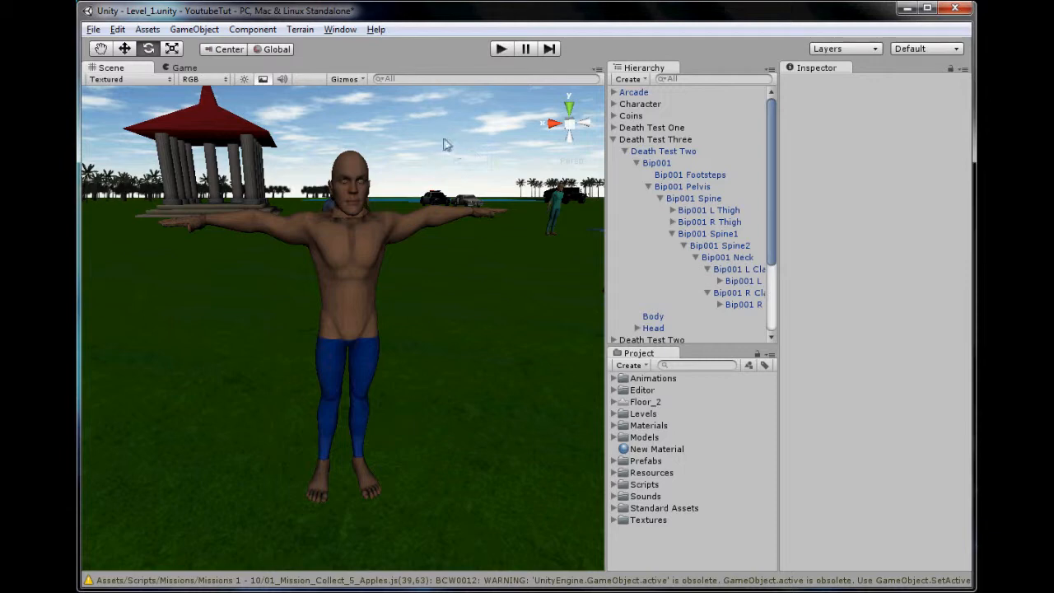
Open GameObject > Create Other > Ragdoll and select the Bip001 root bone in the Hierarchy
{"action": "left_click", "coordinate": [195, 29]}
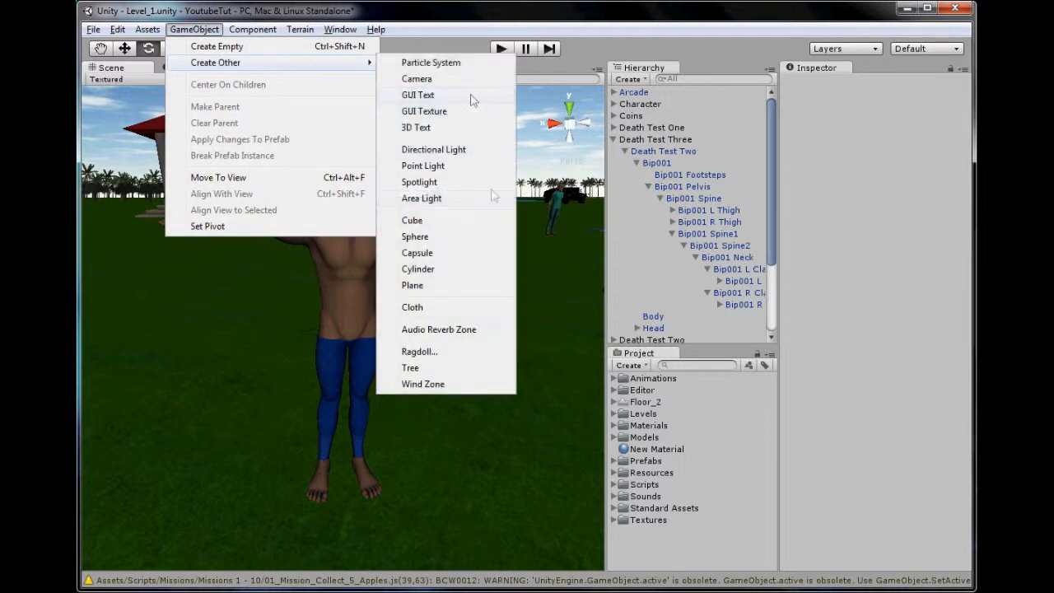
{"action": "left_click", "coordinate": [419, 351]}
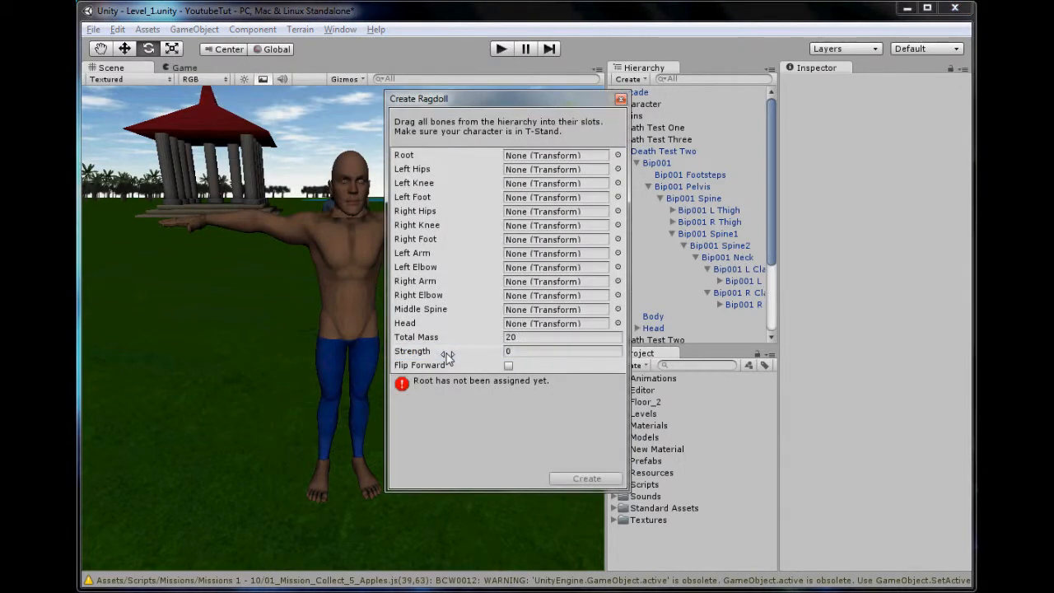
{"action": "mouse_move", "coordinate": [544, 105]}
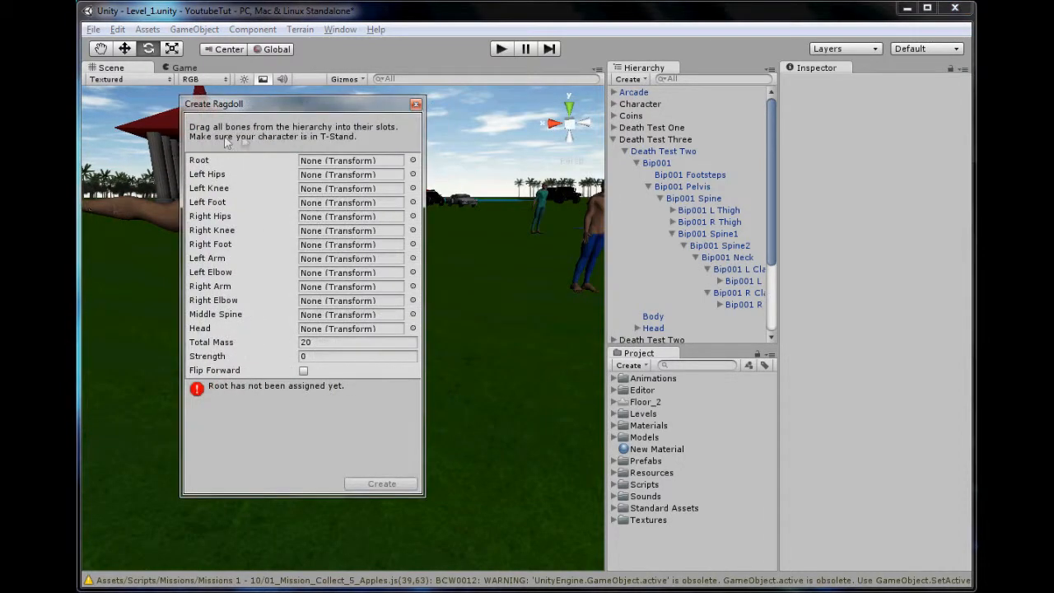
{"action": "mouse_move", "coordinate": [486, 152]}
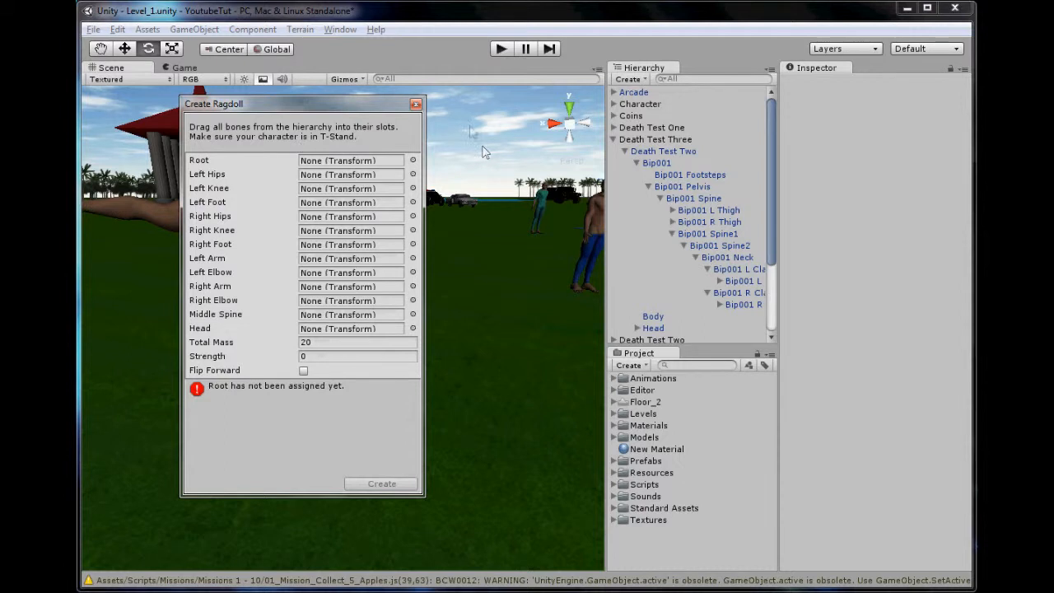
{"action": "left_click", "coordinate": [663, 138]}
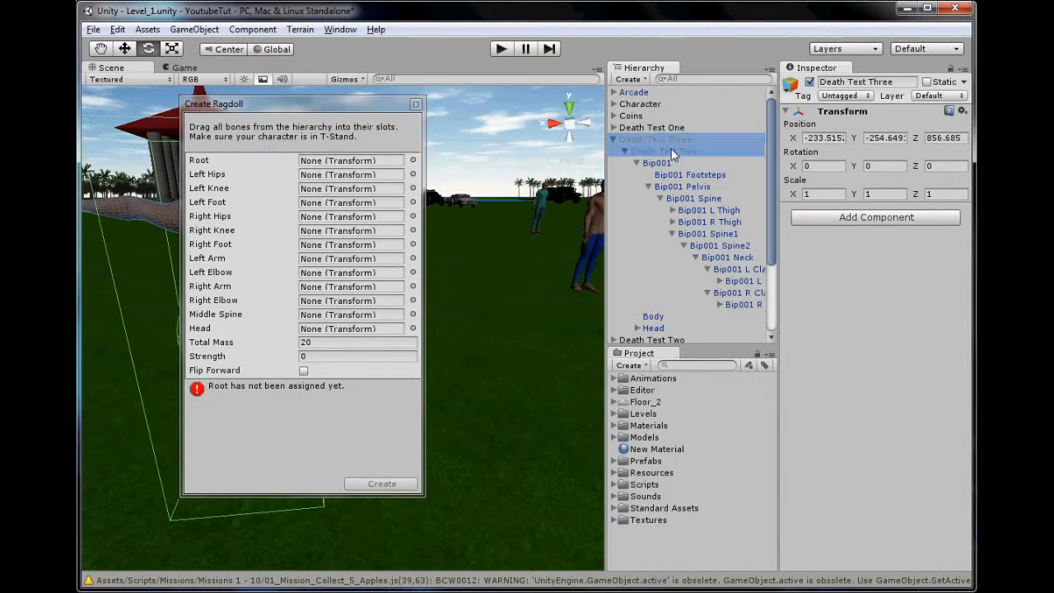
{"action": "left_click", "coordinate": [663, 151]}
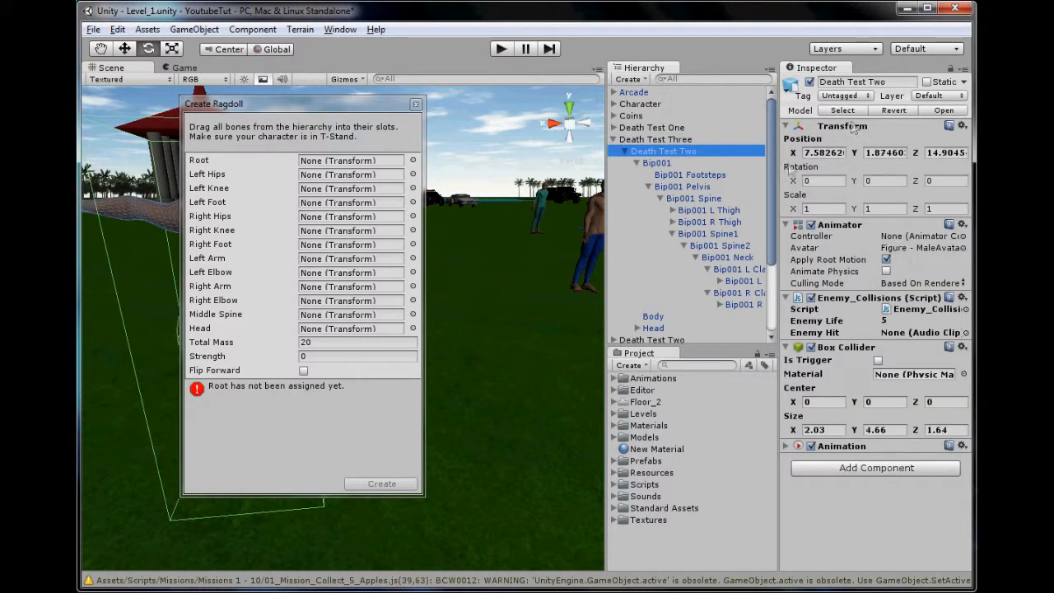
{"action": "left_click", "coordinate": [657, 163]}
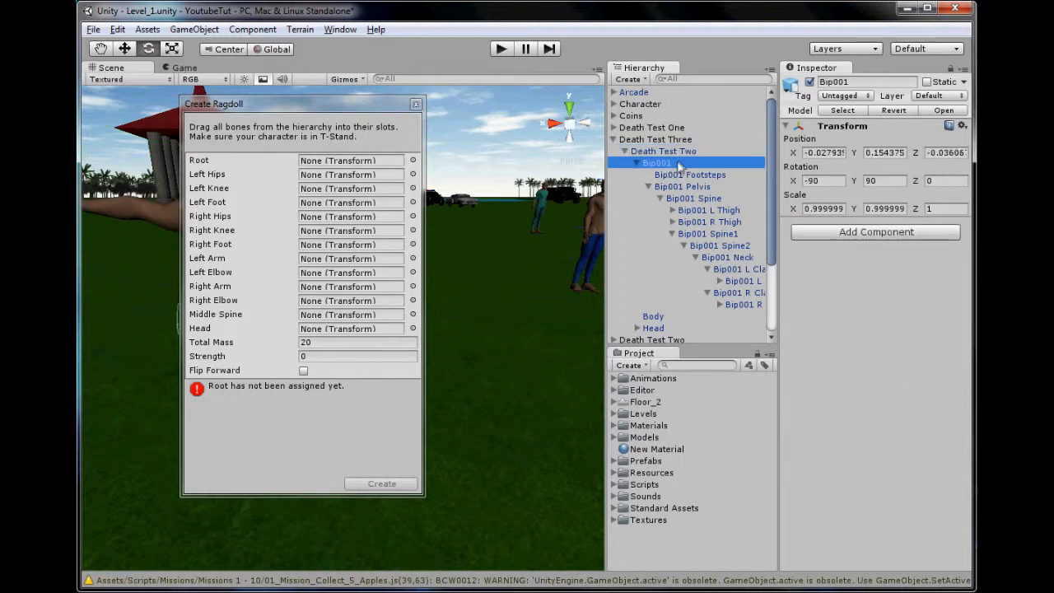
Assign Bip001 as Root and the thigh, calf and foot bones to both legs' slots
{"action": "left_click_drag", "start_coordinate": [657, 163], "coordinate": [350, 160]}
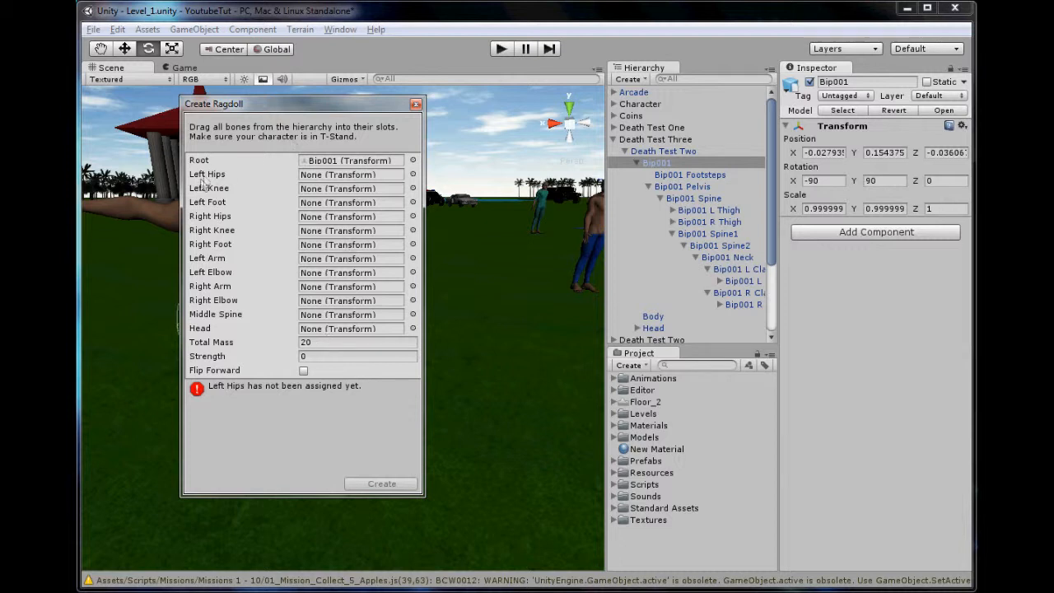
{"action": "mouse_move", "coordinate": [284, 183]}
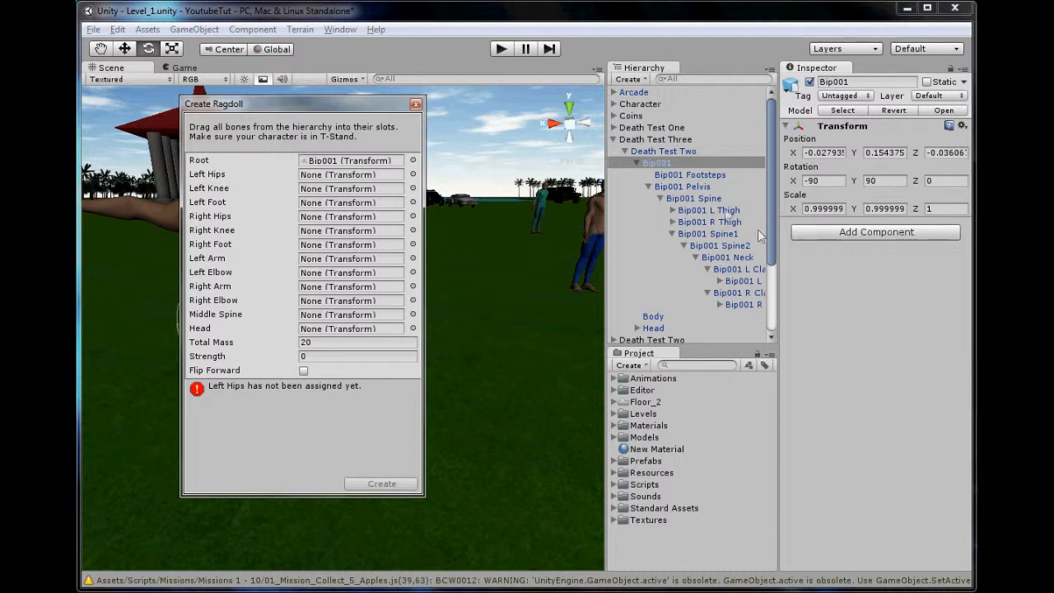
{"action": "left_click", "coordinate": [709, 210]}
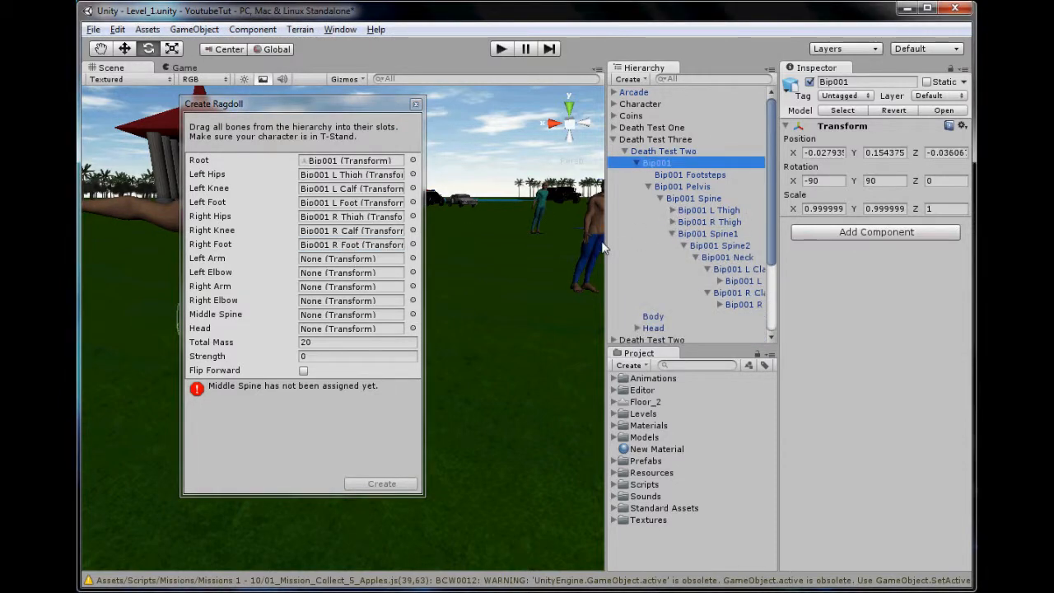
{"action": "mouse_move", "coordinate": [387, 411]}
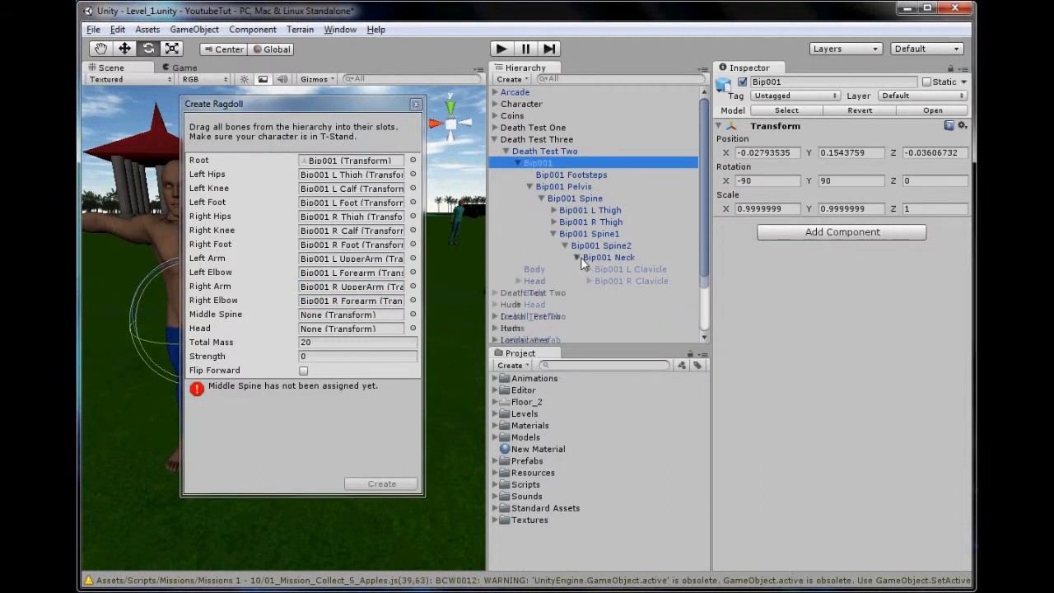
Assign the upper arm and forearm bones to Arm and Elbow, and Bip001 Spine to Middle Spine
{"action": "left_click", "coordinate": [576, 257]}
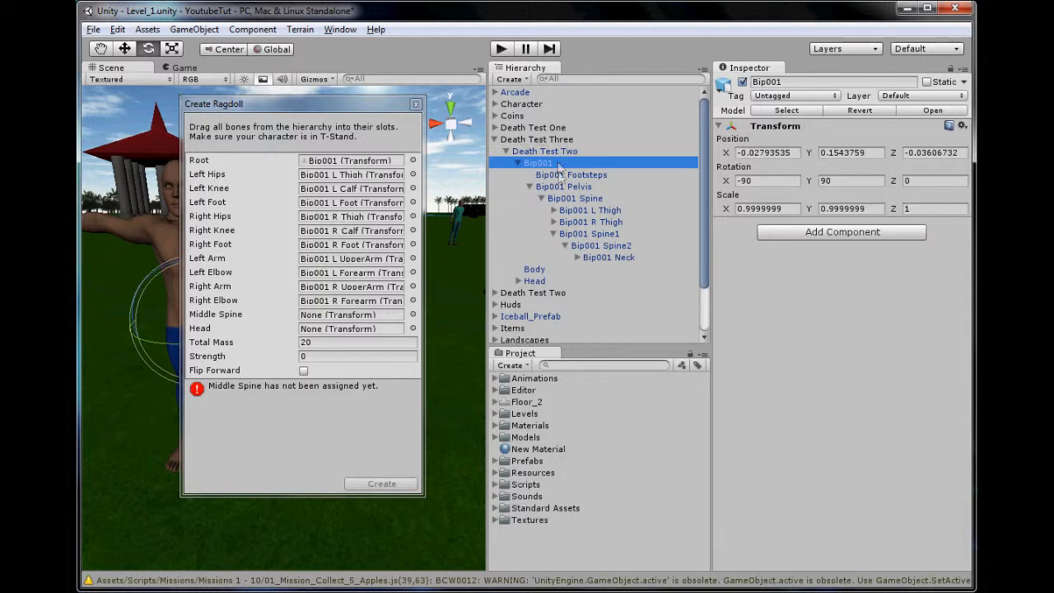
{"action": "left_click", "coordinate": [575, 198]}
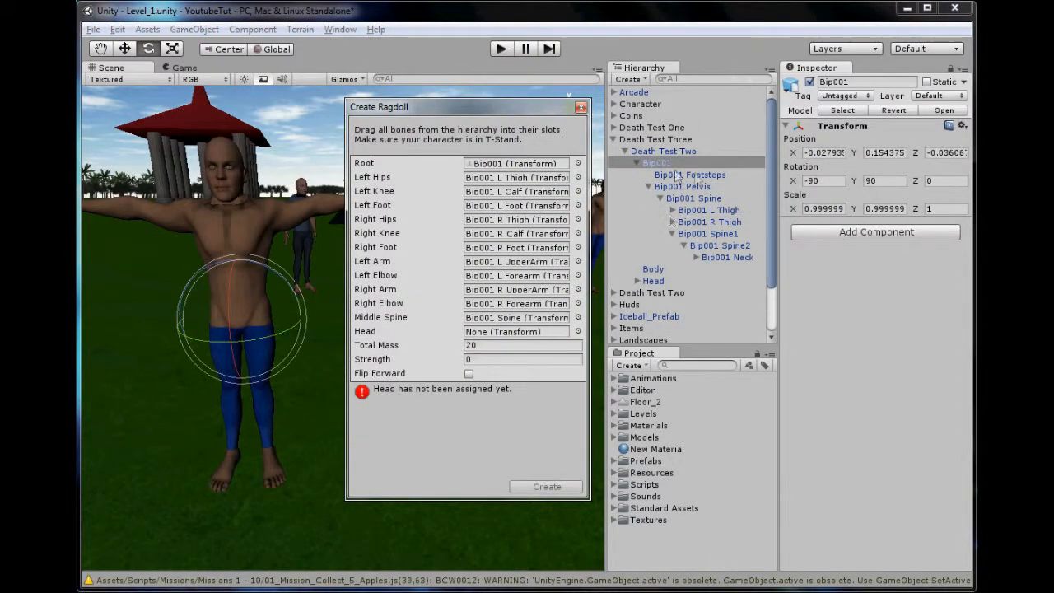
{"action": "mouse_move", "coordinate": [688, 206]}
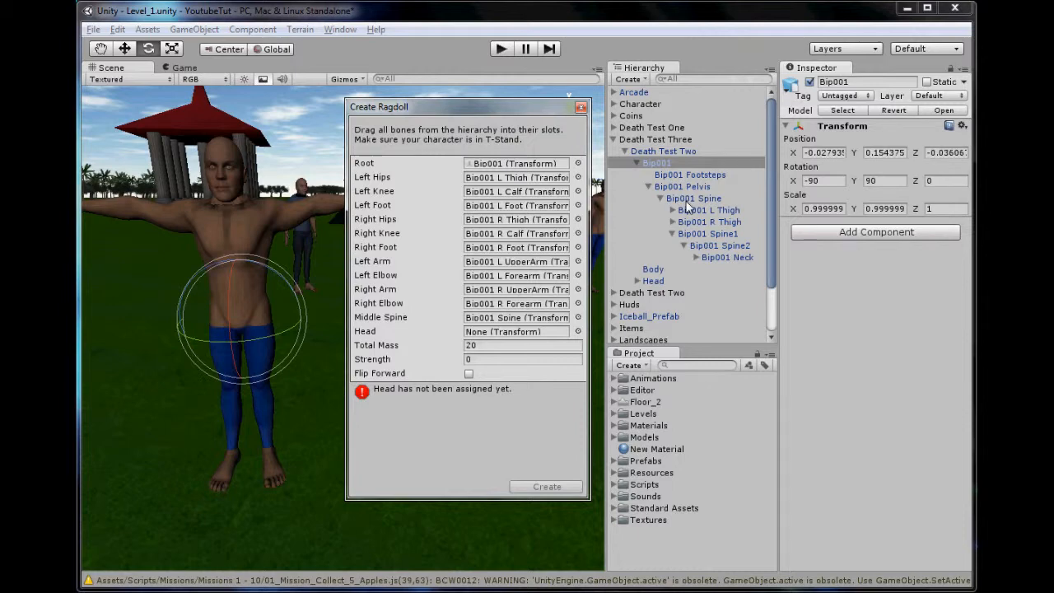
{"action": "mouse_move", "coordinate": [292, 316]}
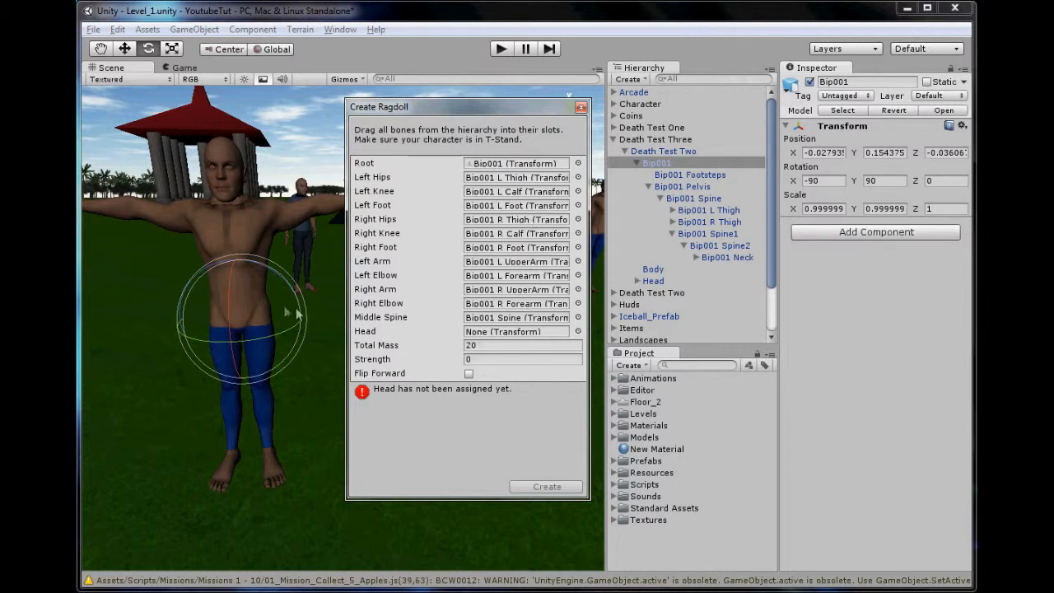
Assign Bip001 Head to the head slot and create the ragdoll with Total Mass 20
{"action": "left_click", "coordinate": [636, 281]}
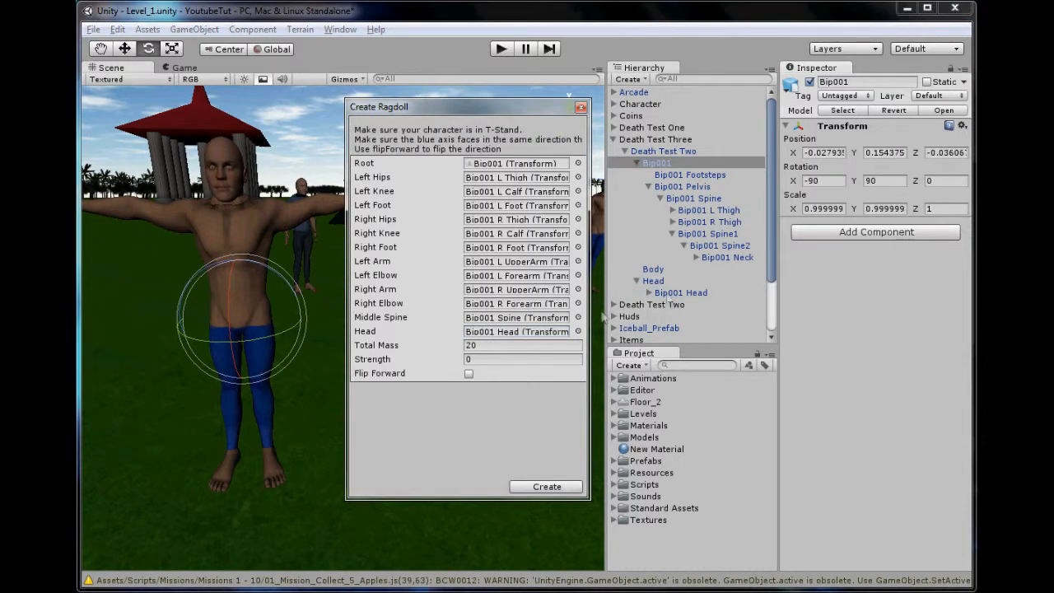
{"action": "left_click", "coordinate": [681, 293]}
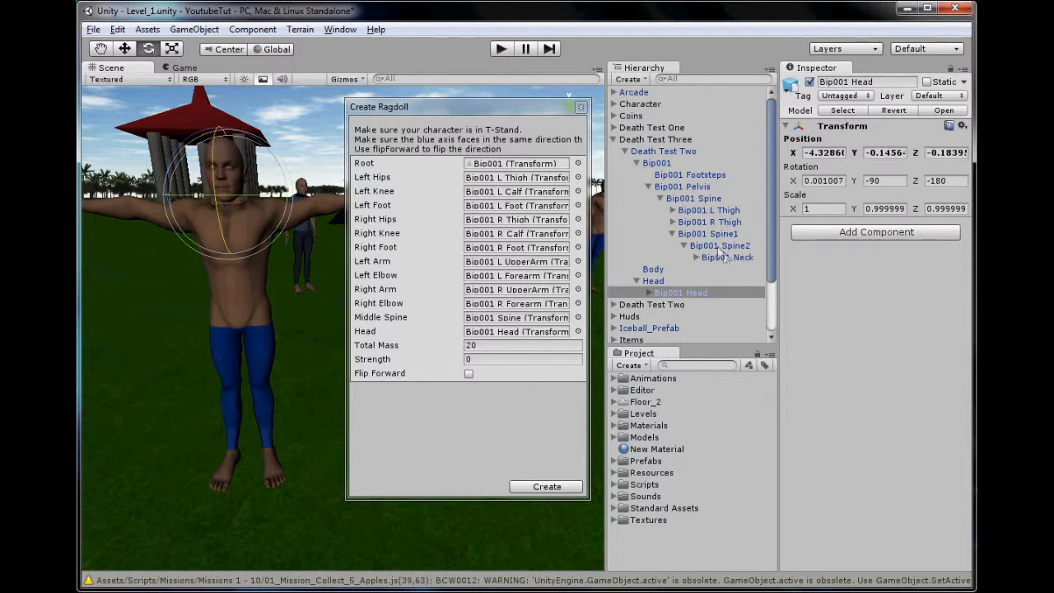
{"action": "left_click", "coordinate": [727, 256]}
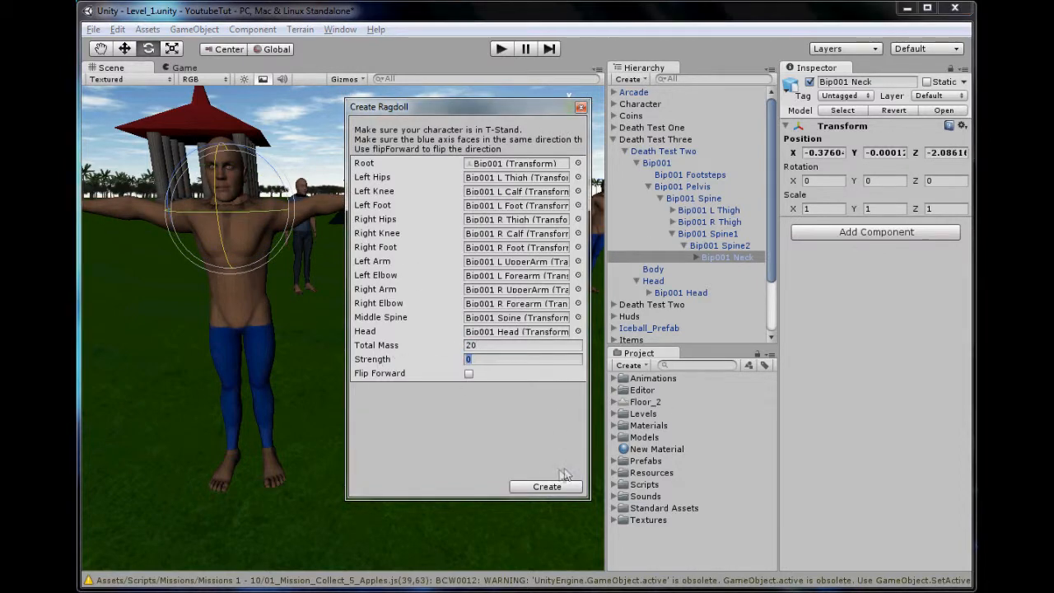
{"action": "left_click", "coordinate": [547, 486]}
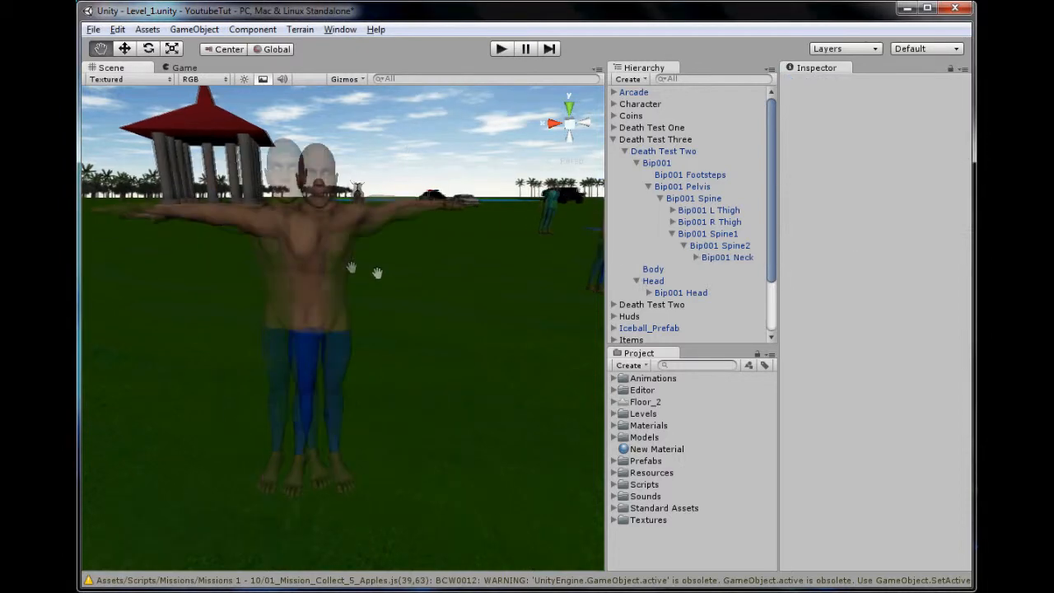
Inspect the ragdoll components on Bip001, Bip001 Spine, Spine2 and R Thigh, then deselect
{"action": "left_click", "coordinate": [663, 151]}
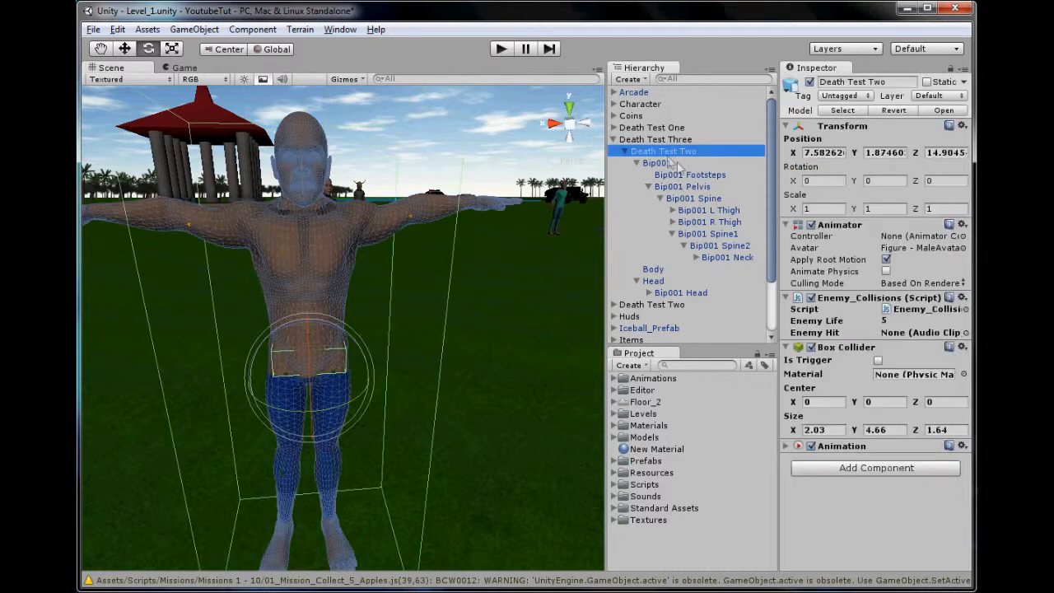
{"action": "left_click", "coordinate": [656, 162]}
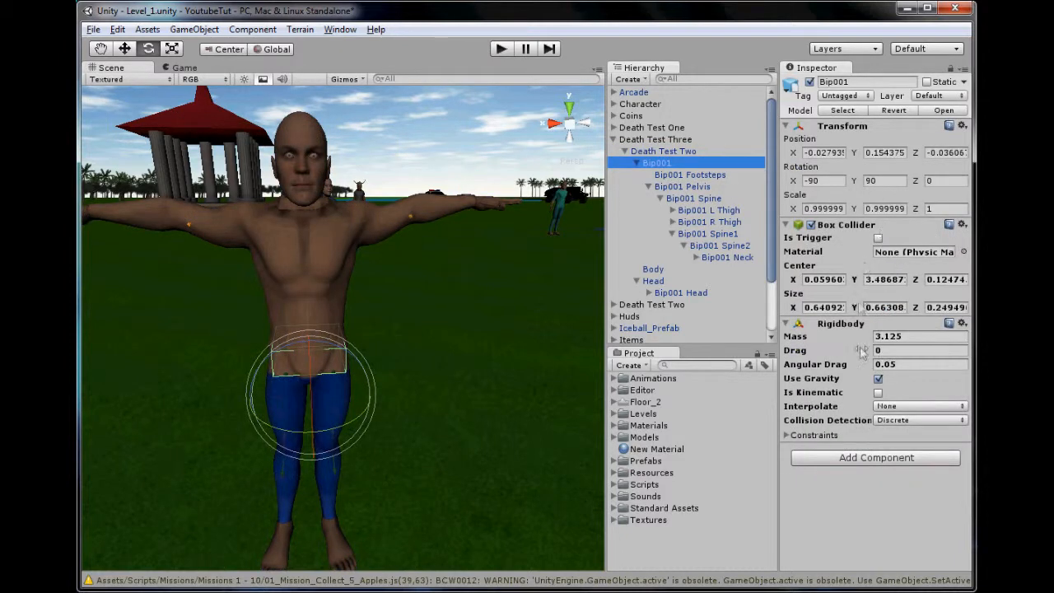
{"action": "left_click", "coordinate": [693, 198]}
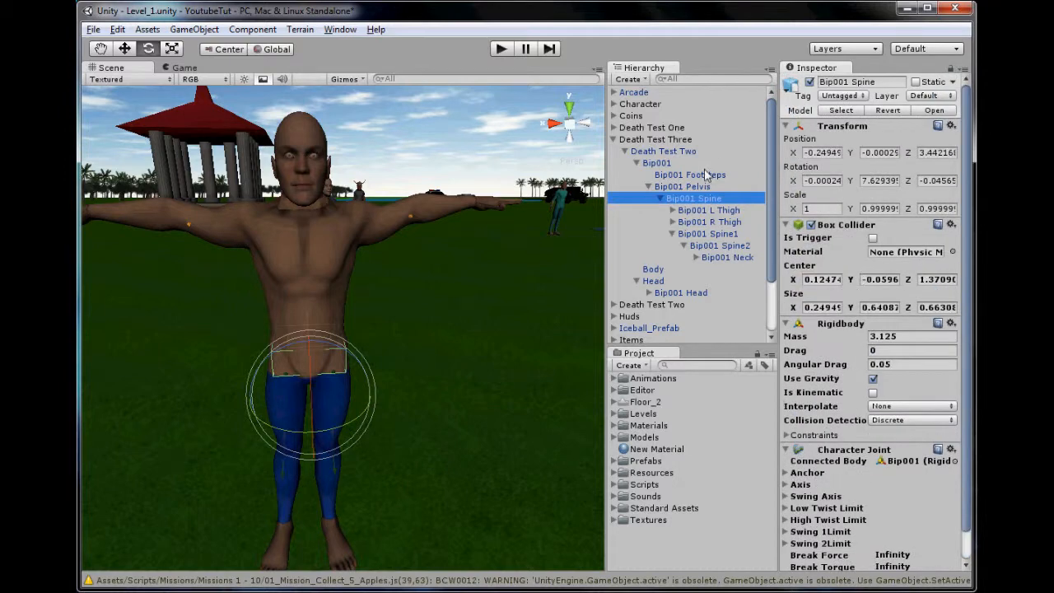
{"action": "left_click", "coordinate": [720, 245]}
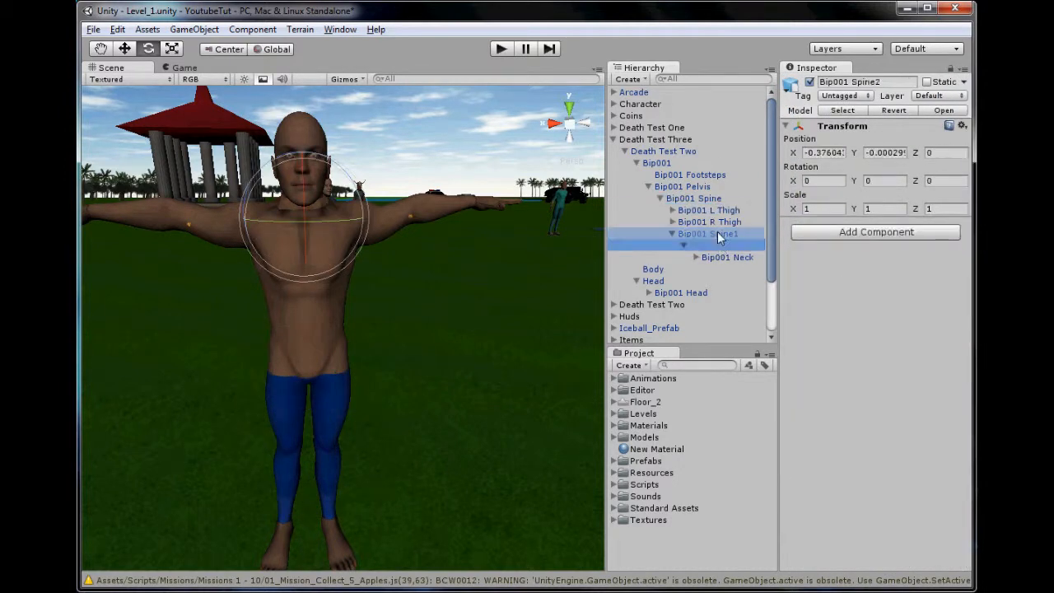
{"action": "left_click", "coordinate": [709, 222]}
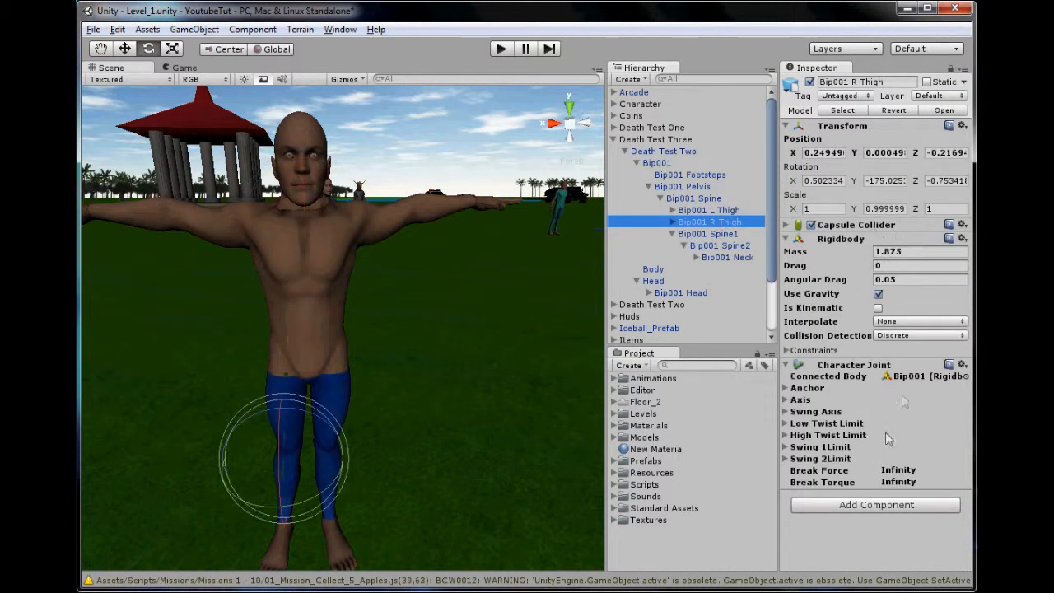
{"action": "mouse_move", "coordinate": [894, 437]}
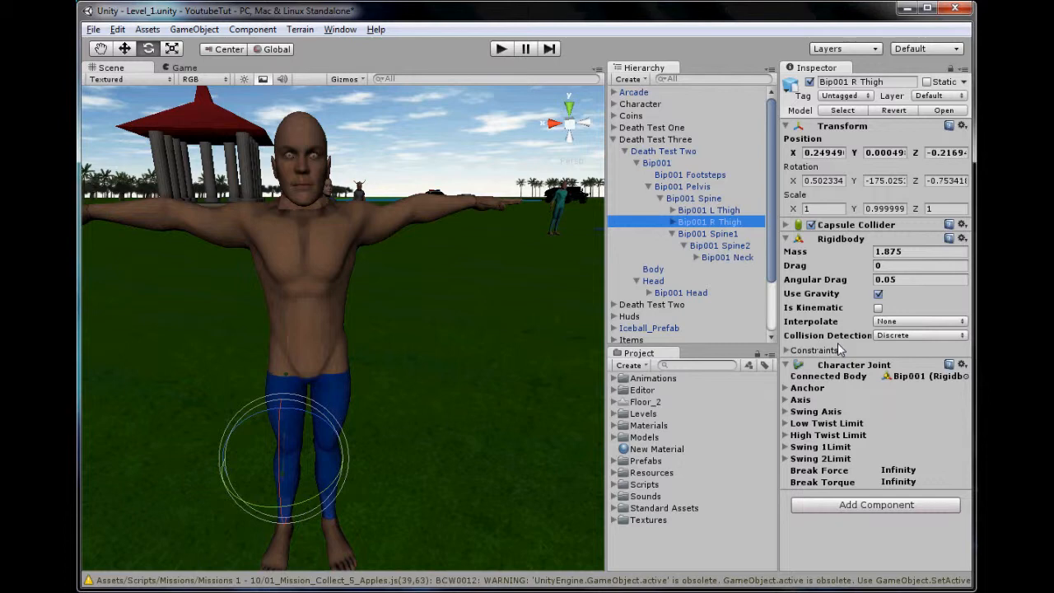
{"action": "left_click", "coordinate": [801, 399]}
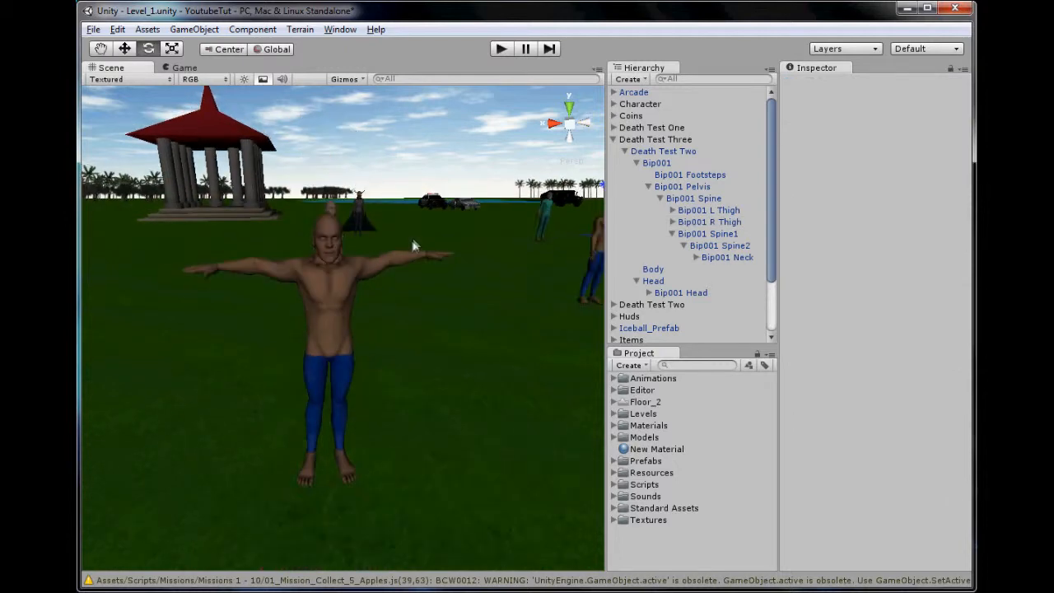
Select Death Test Three, run the game to watch the ragdoll fall, then stop
{"action": "left_click", "coordinate": [654, 139]}
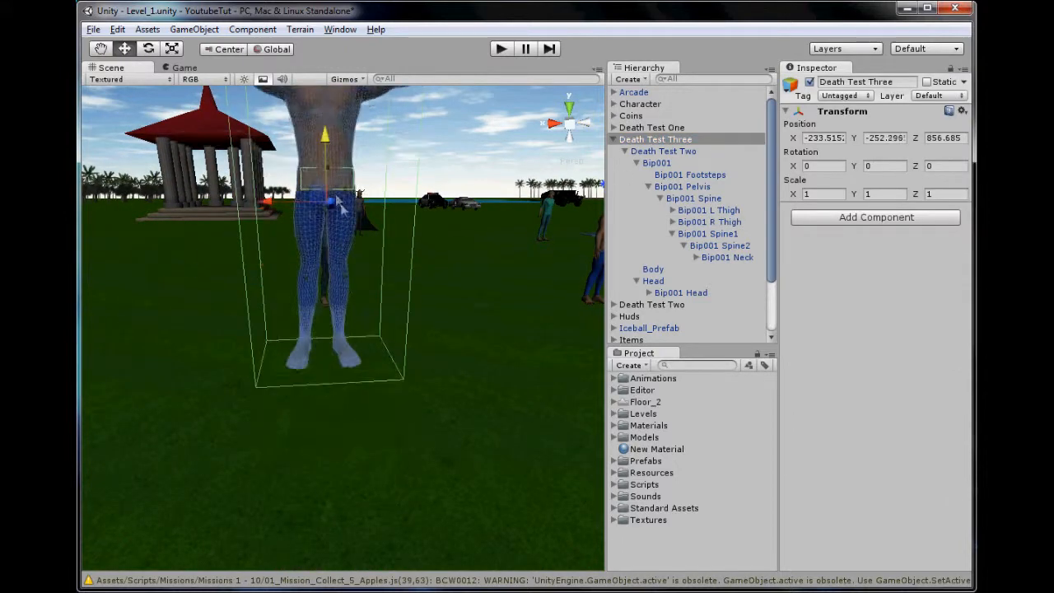
{"action": "left_click", "coordinate": [500, 49]}
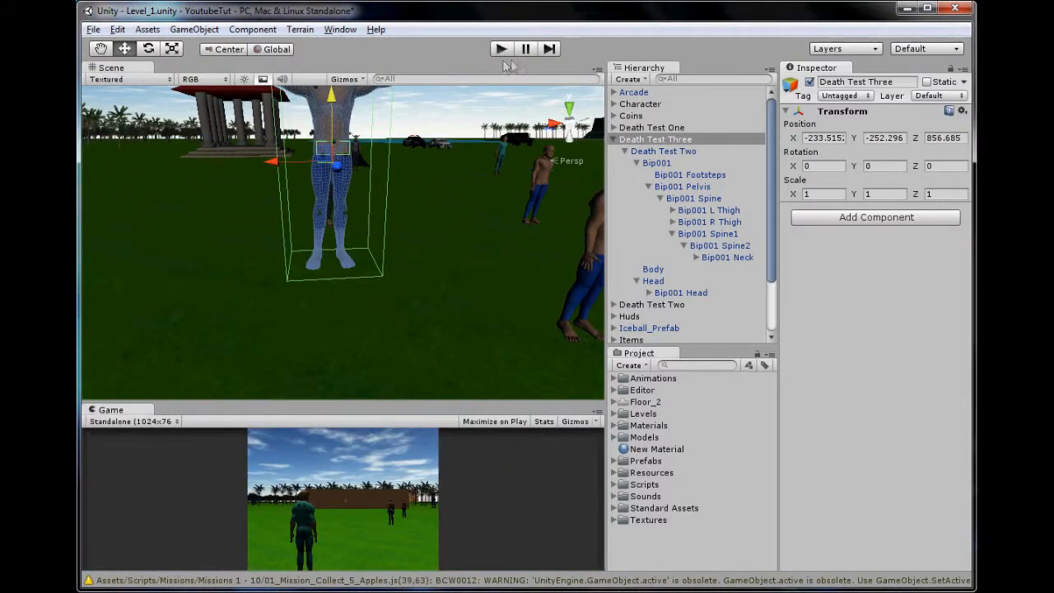
{"action": "left_click", "coordinate": [500, 49]}
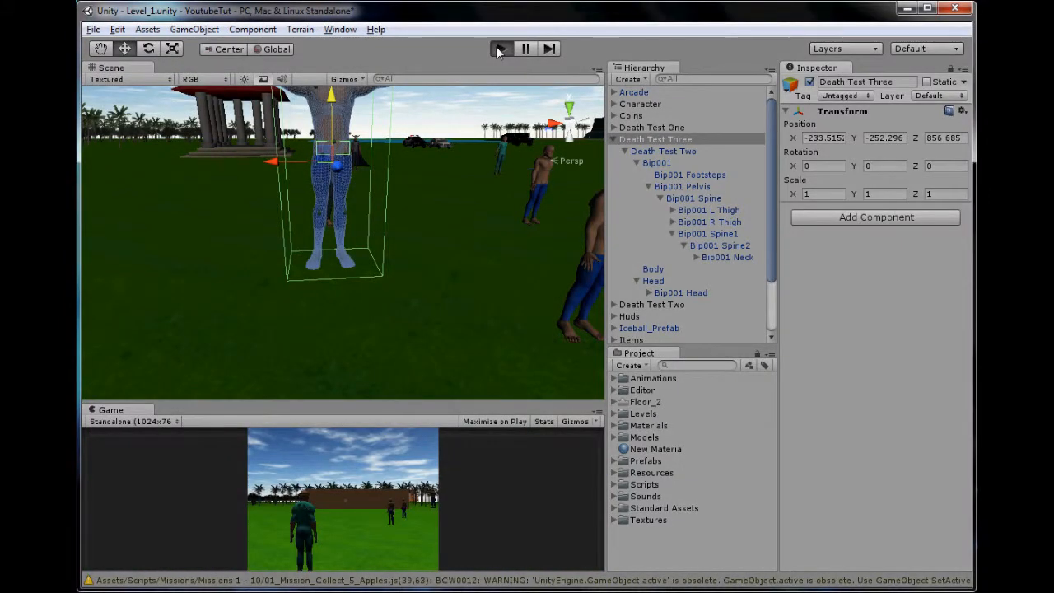
{"action": "left_click", "coordinate": [500, 49]}
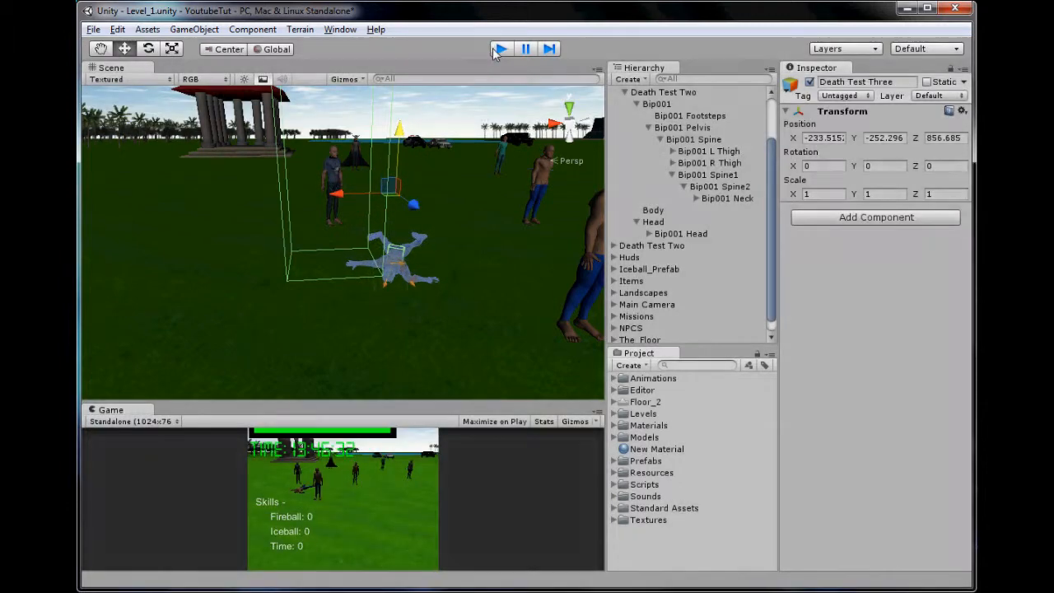
{"action": "left_click", "coordinate": [501, 48]}
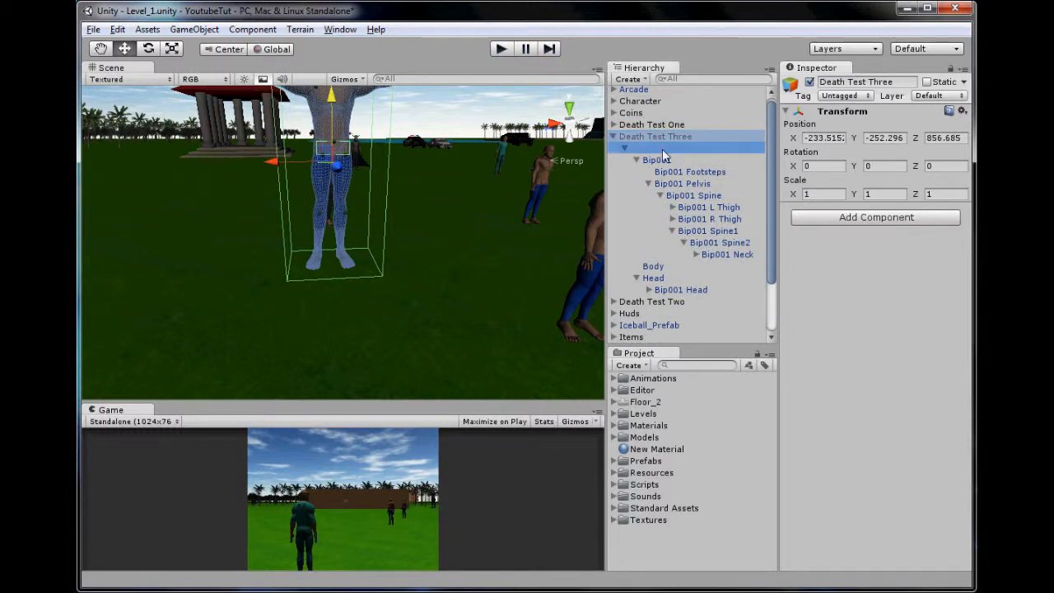
Select Death Test Two, run the game to watch it collapse, then stop
{"action": "left_click", "coordinate": [663, 147]}
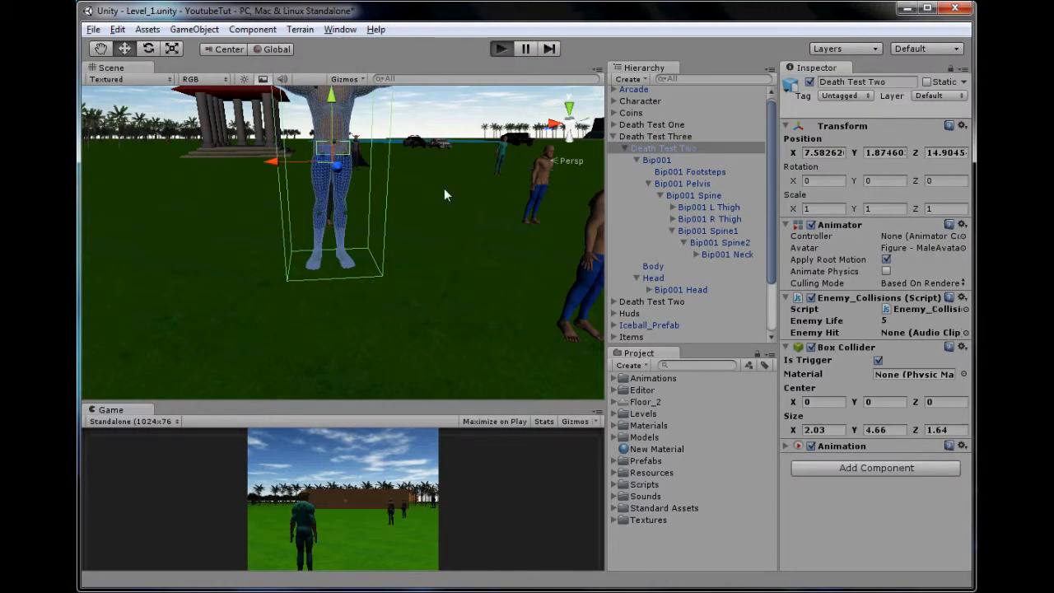
{"action": "left_click", "coordinate": [501, 48]}
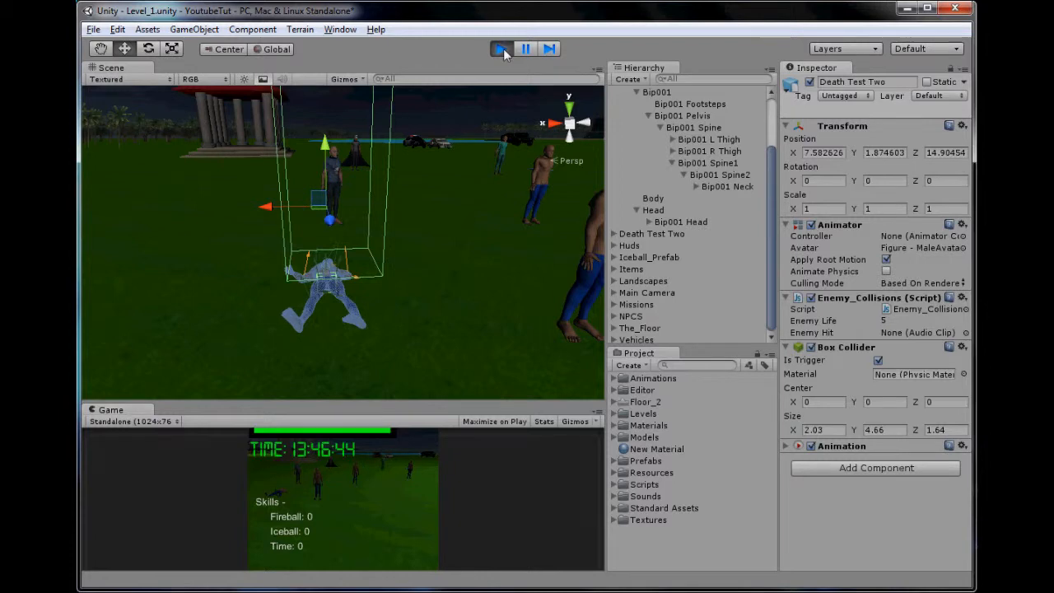
{"action": "left_click", "coordinate": [502, 48]}
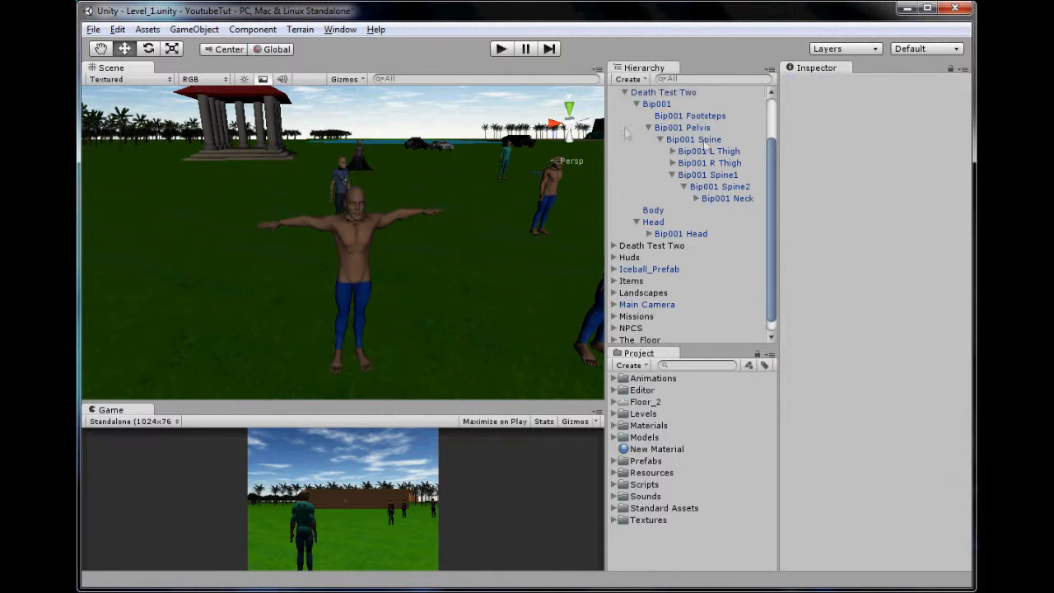
Add the declaration 'var body_parts : Component[];' on line 4 of Enemy_Collisions.js
{"action": "left_click", "coordinate": [663, 151]}
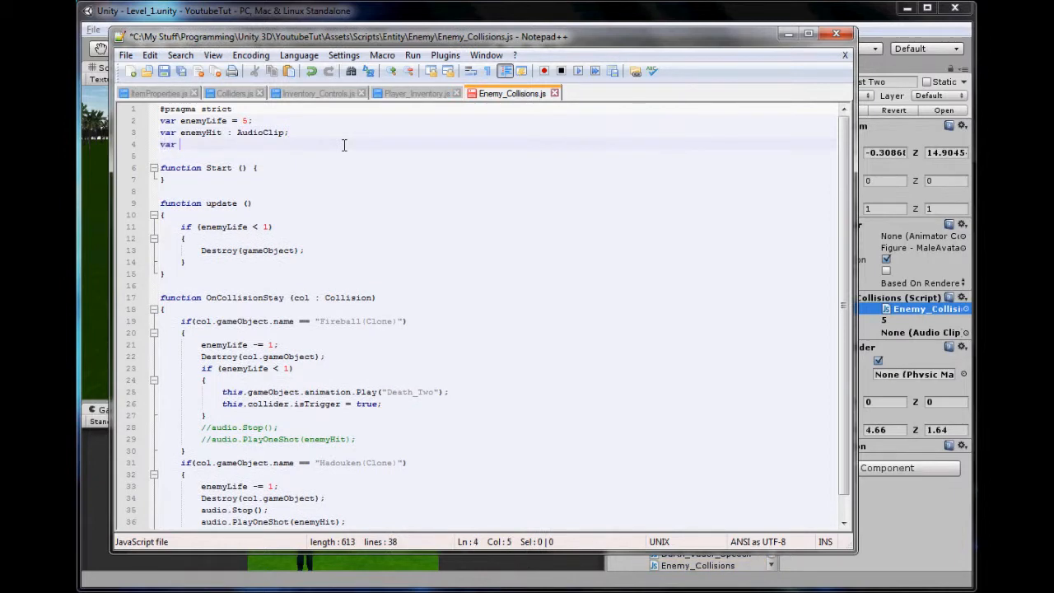
{"action": "type", "text": "b"}
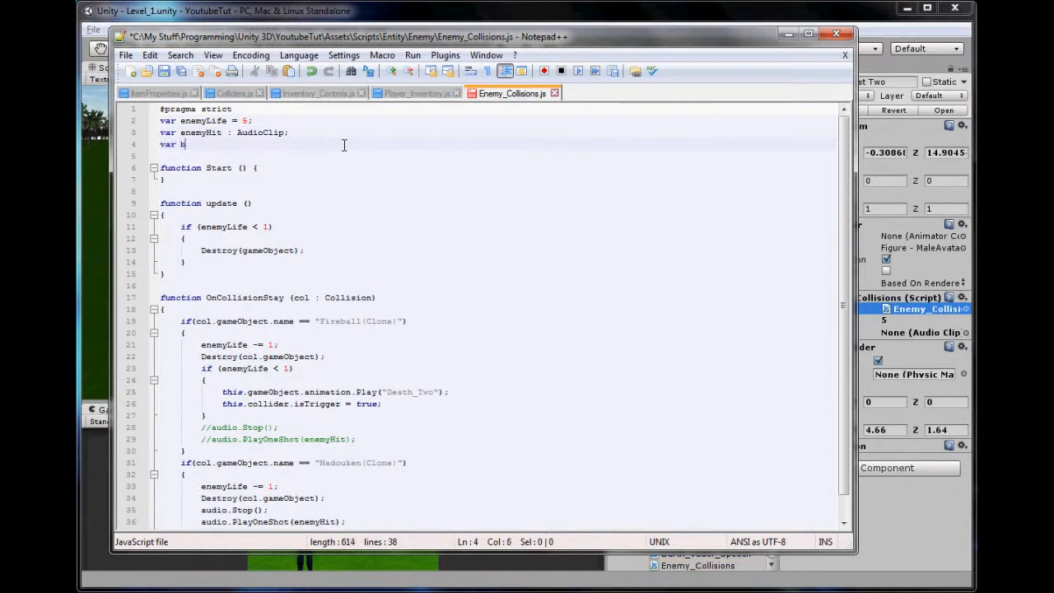
{"action": "type", "text": "ody_parts :"}
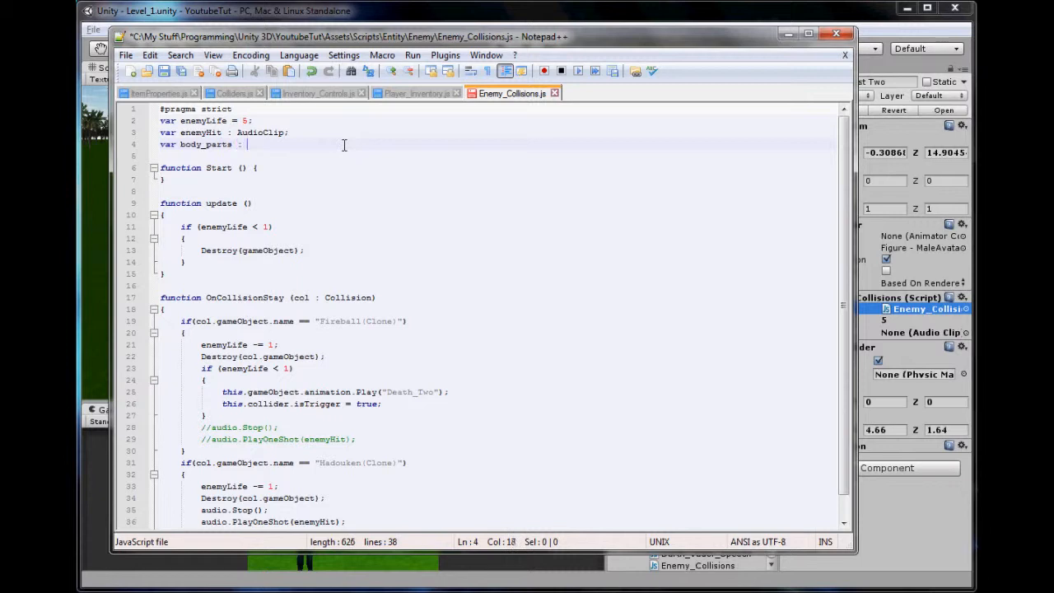
{"action": "type", "text": "Component"}
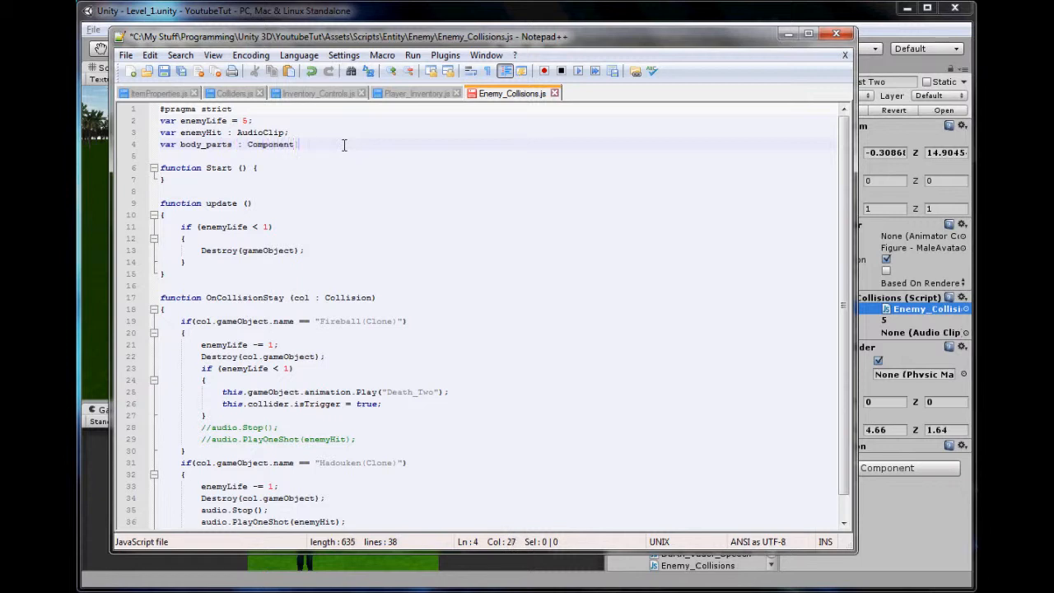
{"action": "type", "text": "[]"}
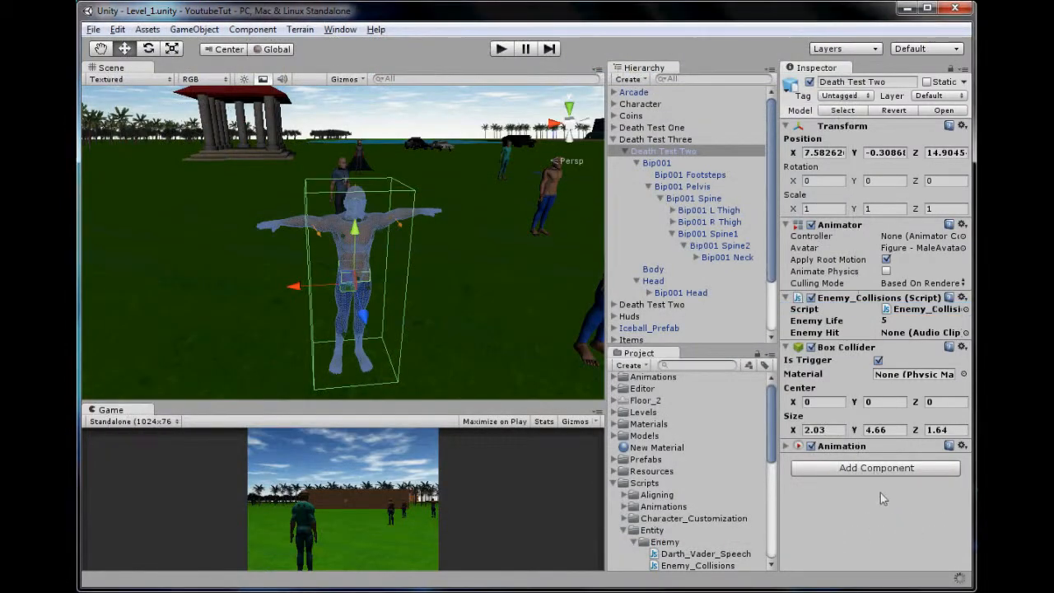
Select the Death Test Two enemy to review its components in the Inspector
{"action": "left_click", "coordinate": [785, 445]}
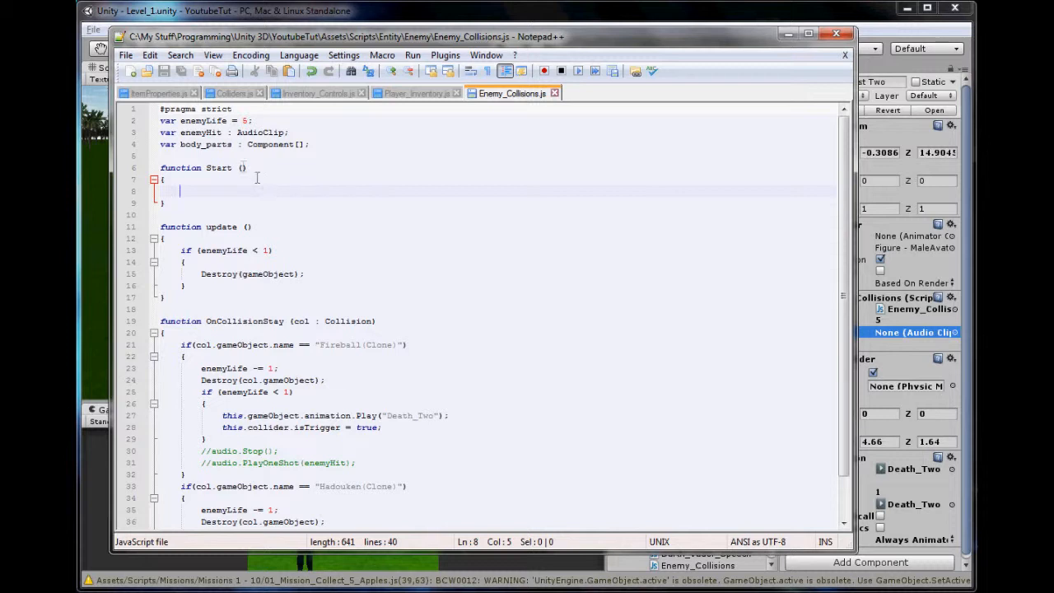
In Start, type body_parts = GetComponentsInChildren(Rigidbody);
{"action": "type", "text": "body_parts ="}
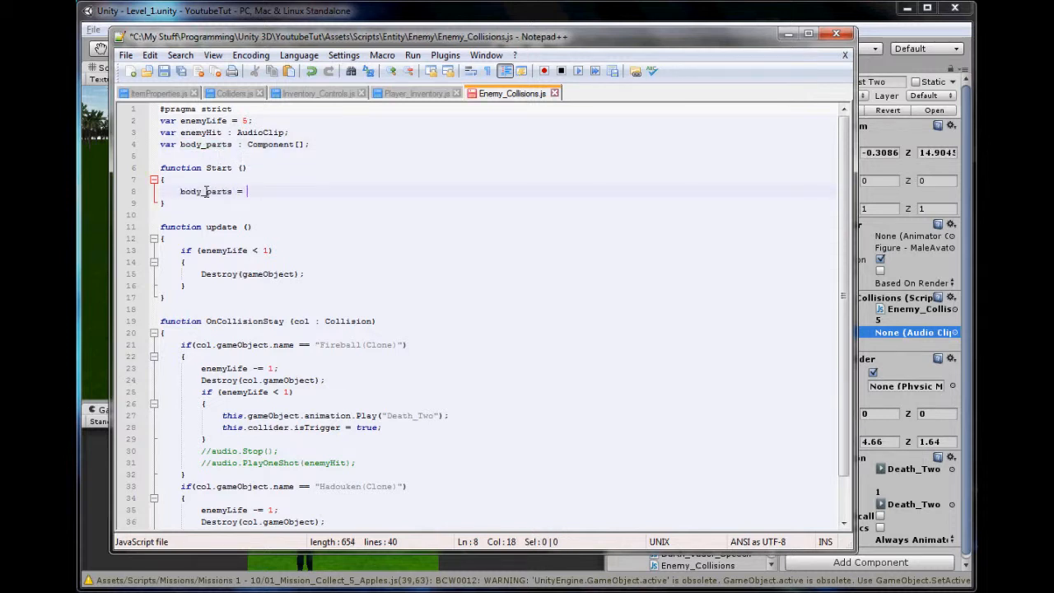
{"action": "type", "text": "GetComponen"}
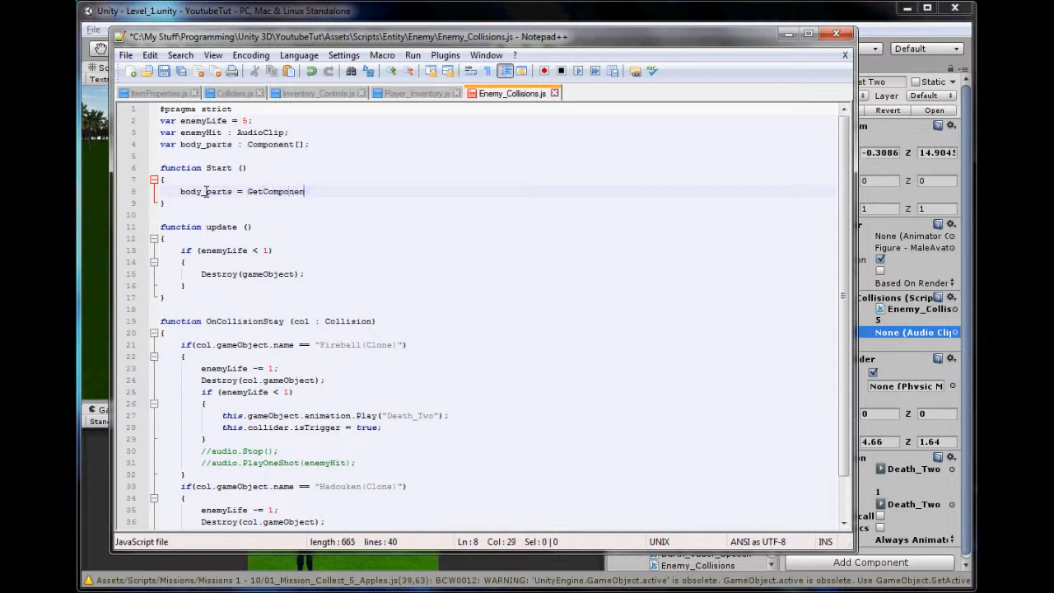
{"action": "type", "text": "sInChi"}
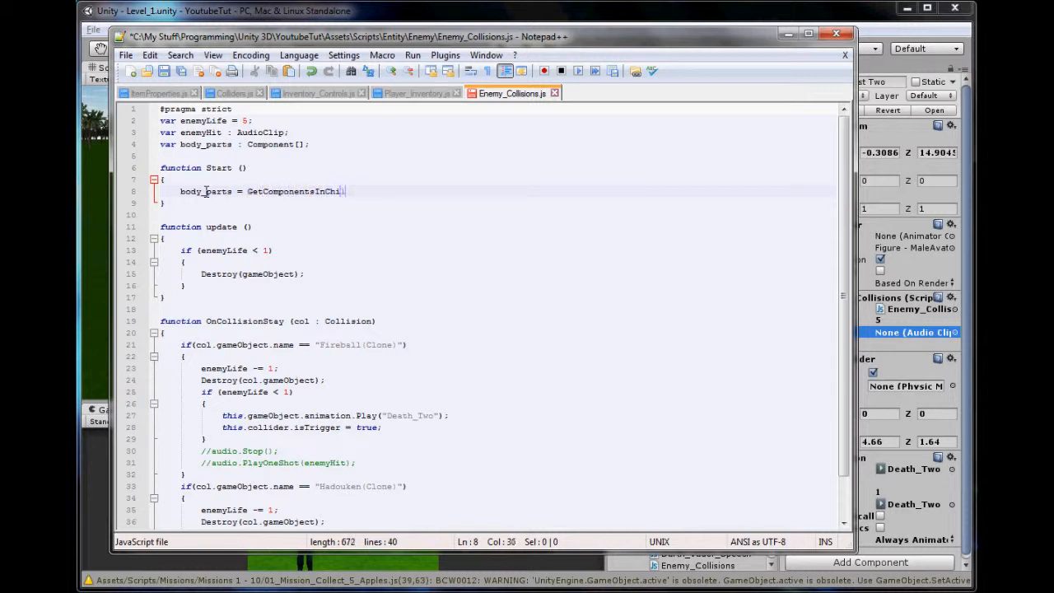
{"action": "type", "text": "ldren();"}
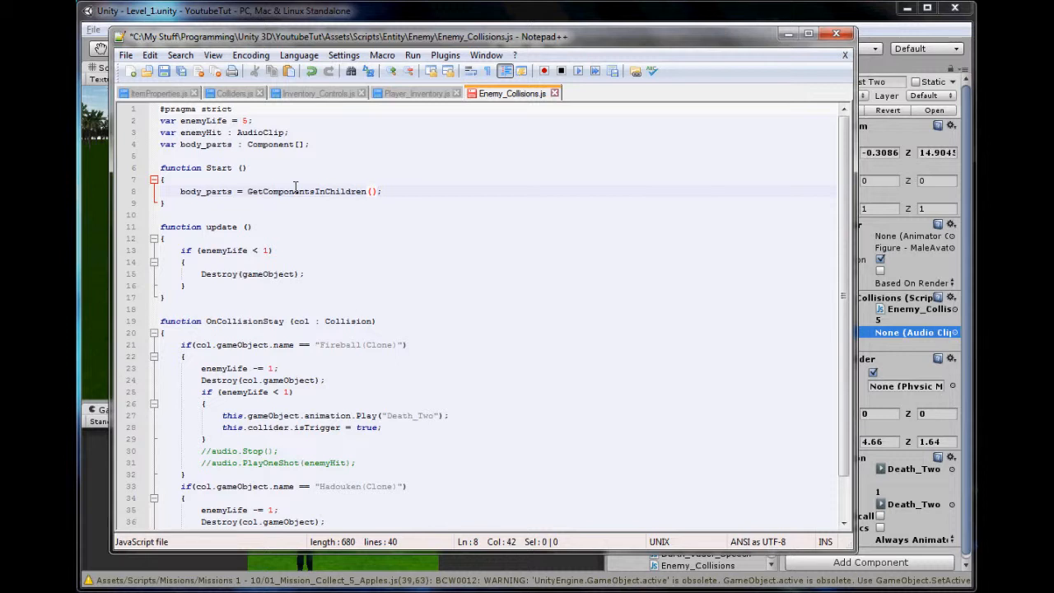
{"action": "type", "text": "Rig"}
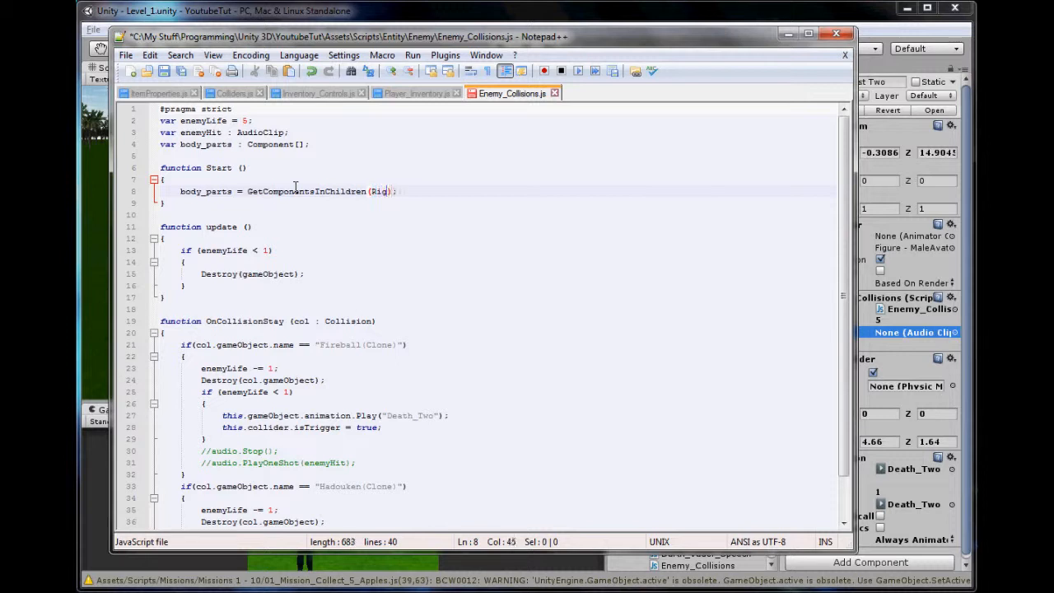
{"action": "type", "text": "idbody"}
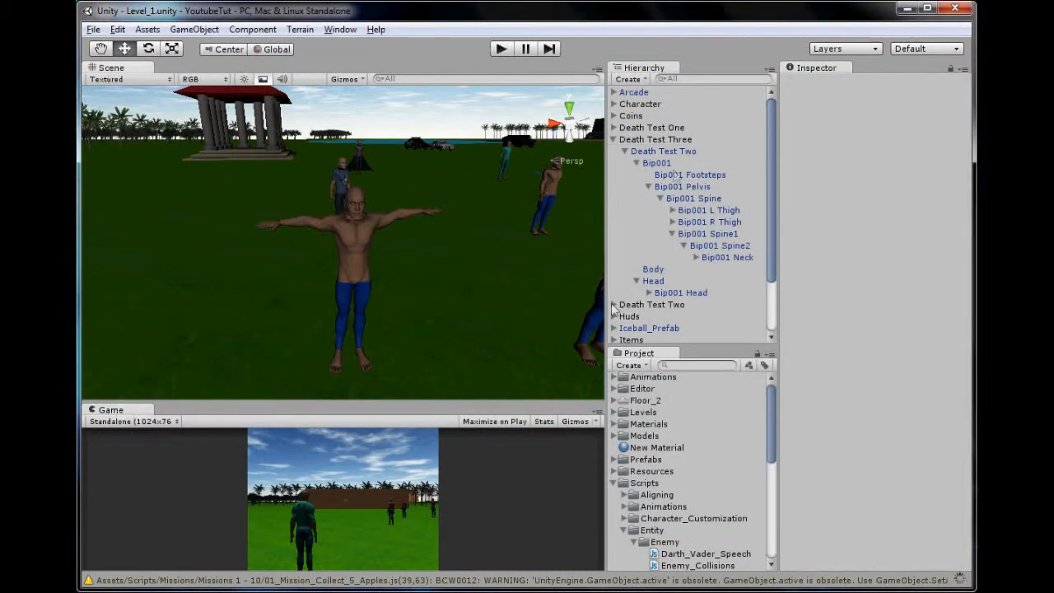
Select Death Test Two and run a quick play test to see body_parts filled
{"action": "left_click", "coordinate": [663, 151]}
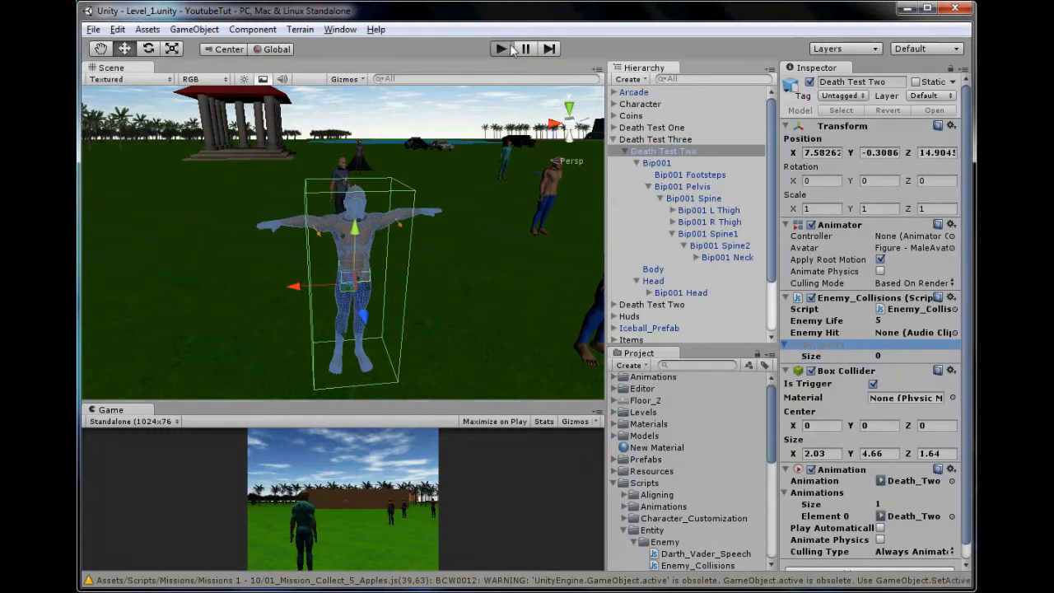
{"action": "left_click", "coordinate": [500, 48]}
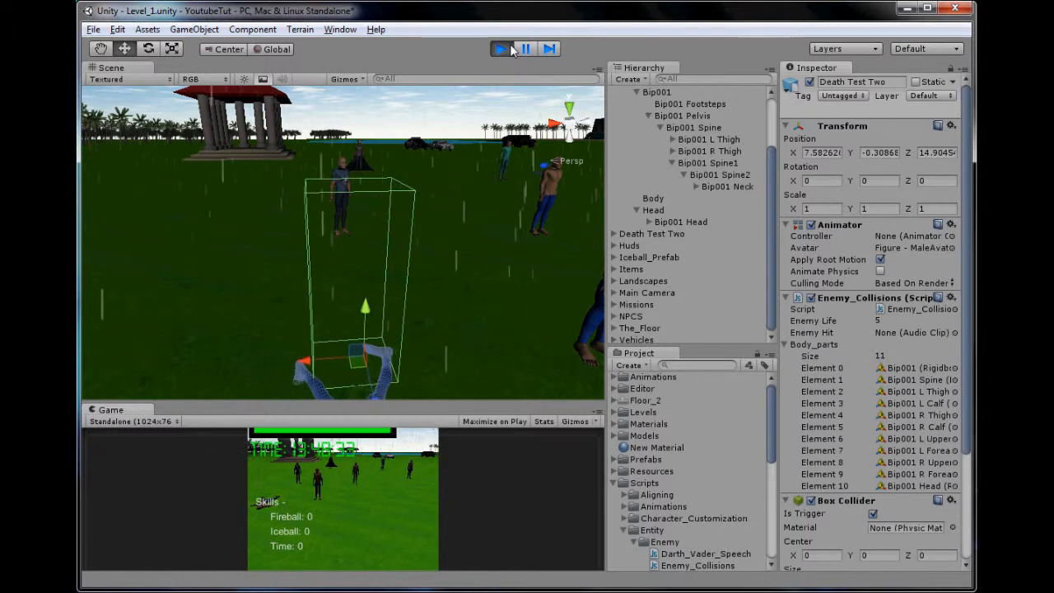
{"action": "left_click", "coordinate": [501, 49]}
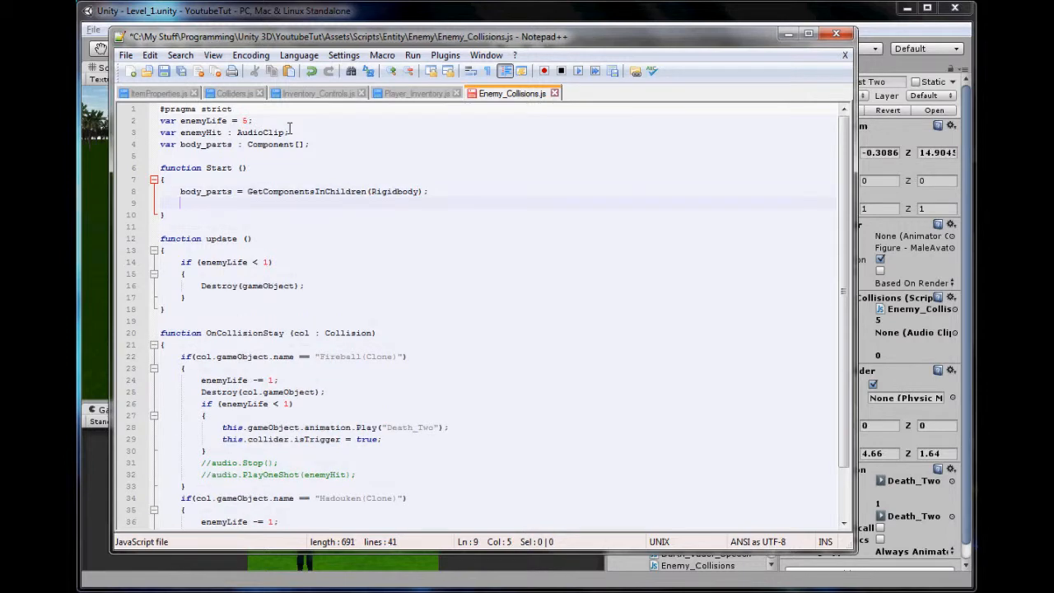
Add a for loop in Start from i = 0 to body_parts.Length
{"action": "type", "text": "for (v"}
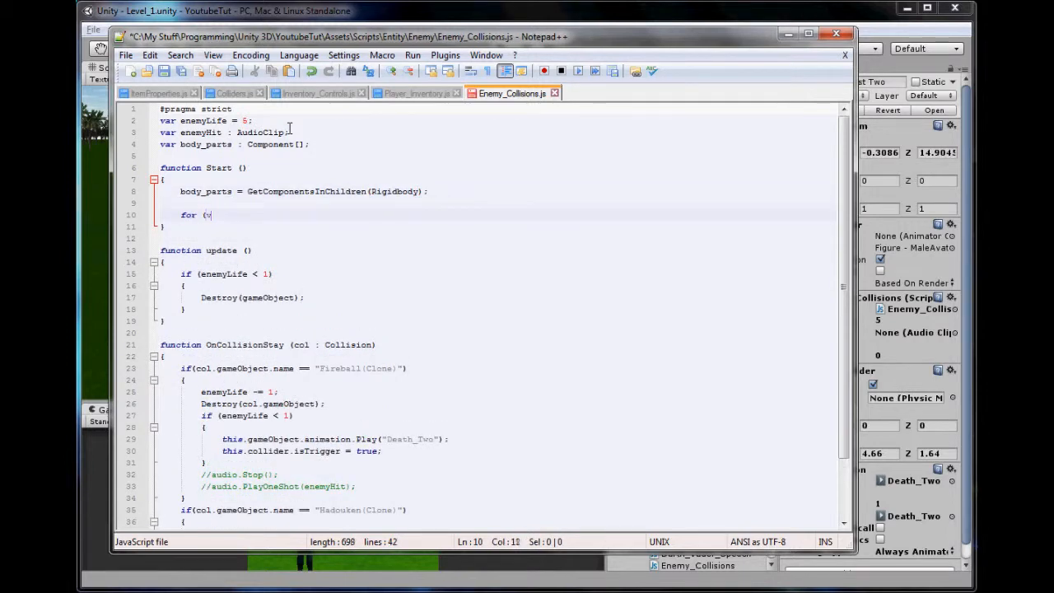
{"action": "type", "text": "var i = 0; i"}
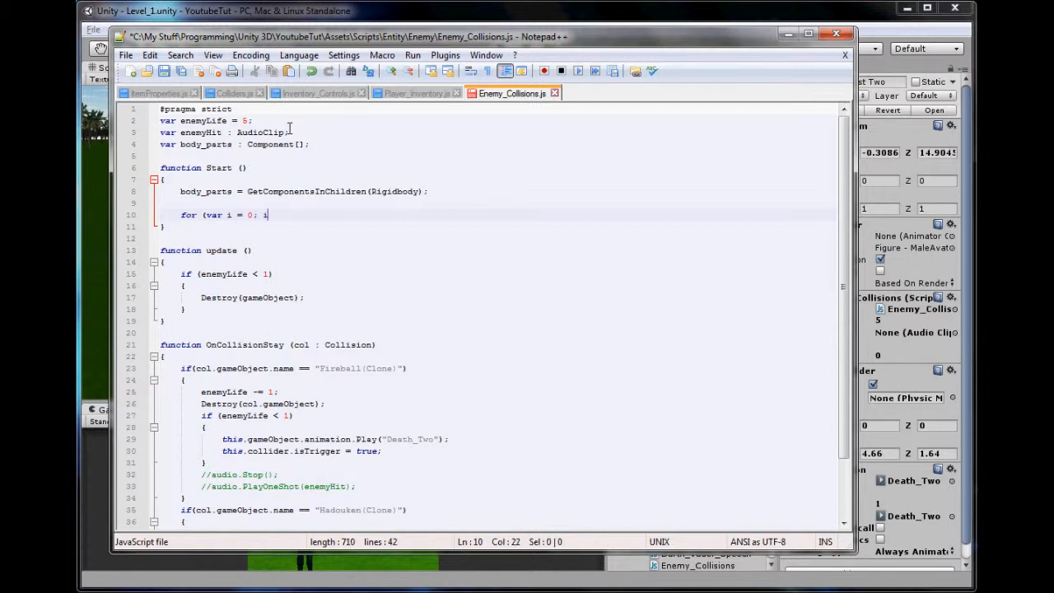
{"action": "type", "text": "< body_parts."}
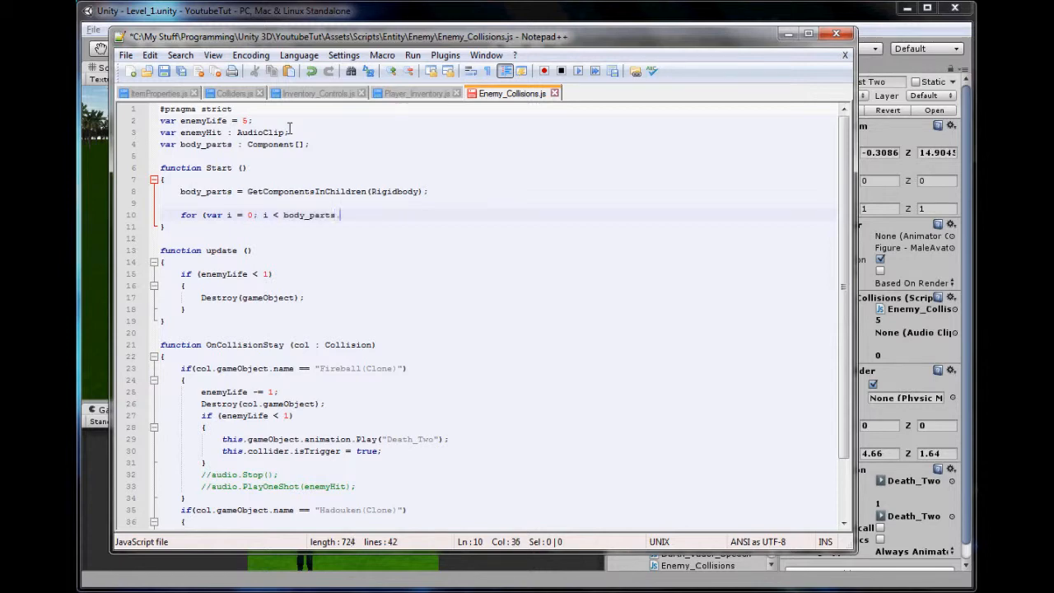
{"action": "type", "text": ".Length; i++)"}
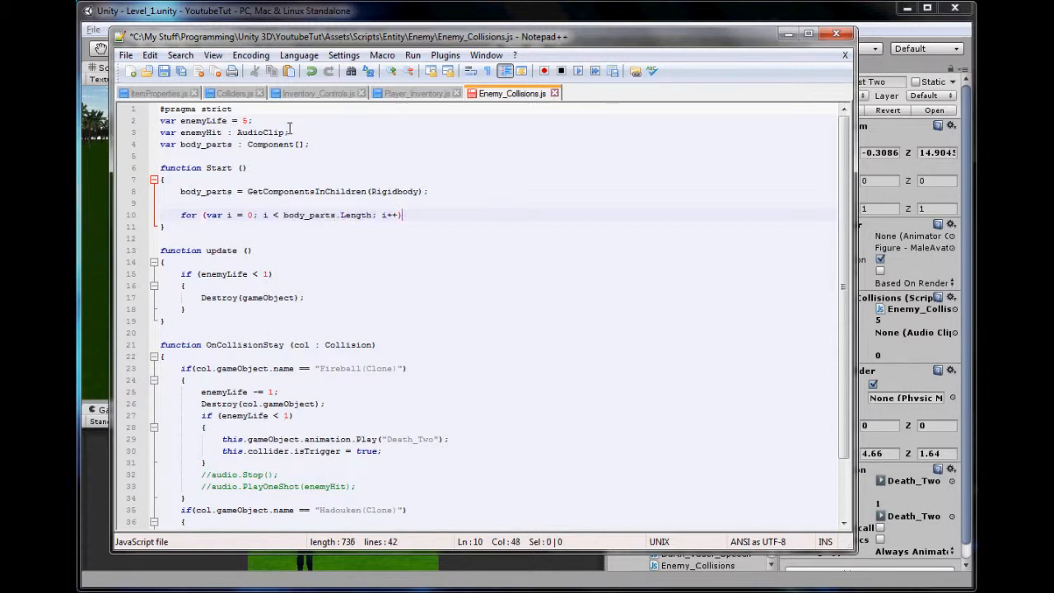
{"action": "key", "text": "Enter"}
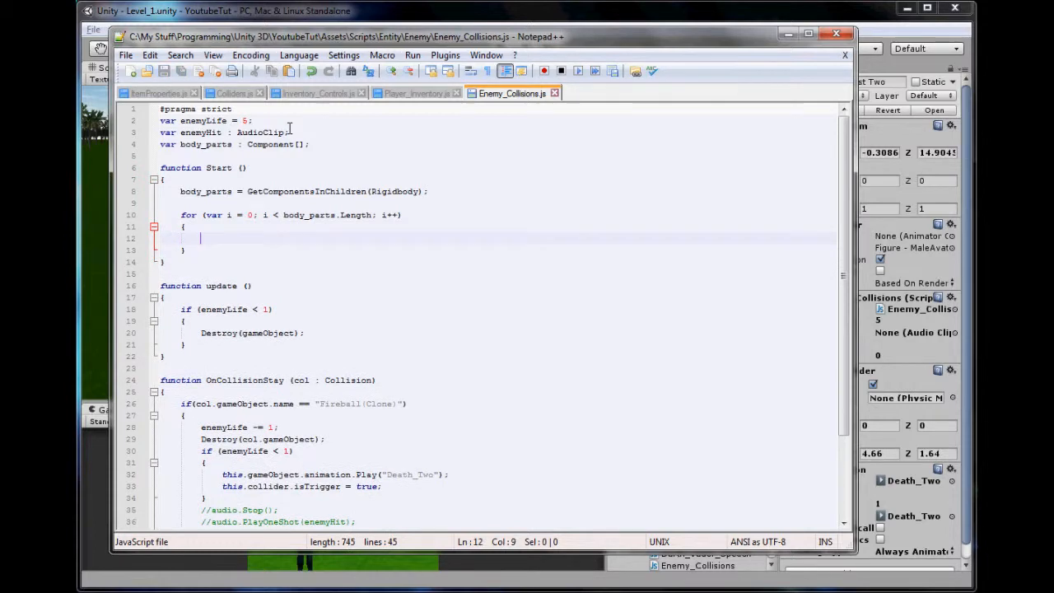
Inside the loop, set body_parts[i].rigidbody.isKinematic = true
{"action": "type", "text": "body_parts"}
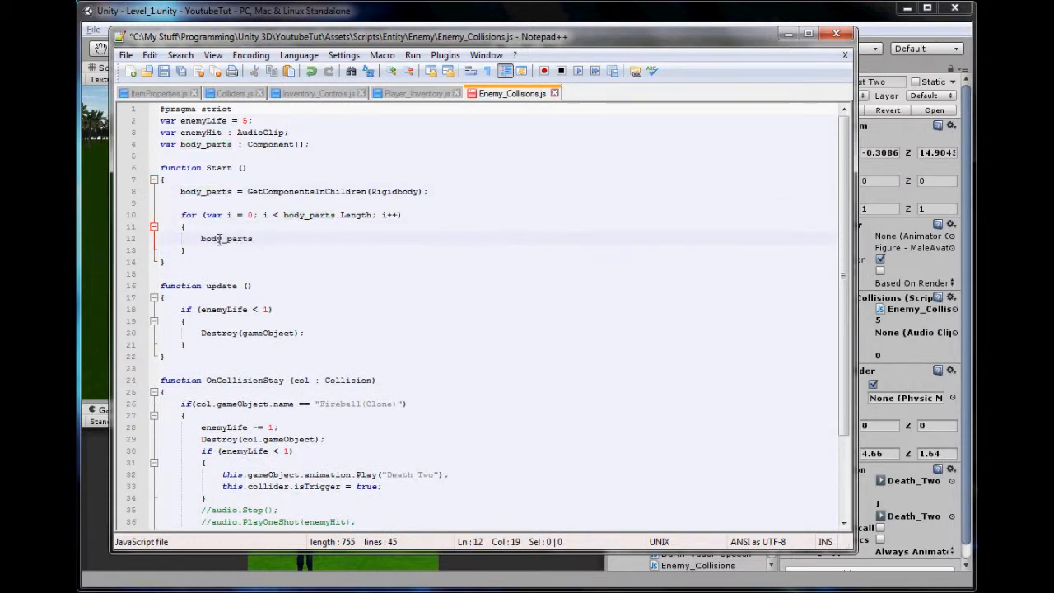
{"action": "type", "text": "[i]"}
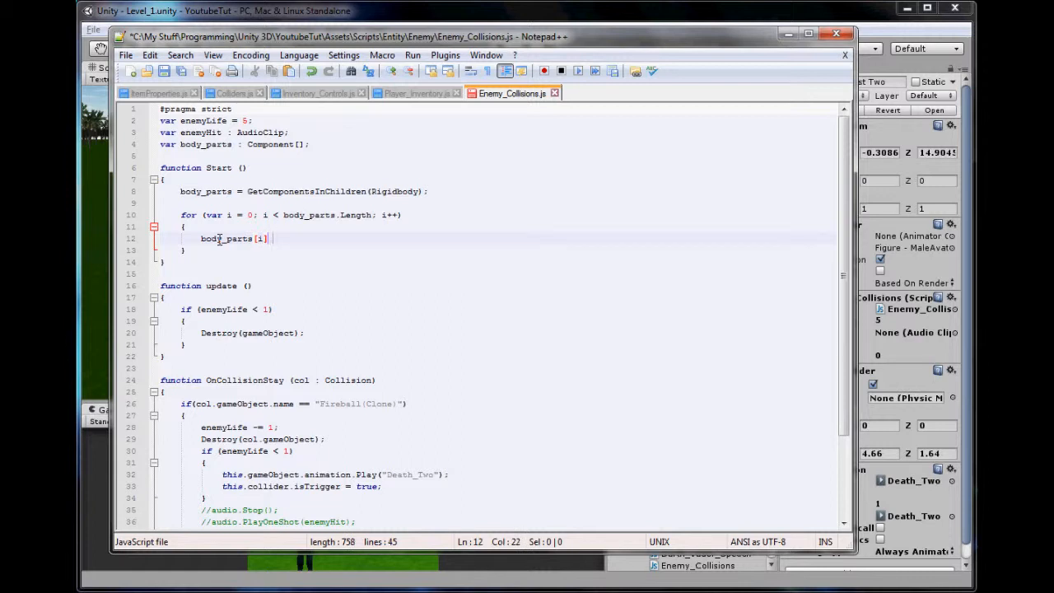
{"action": "type", "text": ".rigidbody"}
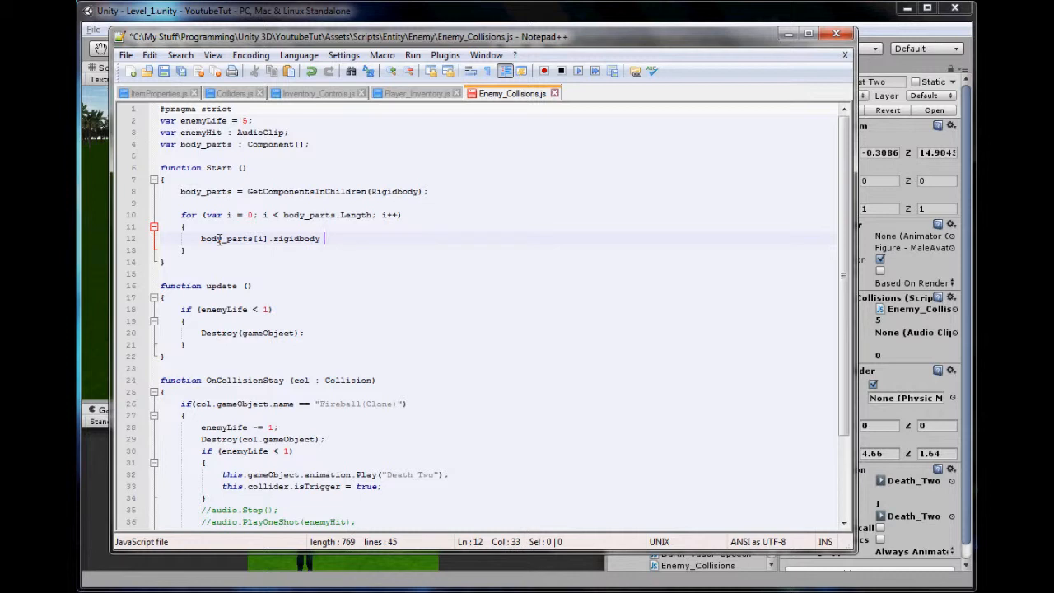
{"action": "type", "text": ".isKine"}
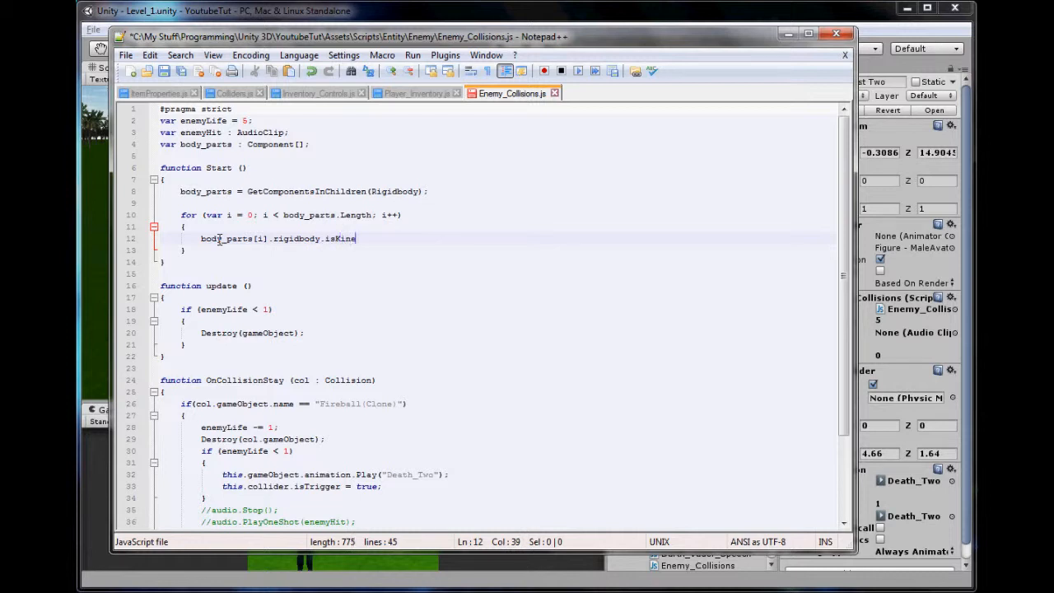
{"action": "type", "text": "matic"}
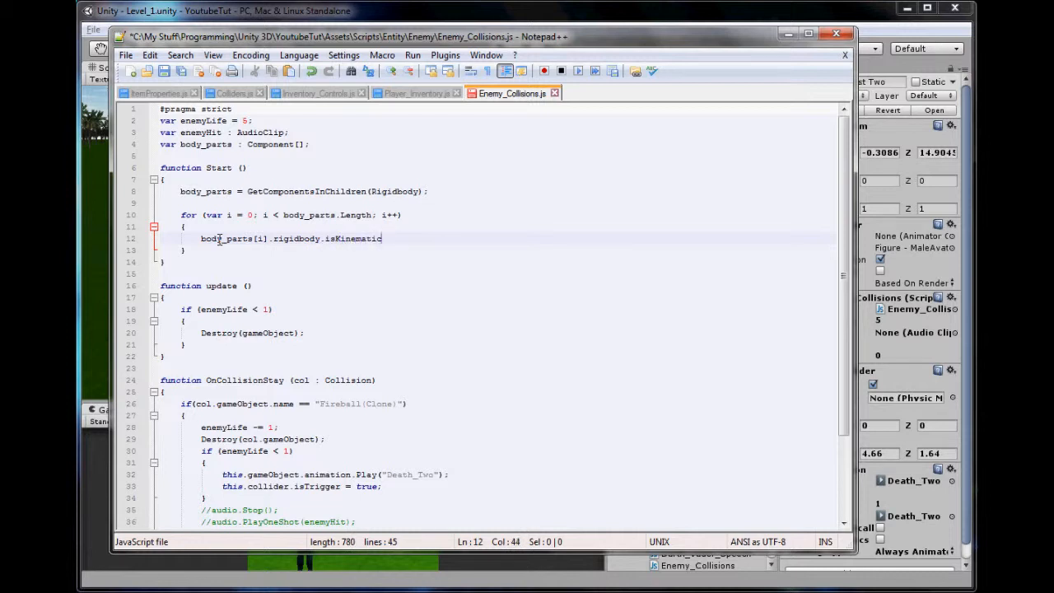
{"action": "type", "text": "= true"}
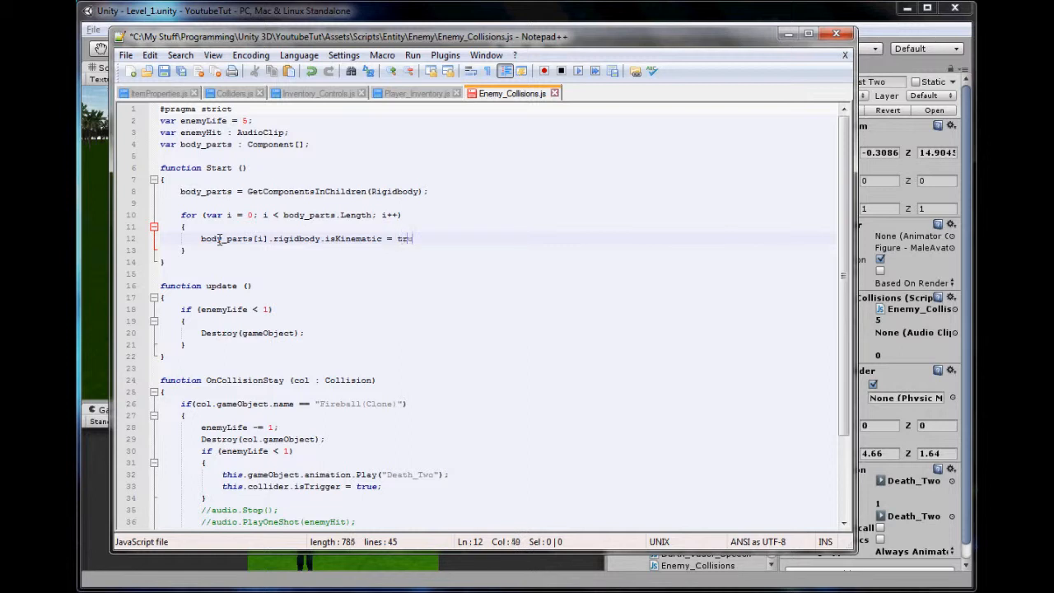
{"action": "type", "text": "ue;"}
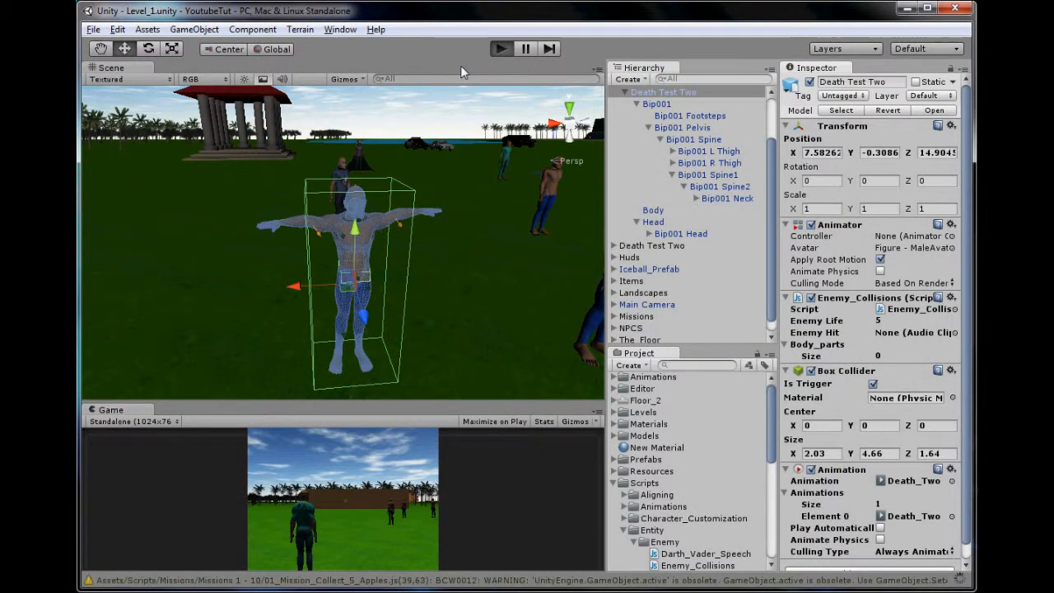
Play-test the scene and confirm Body_parts lists the eleven bones, then stop
{"action": "left_click", "coordinate": [500, 49]}
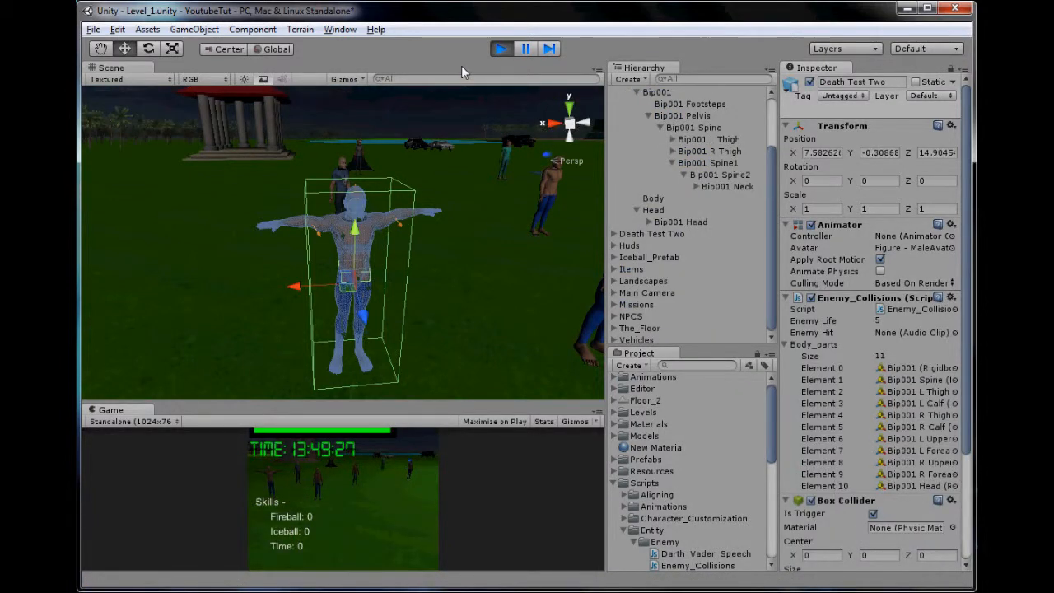
{"action": "left_click", "coordinate": [501, 49]}
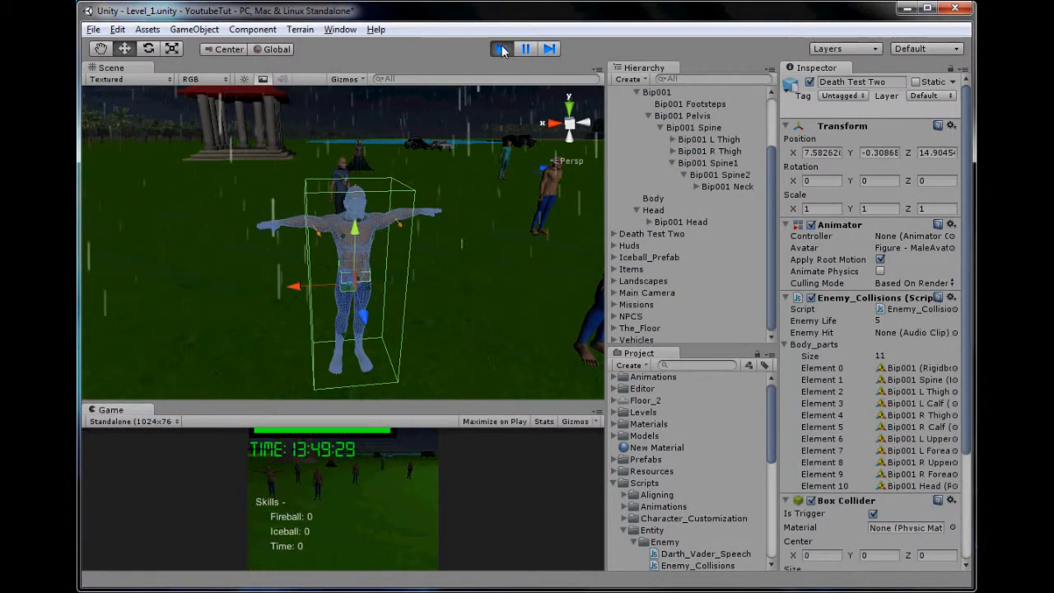
{"action": "left_click", "coordinate": [502, 49]}
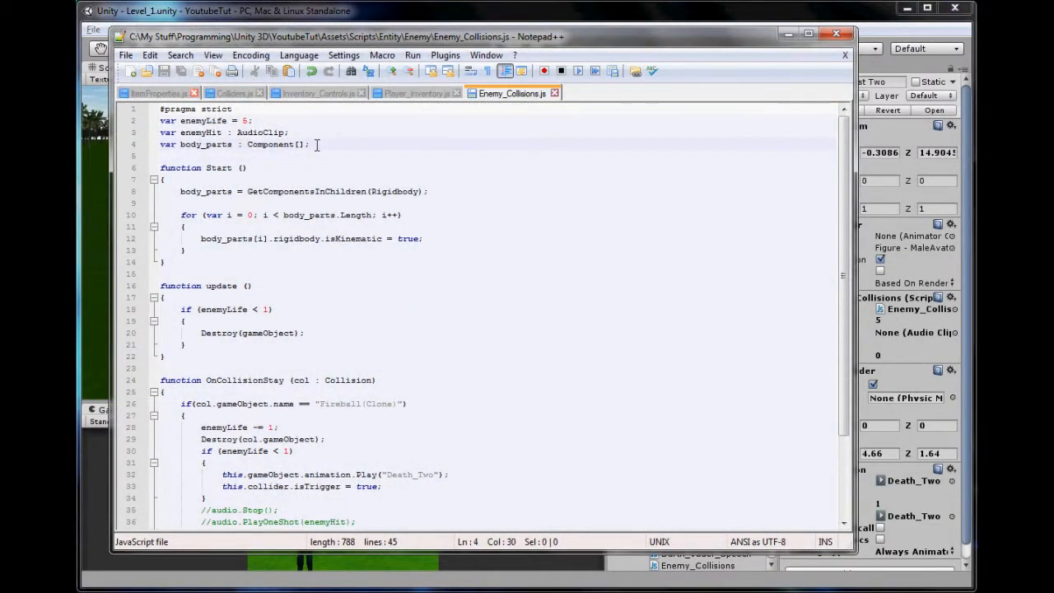
Replace the trial collider lines with body_parts[i].gameObject.collider.isTrigger = true in the loop
{"action": "type", "text": "var body_parts : Component[];"}
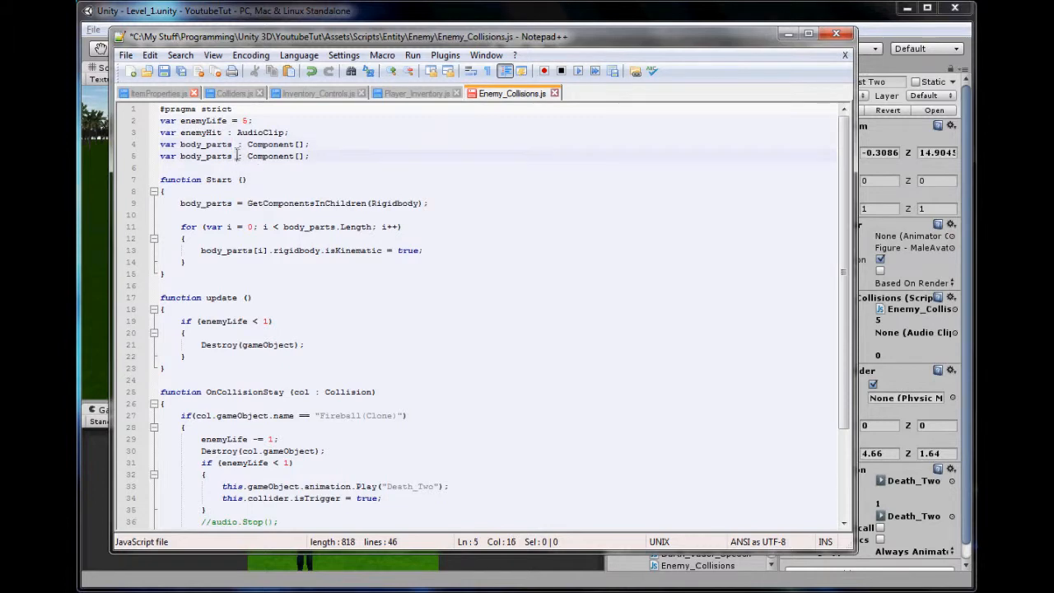
{"action": "type", "text": "_collider"}
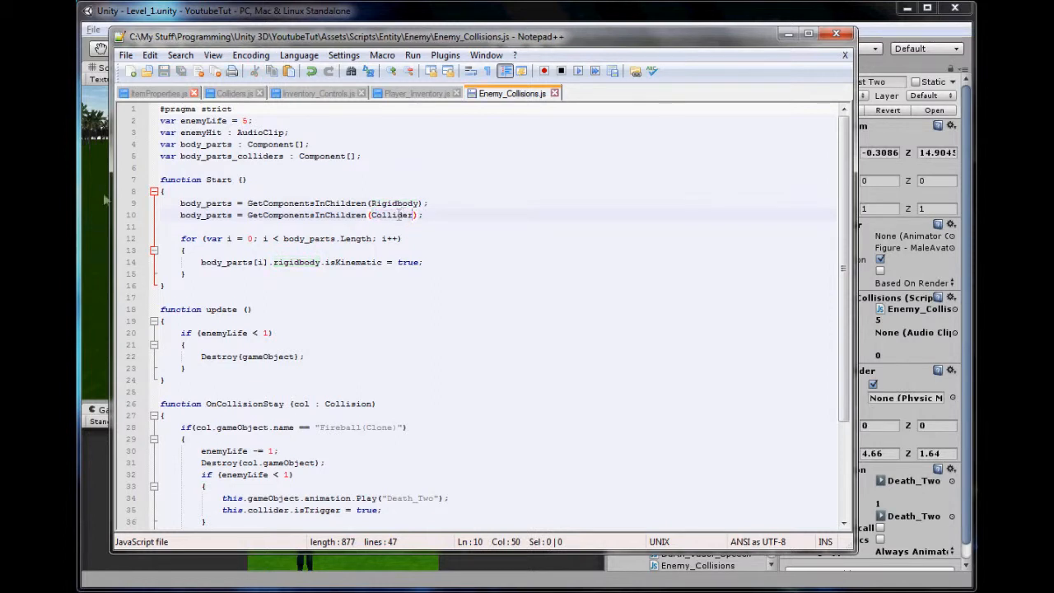
{"action": "double_click", "coordinate": [231, 156]}
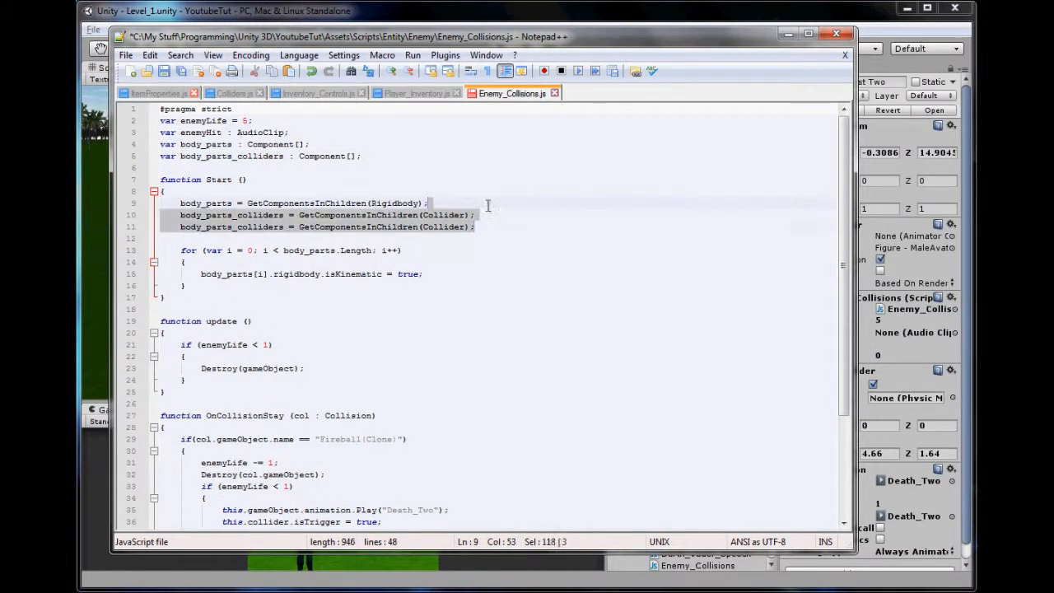
{"action": "key", "text": "Delete"}
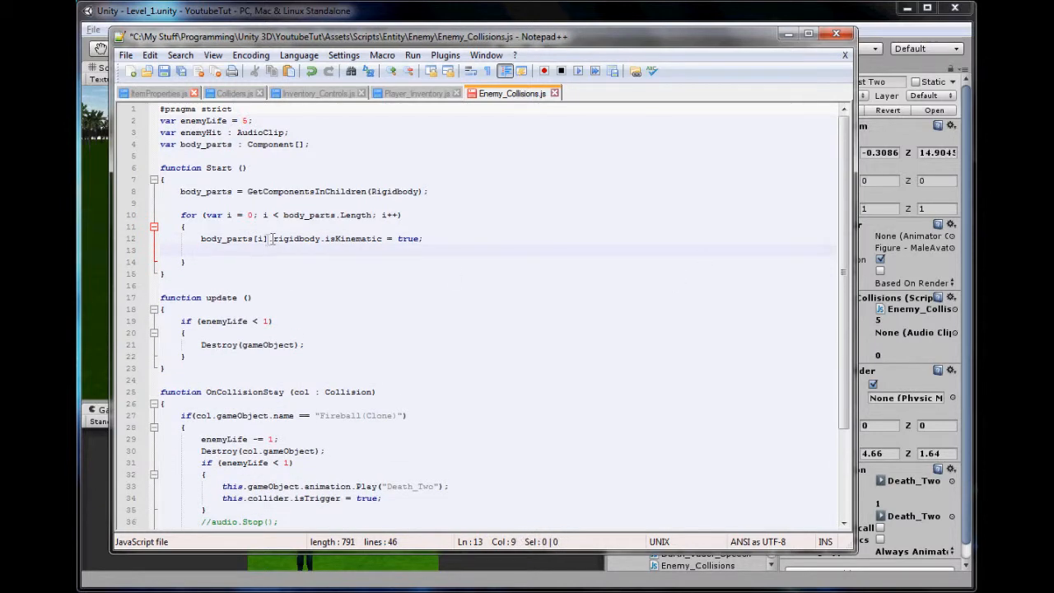
{"action": "type", "text": "body_parts[i]"}
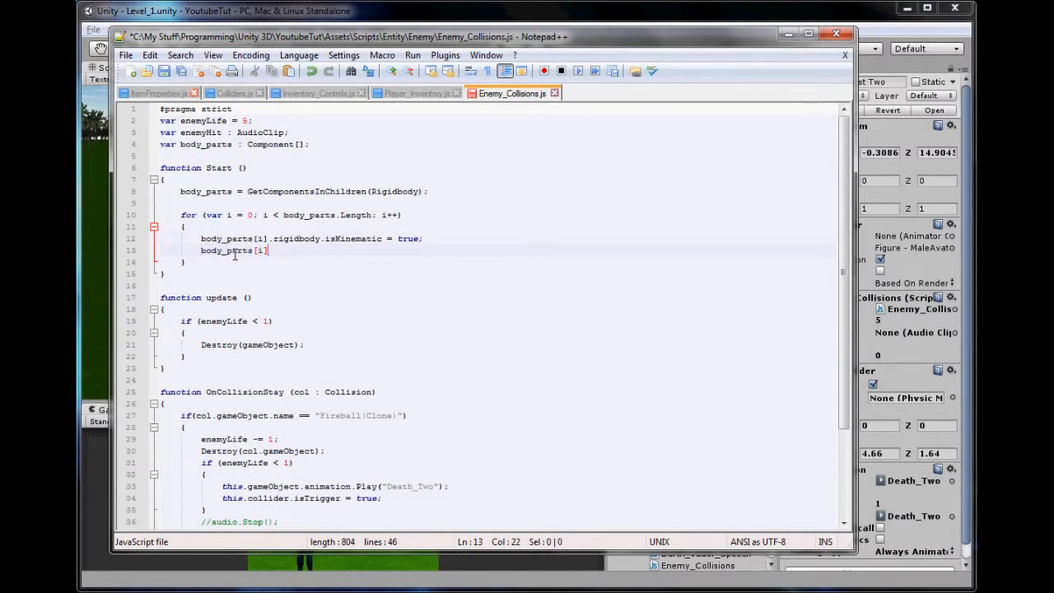
{"action": "type", "text": ".gameObject"}
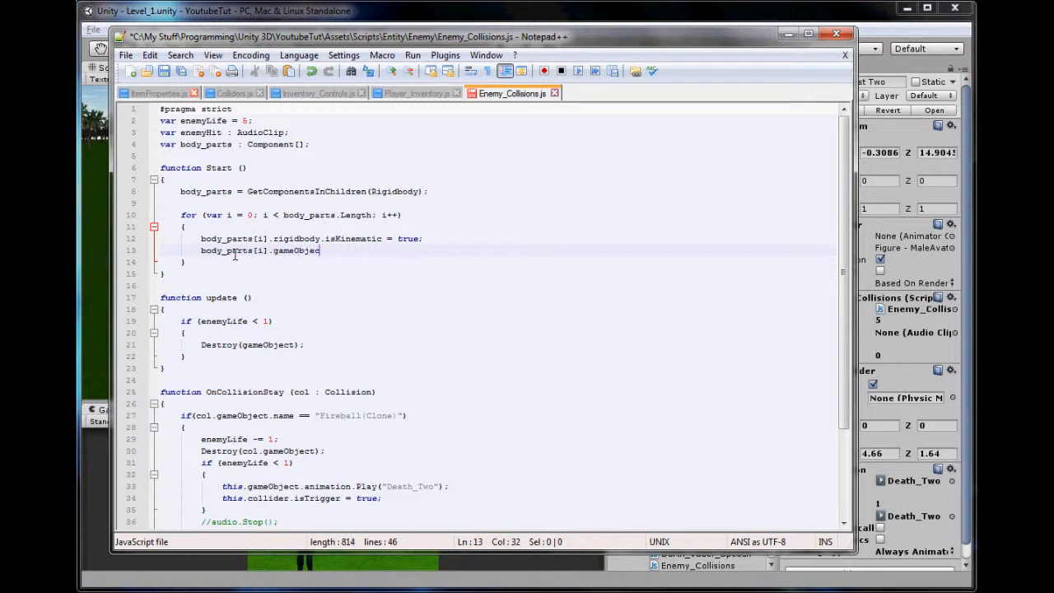
{"action": "type", "text": ".collide"}
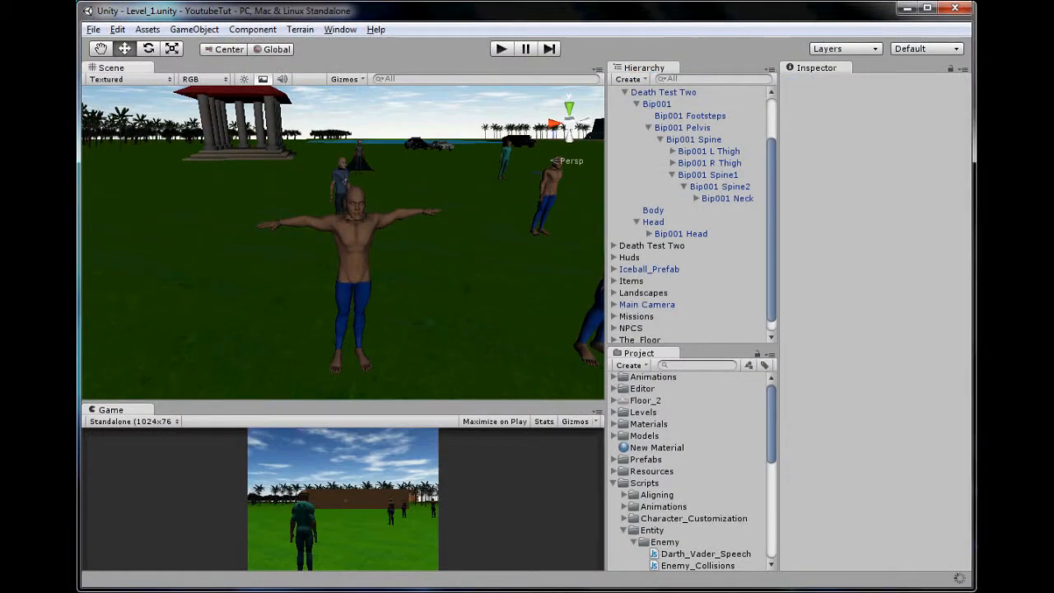
Play-test and check Bip001 R Thigh shows Is Trigger and Is Kinematic enabled
{"action": "left_click", "coordinate": [500, 48]}
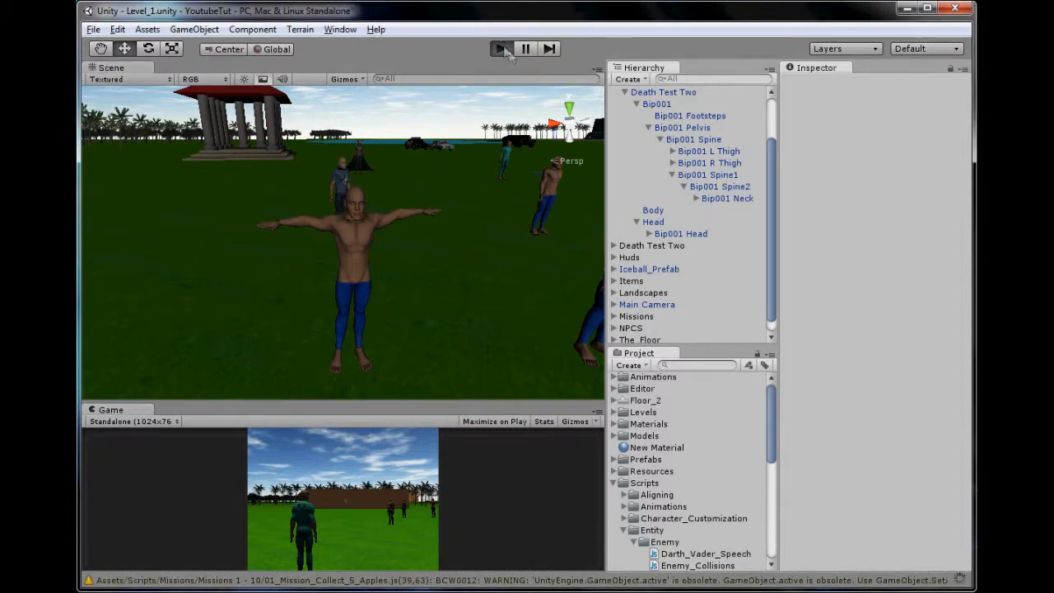
{"action": "left_click", "coordinate": [707, 175]}
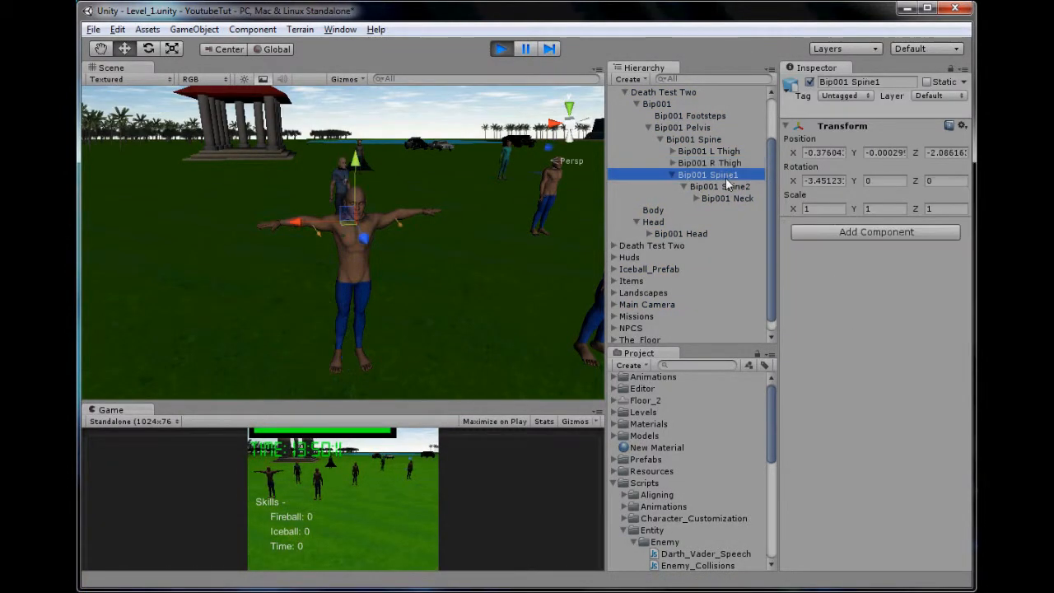
{"action": "left_click", "coordinate": [709, 163]}
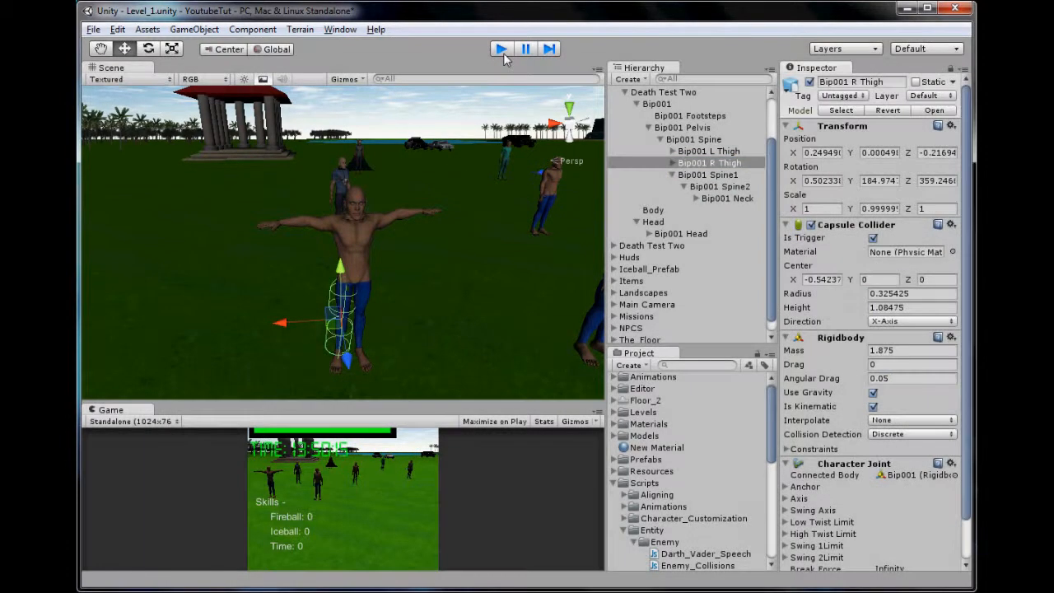
{"action": "left_click", "coordinate": [500, 48]}
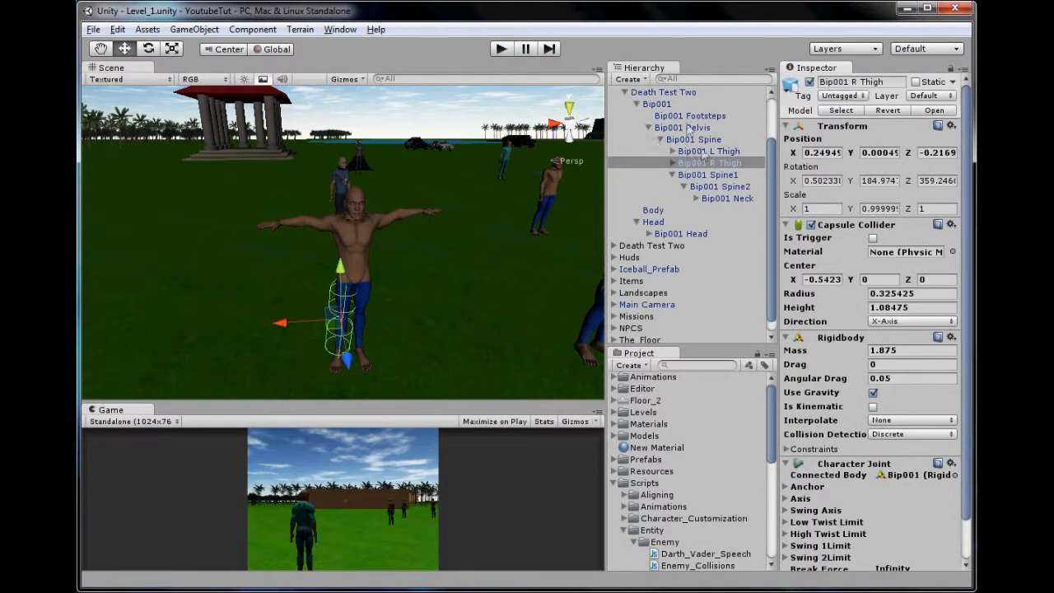
{"action": "left_click", "coordinate": [663, 92]}
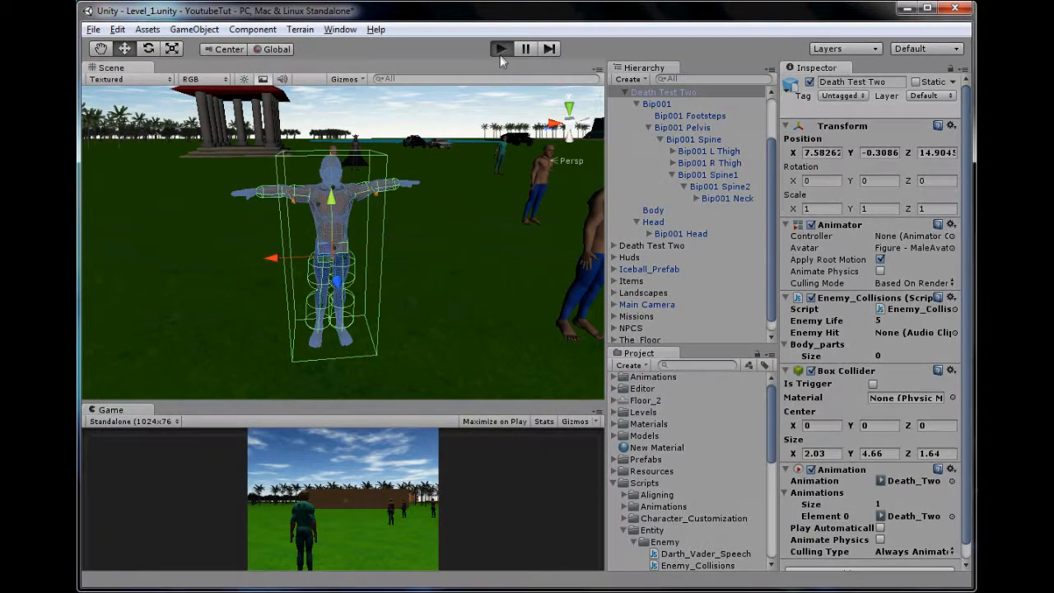
{"action": "left_click", "coordinate": [501, 49]}
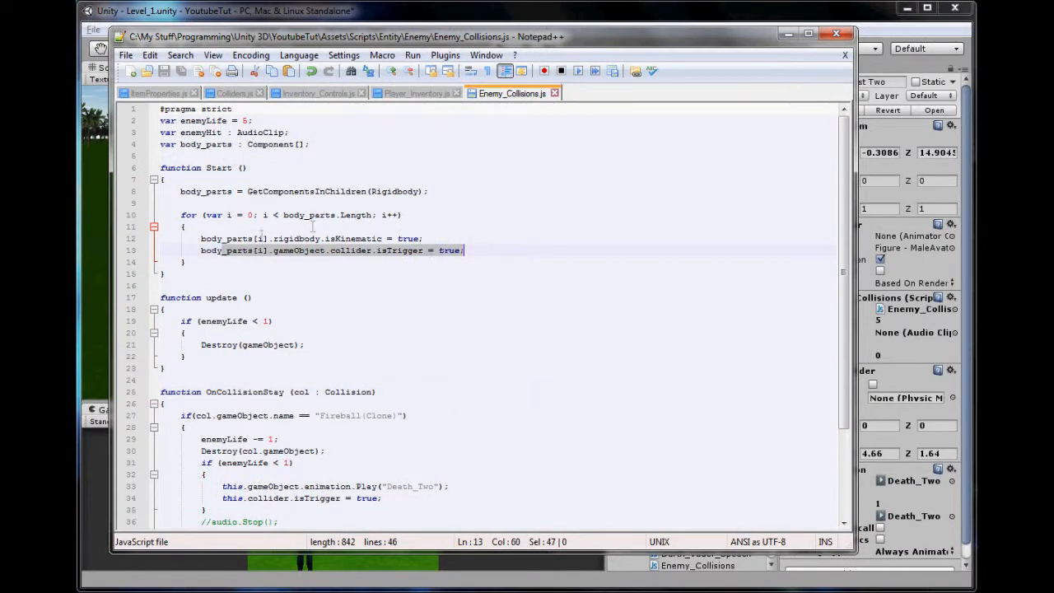
Place the cursor in the Fireball death branch below the death trigger line for ragdoll code
{"action": "left_click", "coordinate": [492, 245]}
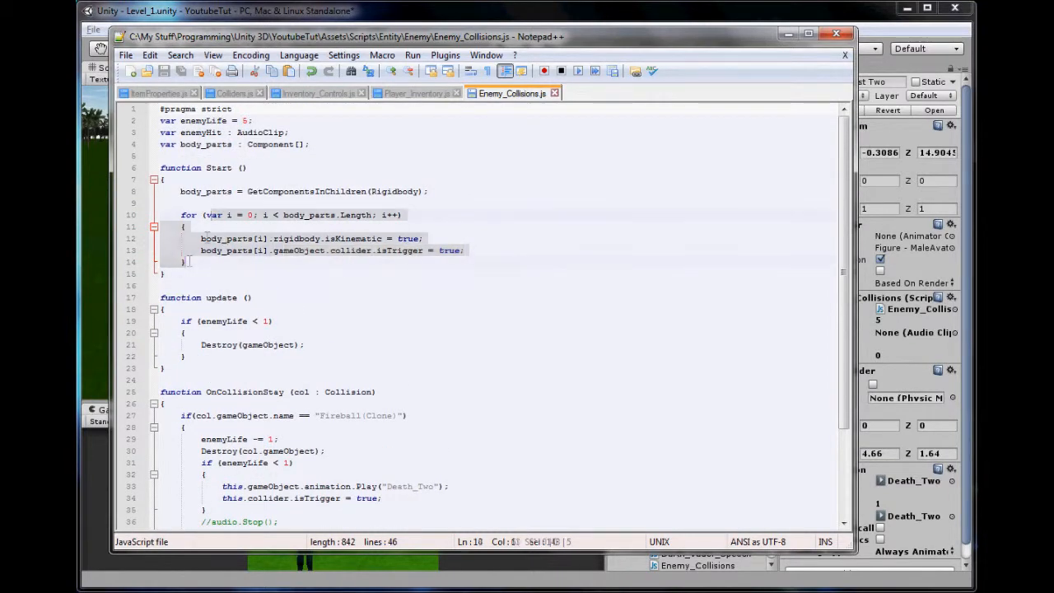
{"action": "scroll", "scroll_direction": "down", "scroll_amount": 3}
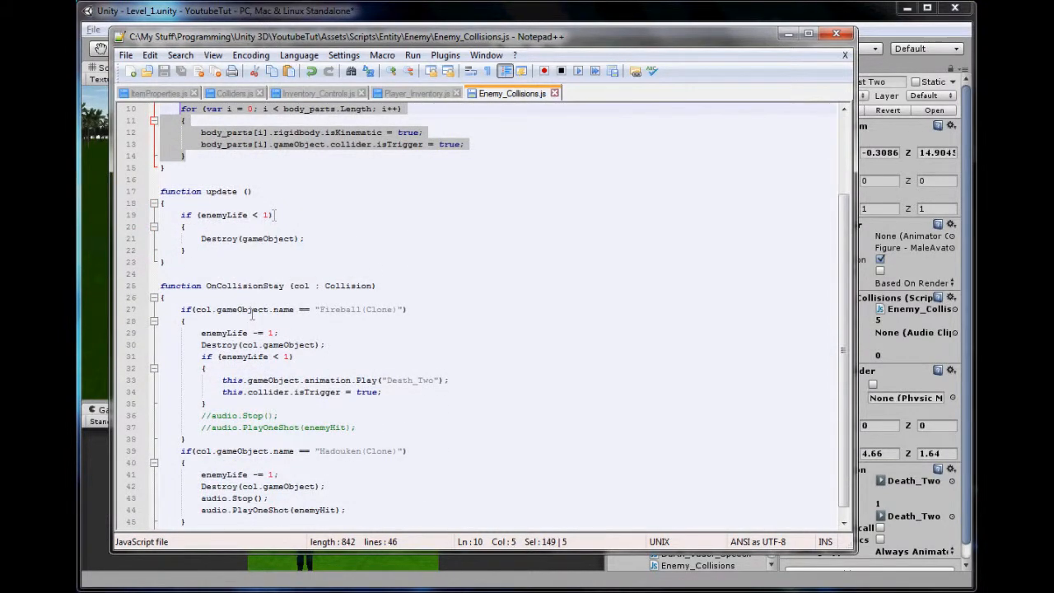
{"action": "left_click", "coordinate": [381, 392]}
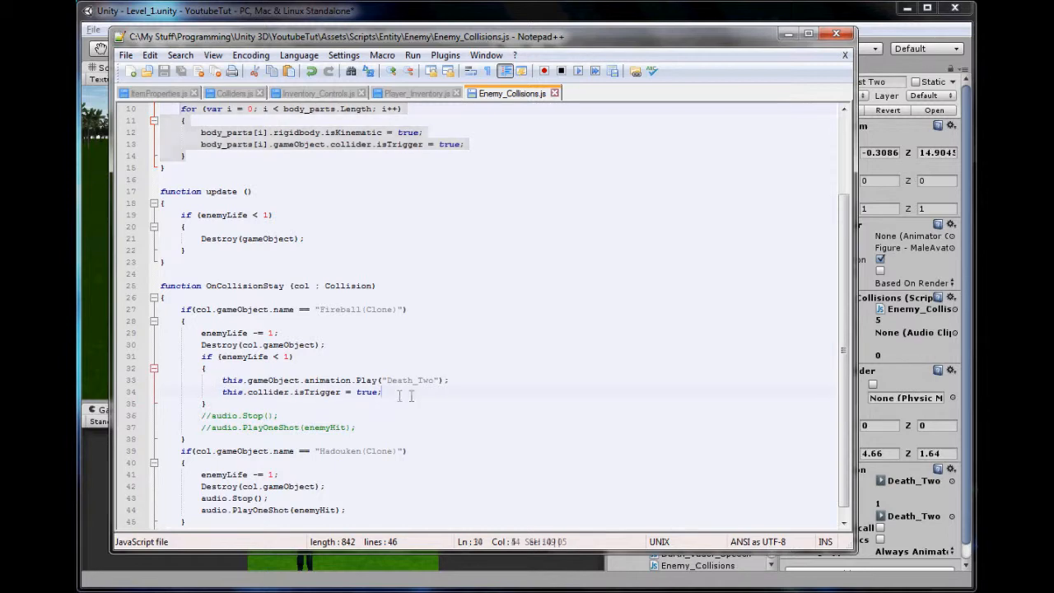
{"action": "left_click", "coordinate": [224, 379]}
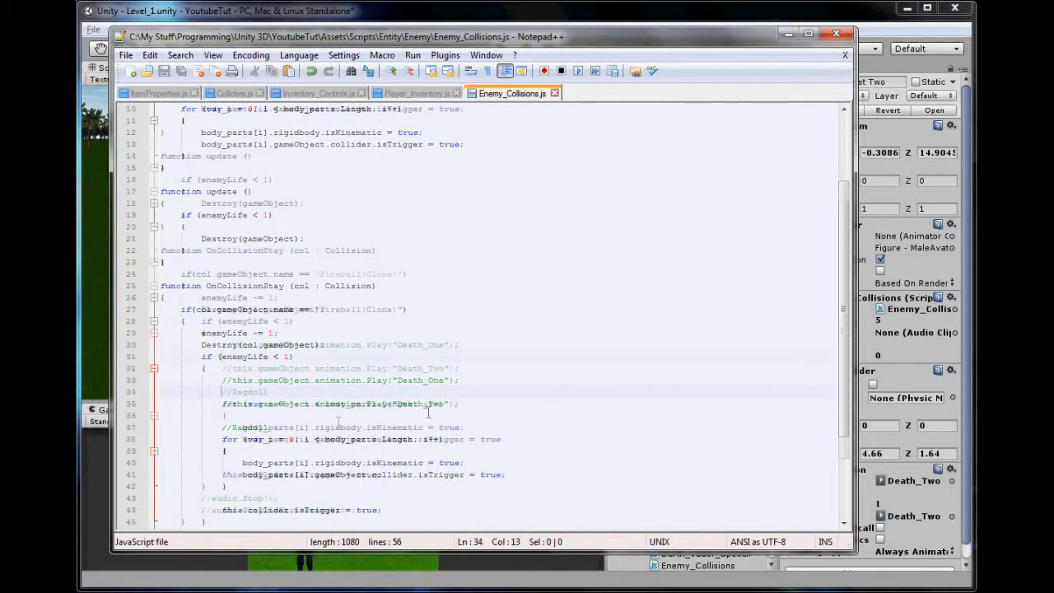
Change the loop's isTrigger to false and add the enemy's collider trigger line above //Ragdoll
{"action": "scroll", "scroll_direction": "down", "scroll_amount": 3}
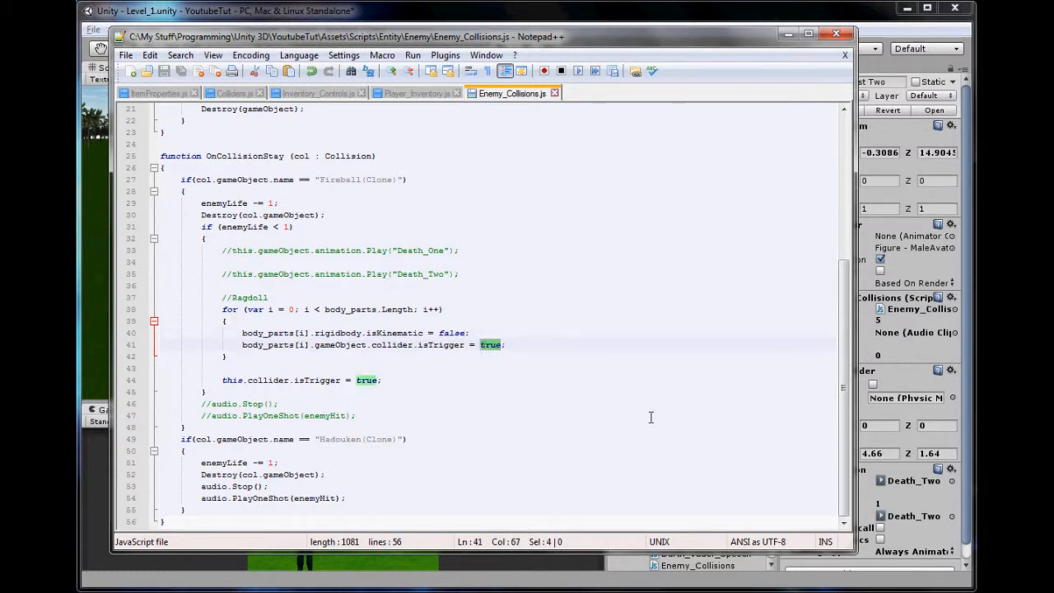
{"action": "type", "text": "false"}
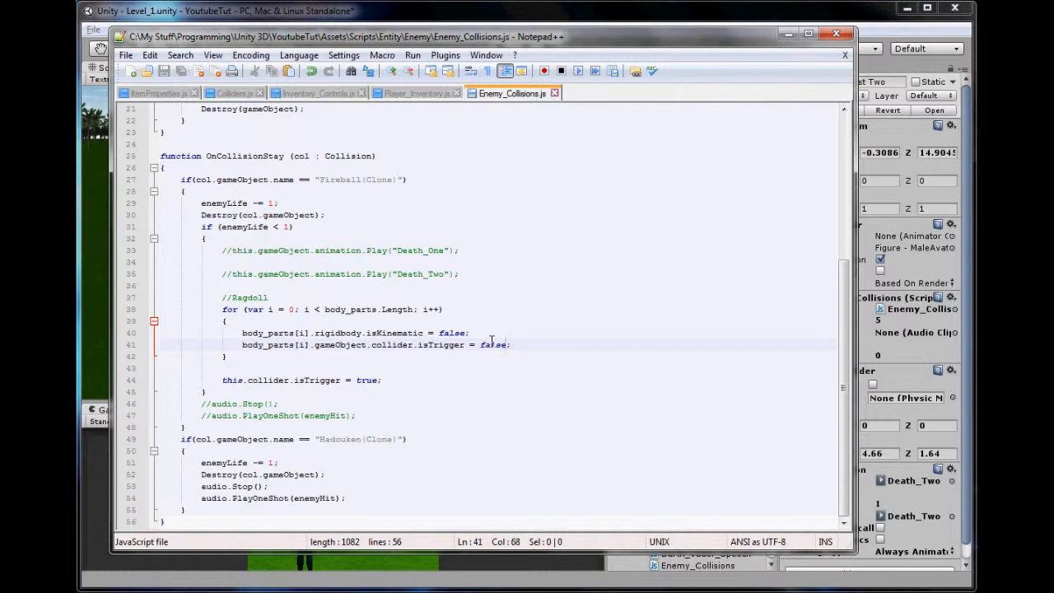
{"action": "left_click", "coordinate": [305, 285]}
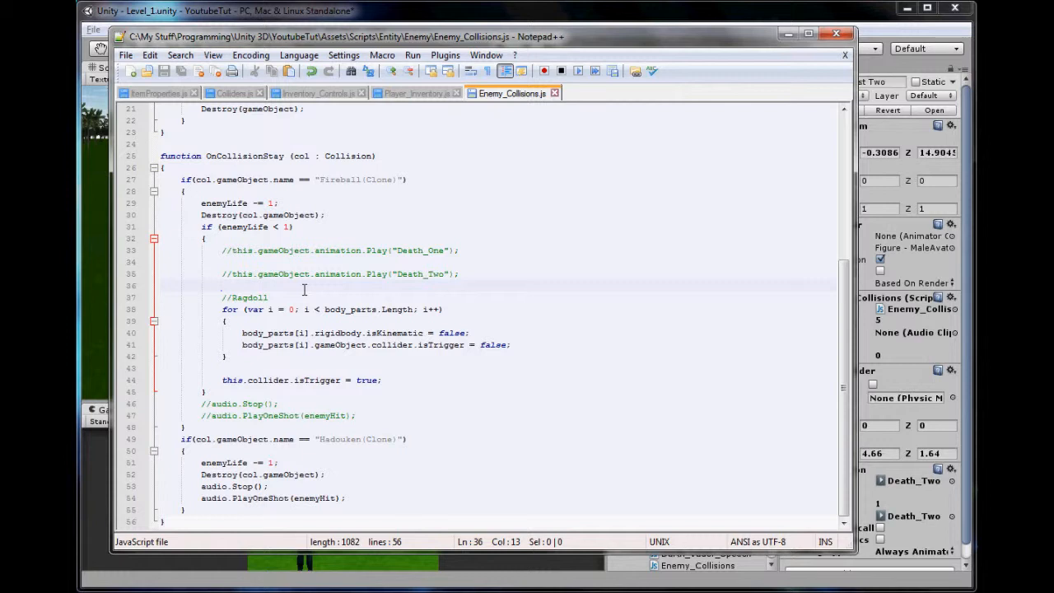
{"action": "type", "text": "this.gameObject."}
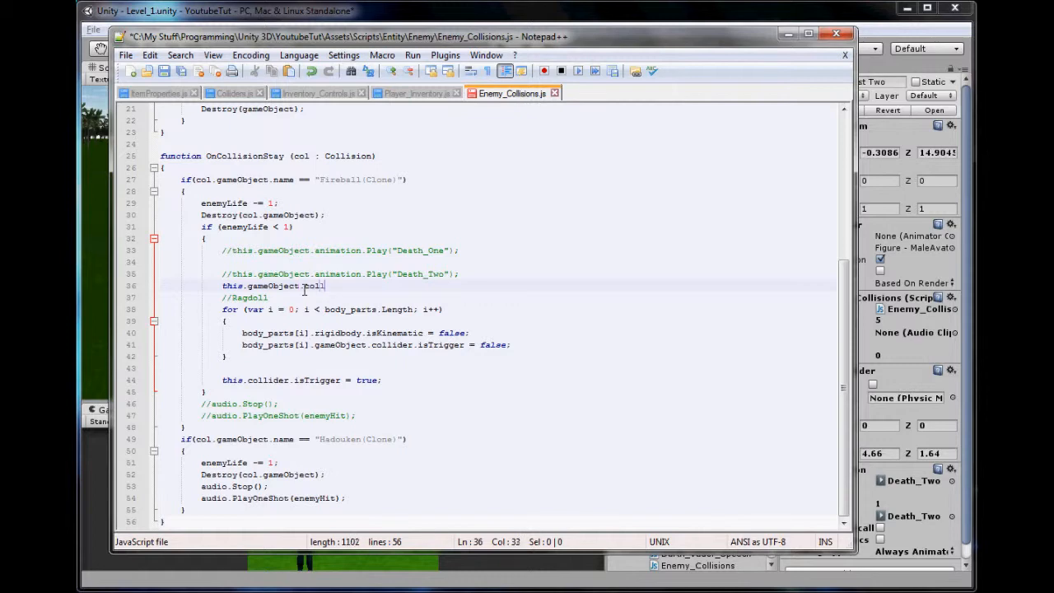
{"action": "type", "text": "collider.isTrigger = true;"}
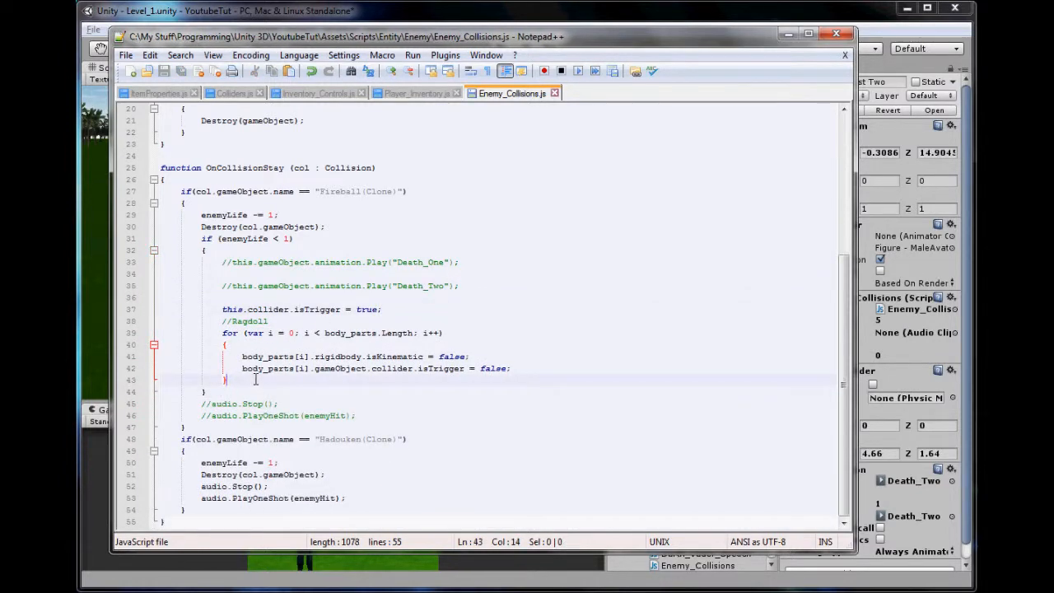
{"action": "scroll", "scroll_direction": "up", "scroll_amount": 3}
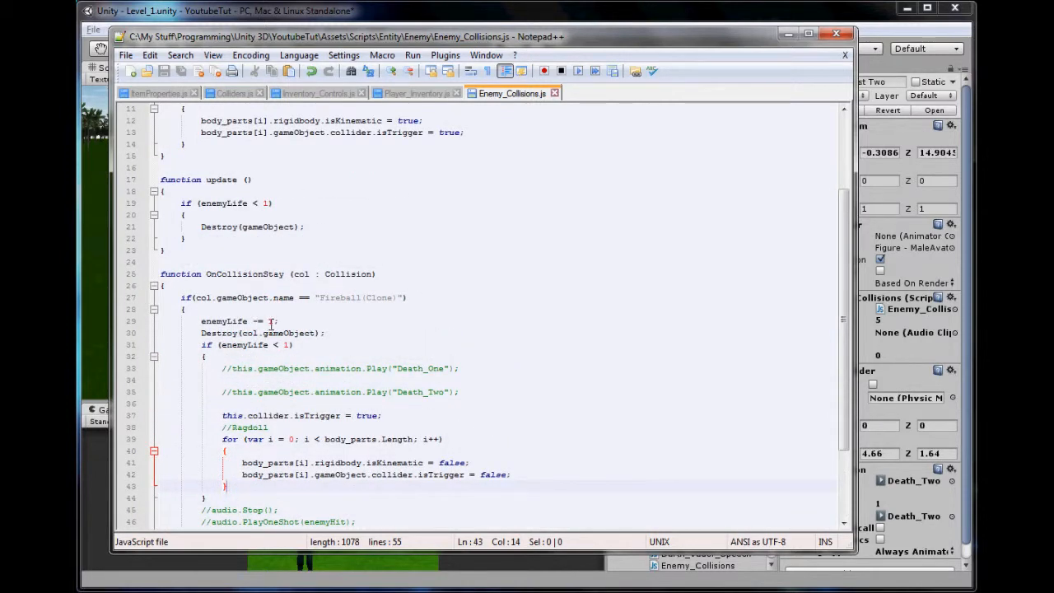
{"action": "scroll", "scroll_direction": "down", "scroll_amount": 3}
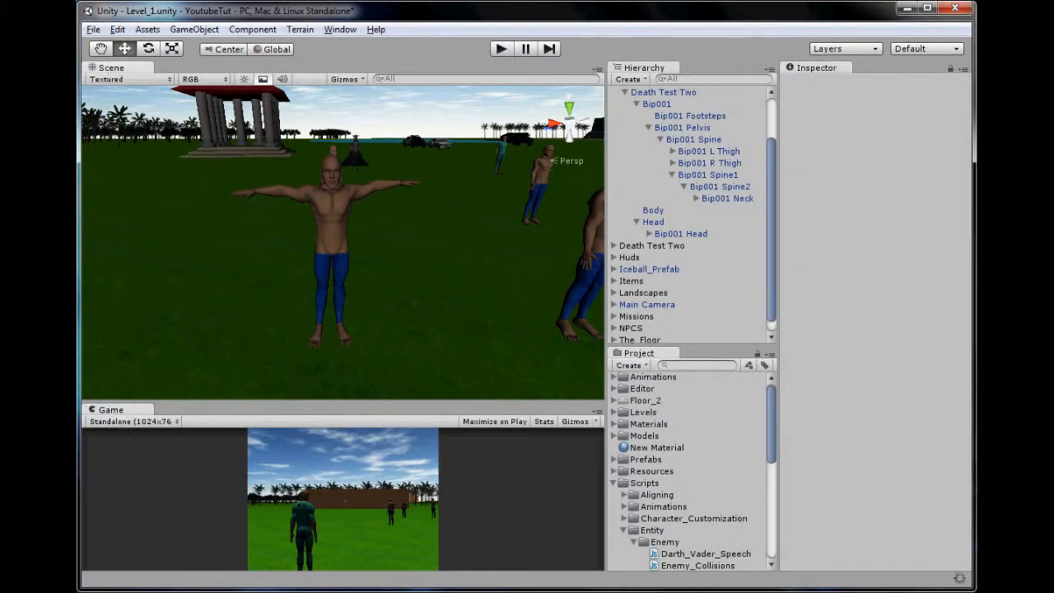
{"action": "left_click", "coordinate": [501, 48]}
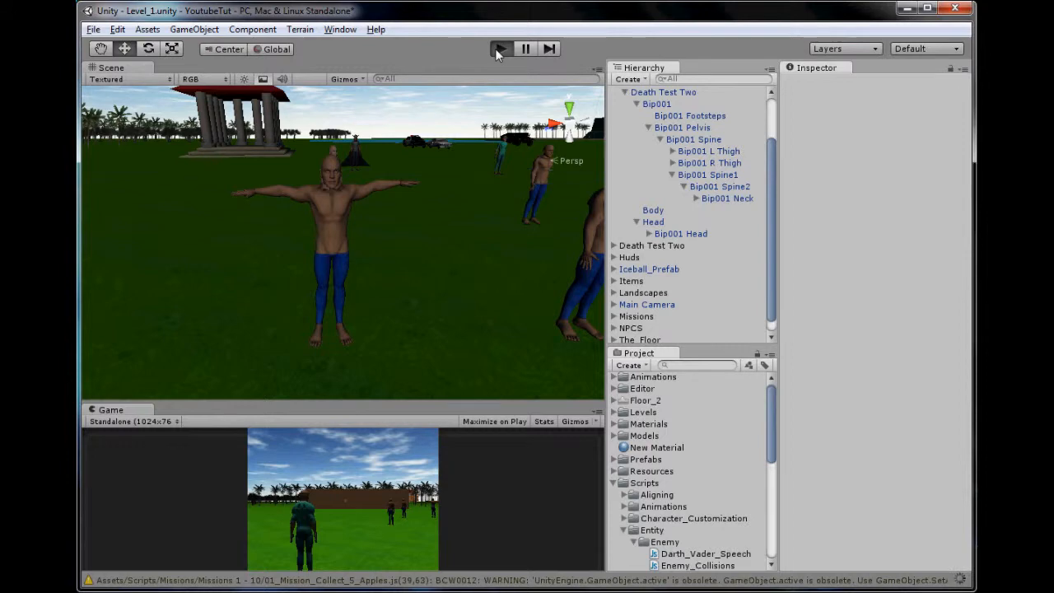
{"action": "left_click", "coordinate": [500, 48]}
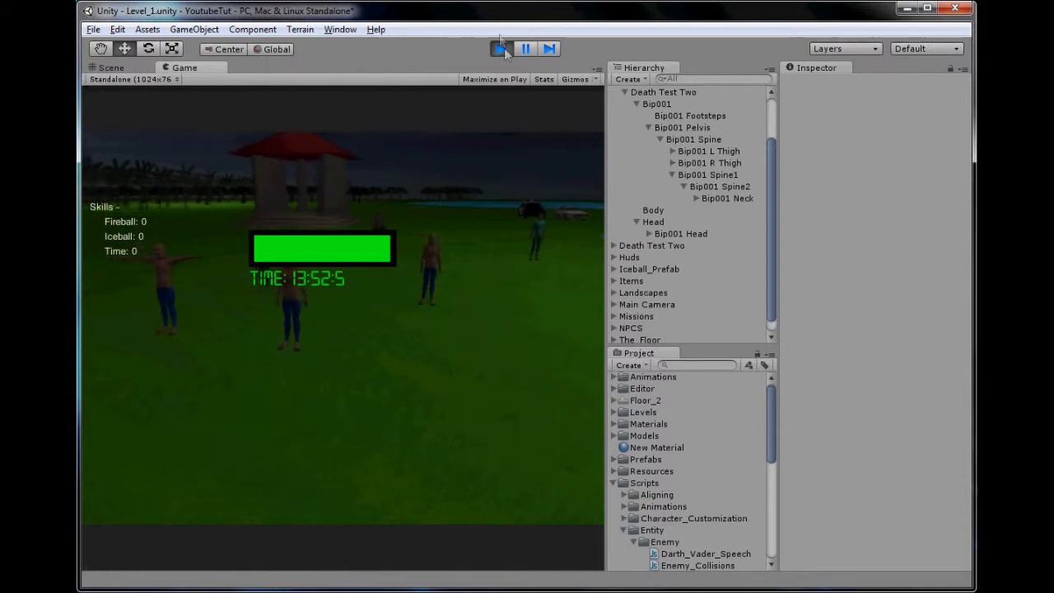
{"action": "left_click", "coordinate": [501, 49]}
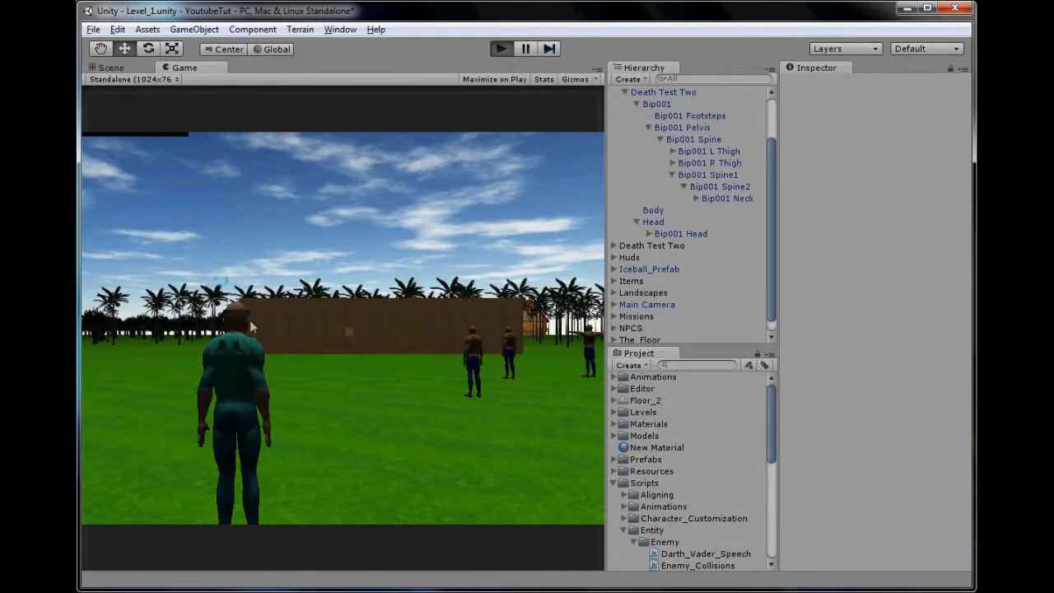
{"action": "left_click", "coordinate": [500, 49]}
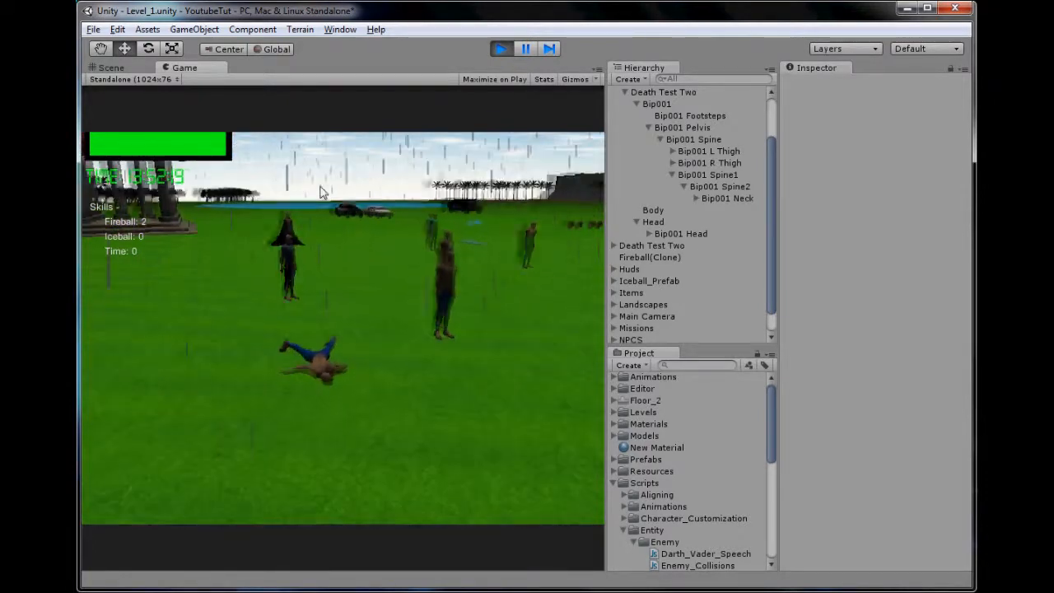
{"action": "left_click", "coordinate": [501, 49]}
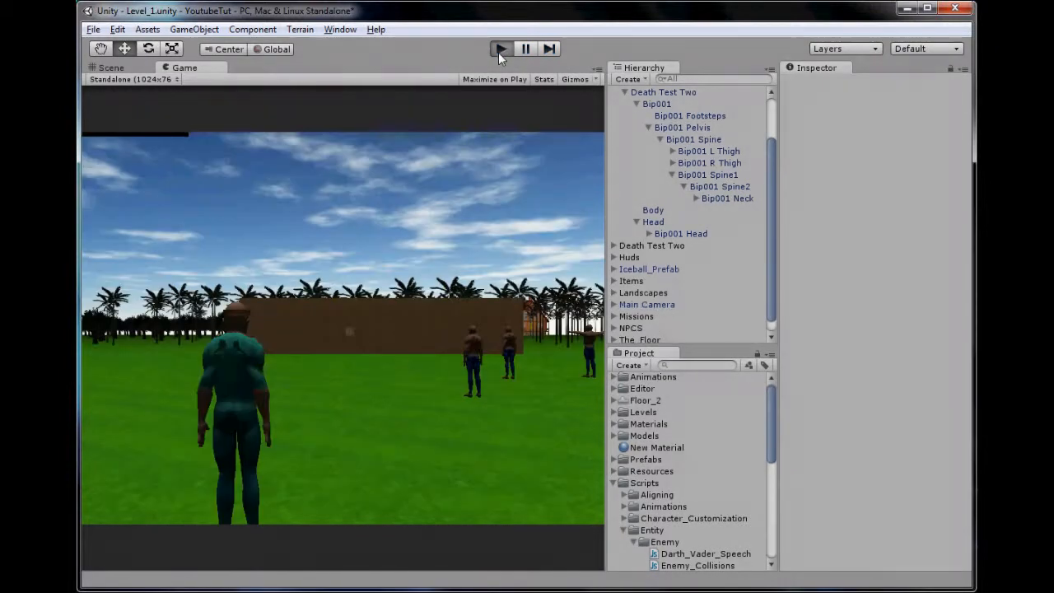
{"action": "left_click", "coordinate": [500, 47]}
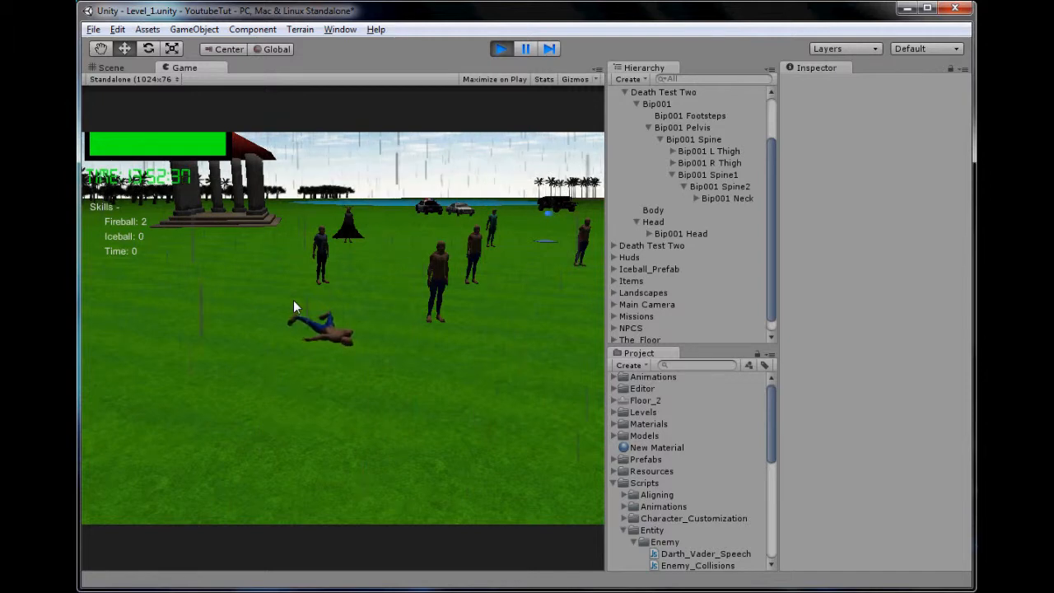
{"action": "left_click", "coordinate": [526, 49]}
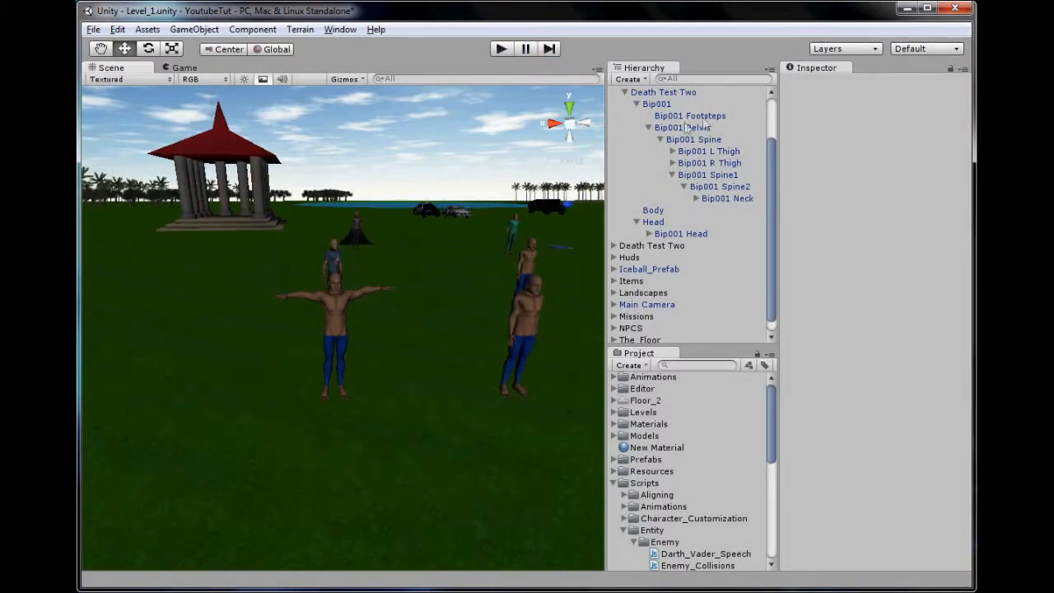
Drag Death Test Three to a new field spot, play-test its collapse, and frame it
{"action": "left_click", "coordinate": [655, 124]}
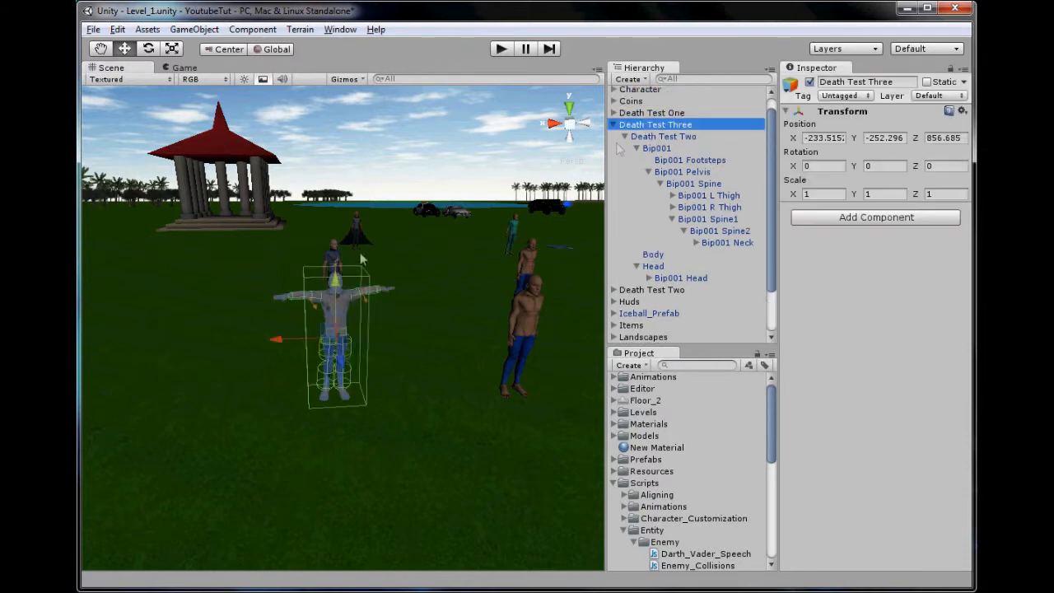
{"action": "left_click_drag", "start_coordinate": [338, 337], "coordinate": [457, 482]}
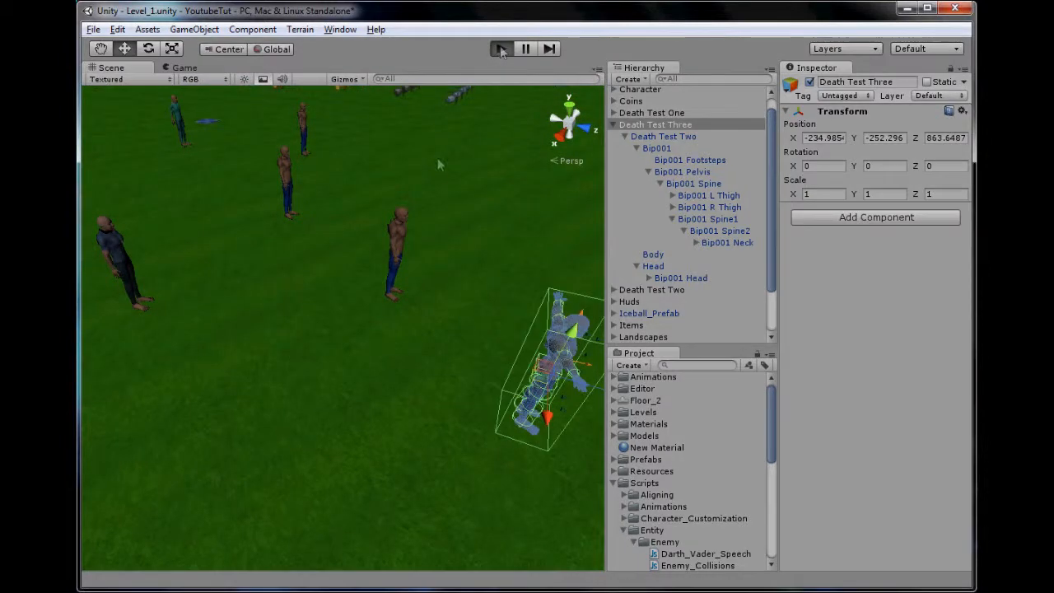
{"action": "left_click", "coordinate": [500, 48]}
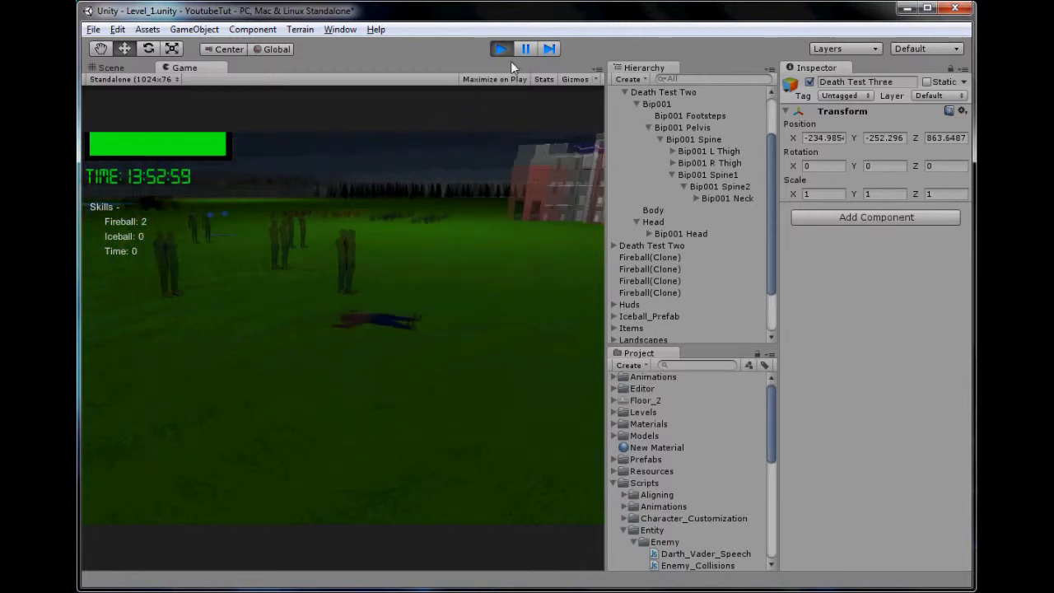
{"action": "left_click", "coordinate": [500, 48]}
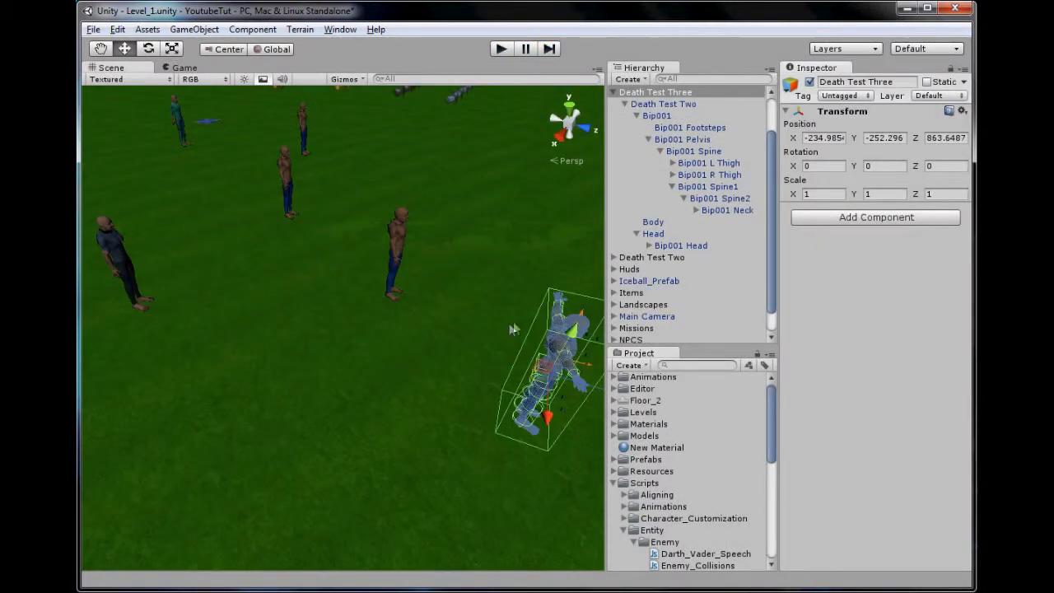
{"action": "left_click_drag", "start_coordinate": [511, 330], "coordinate": [420, 356]}
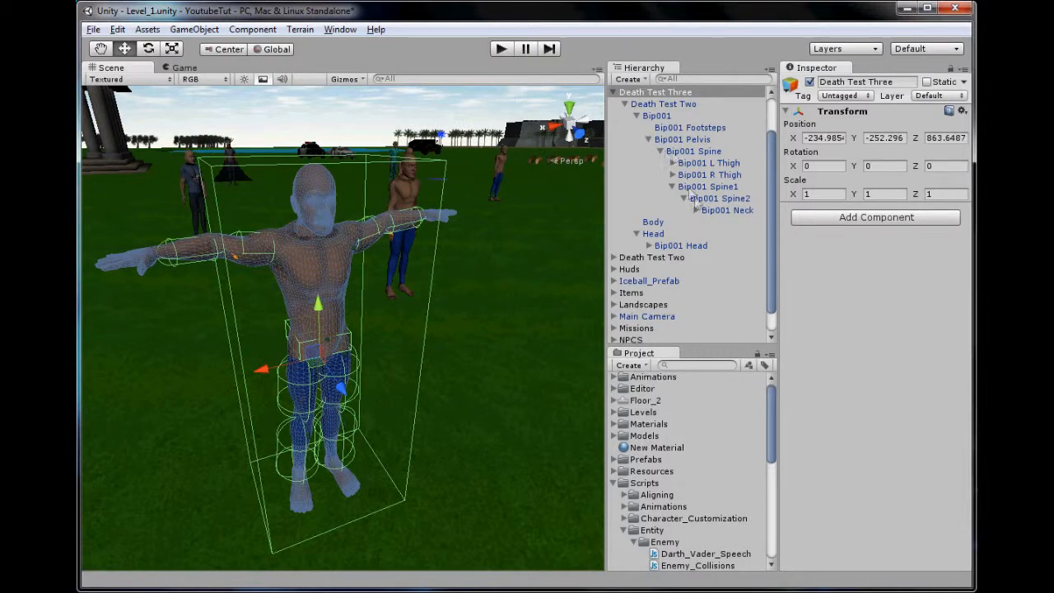
Rotate the left and right UpperArm bones down to the enemy's sides using Pivot mode
{"action": "left_click", "coordinate": [695, 210]}
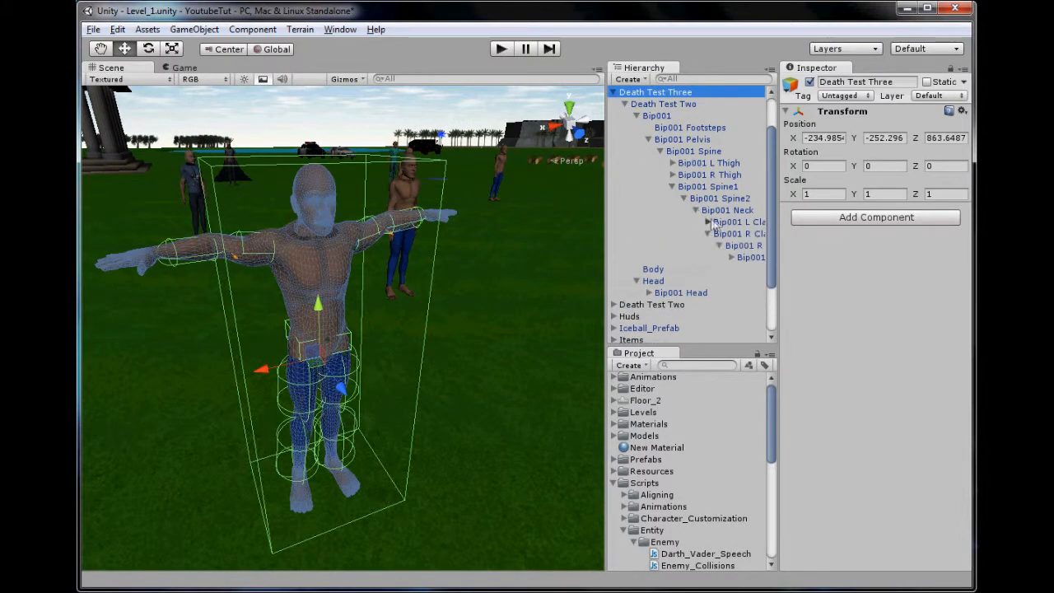
{"action": "left_click", "coordinate": [746, 245]}
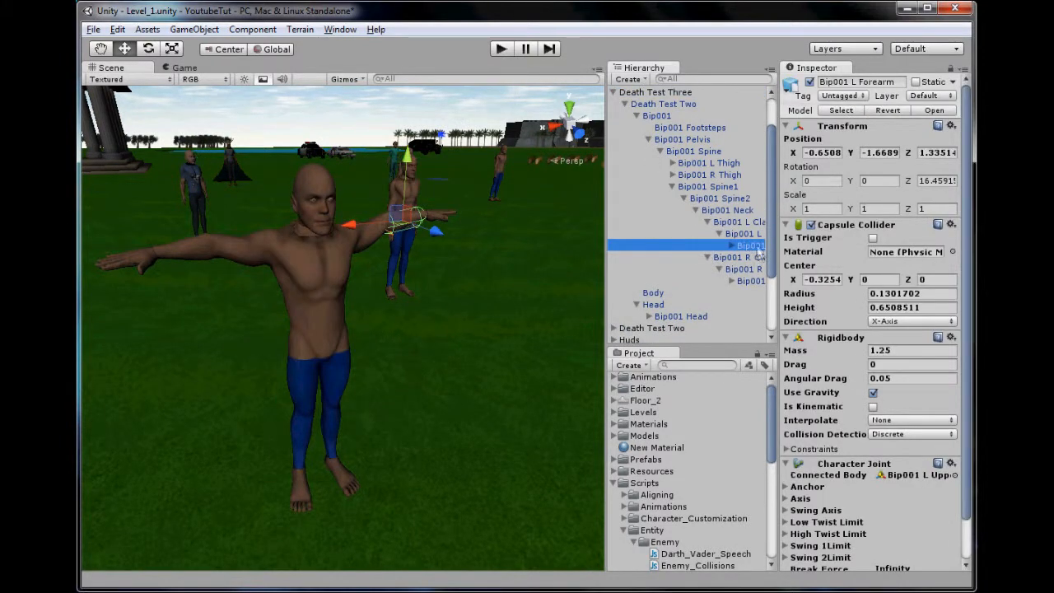
{"action": "left_click", "coordinate": [743, 246]}
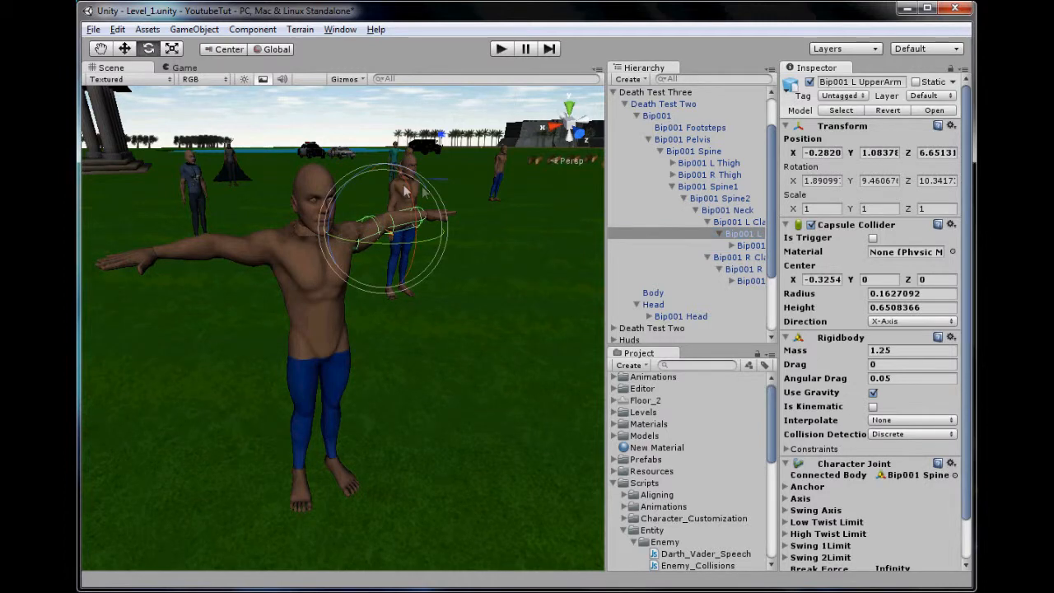
{"action": "left_click", "coordinate": [222, 48]}
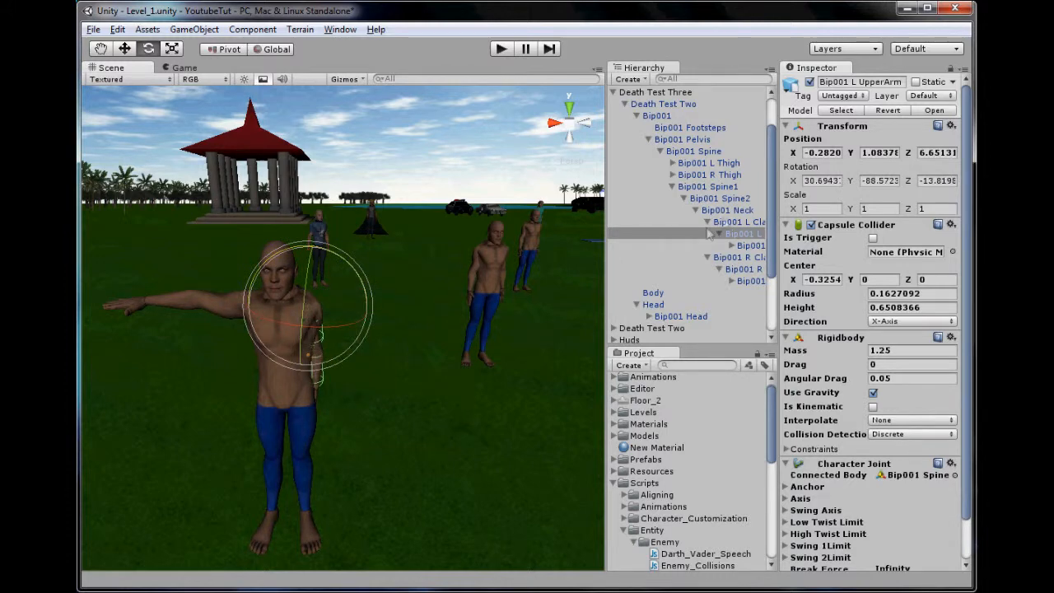
{"action": "left_click", "coordinate": [743, 257]}
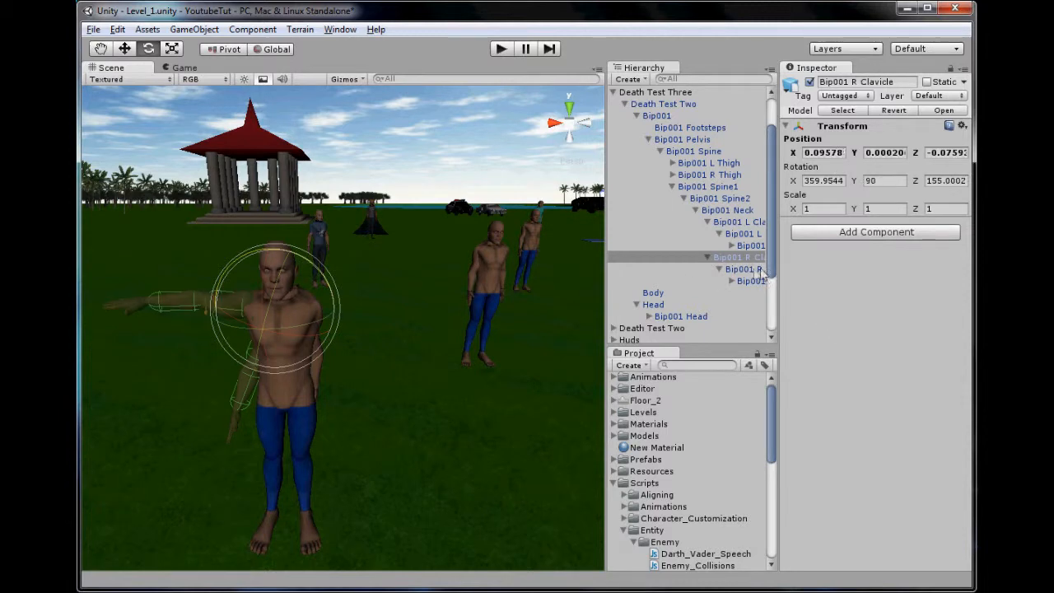
{"action": "left_click", "coordinate": [749, 270]}
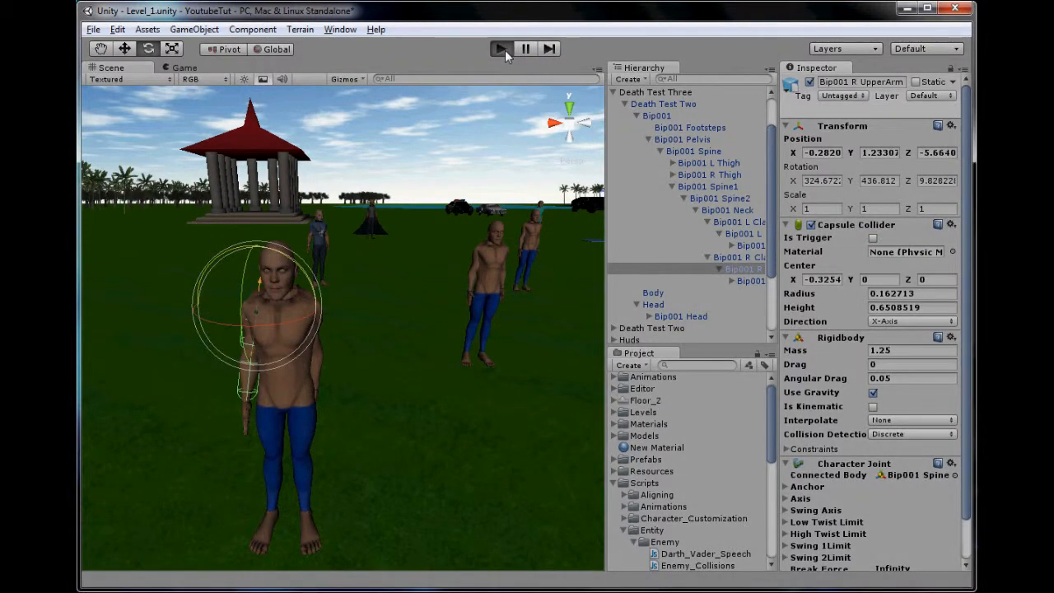
Play-test shooting the arms-lowered enemy until it collapses flat, then stop and save the scene
{"action": "left_click", "coordinate": [500, 47]}
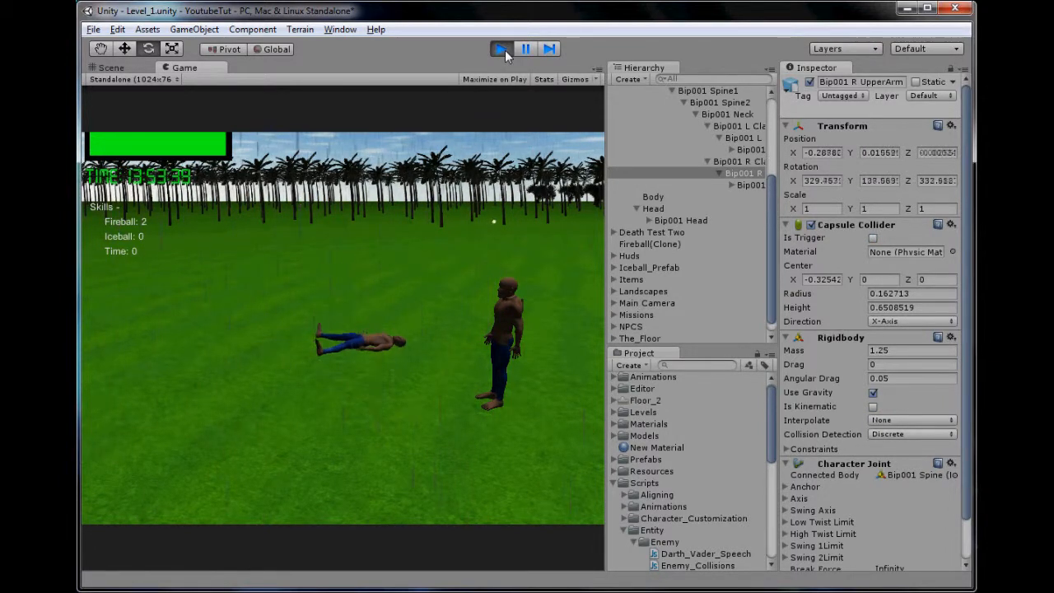
{"action": "left_click", "coordinate": [501, 48]}
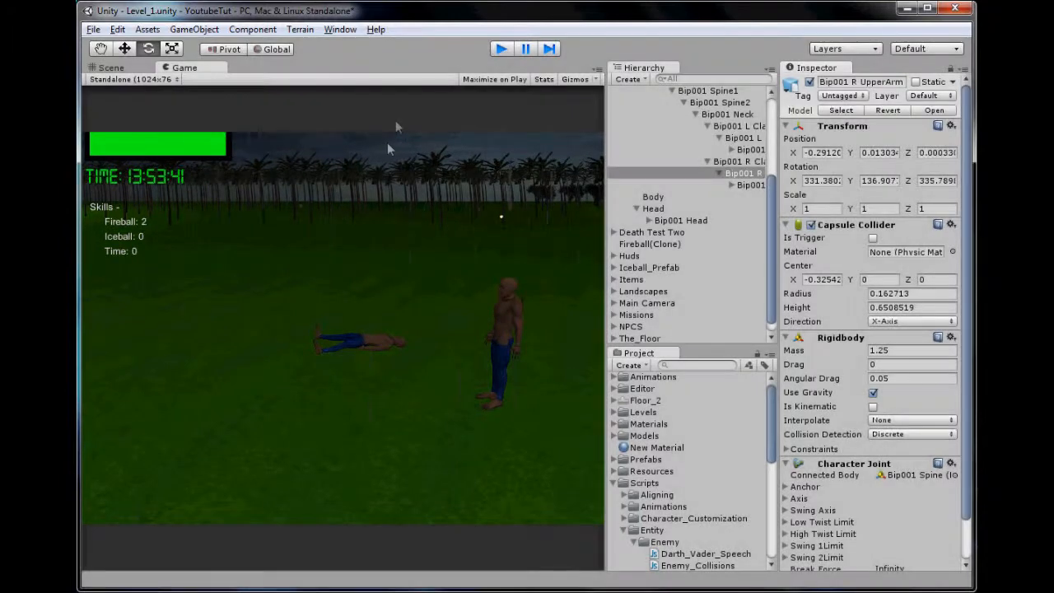
{"action": "left_click", "coordinate": [110, 67]}
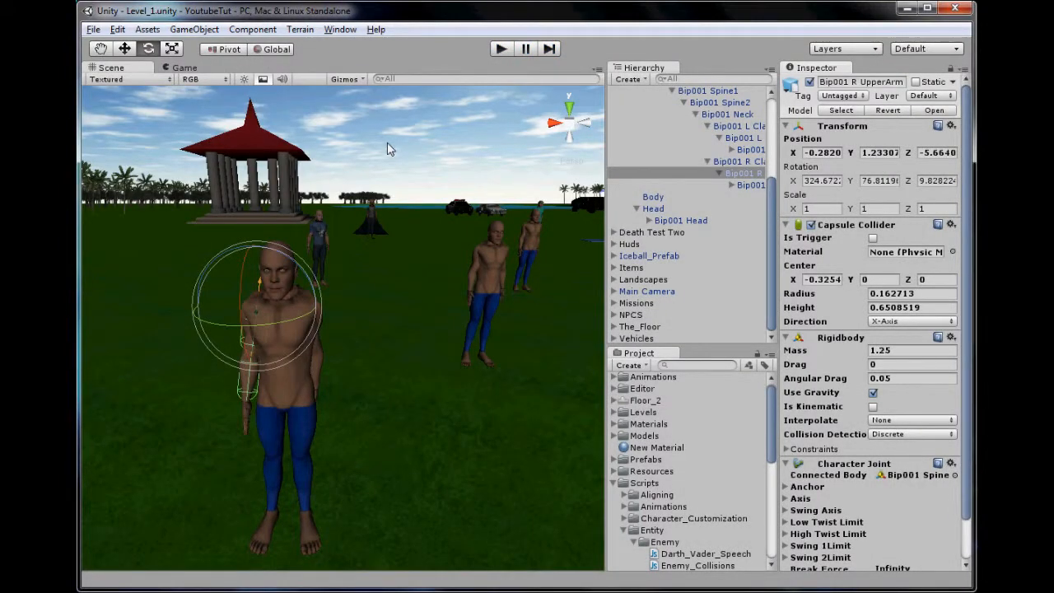